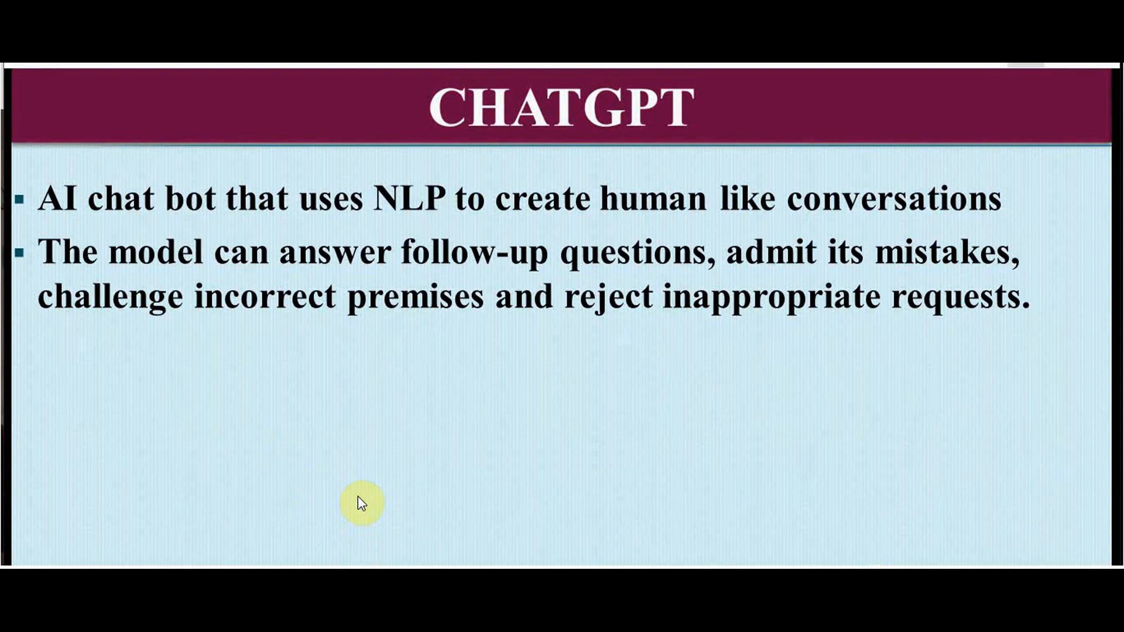
mouse_move(559, 266)
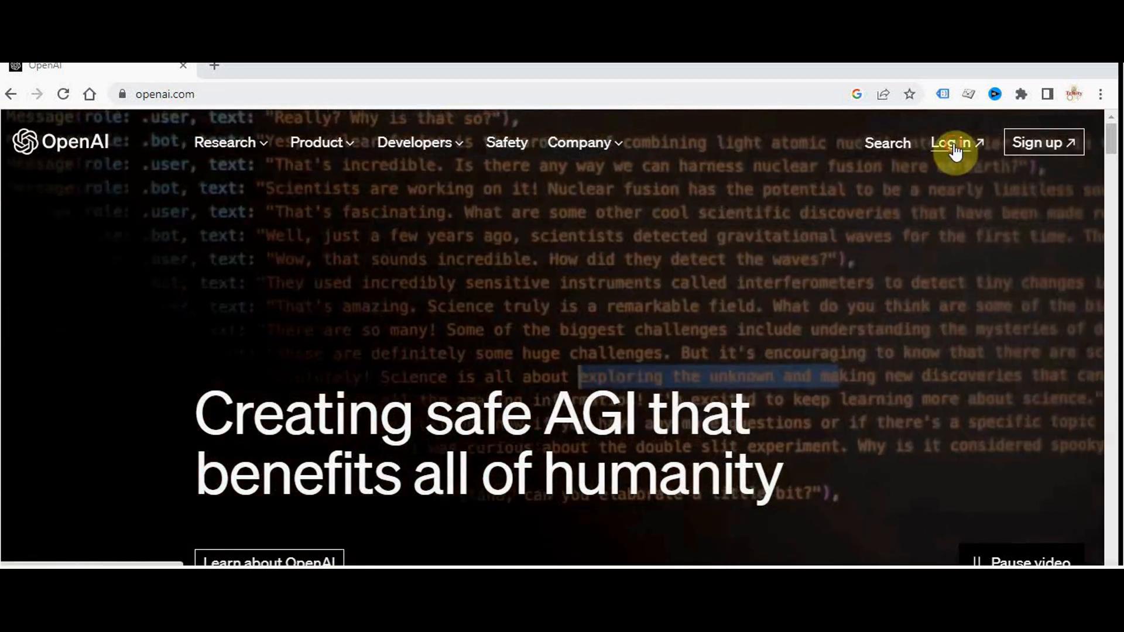
Log in to the OpenAI platform, enter the API area and go to the Personal account's API keys
left_click(953, 143)
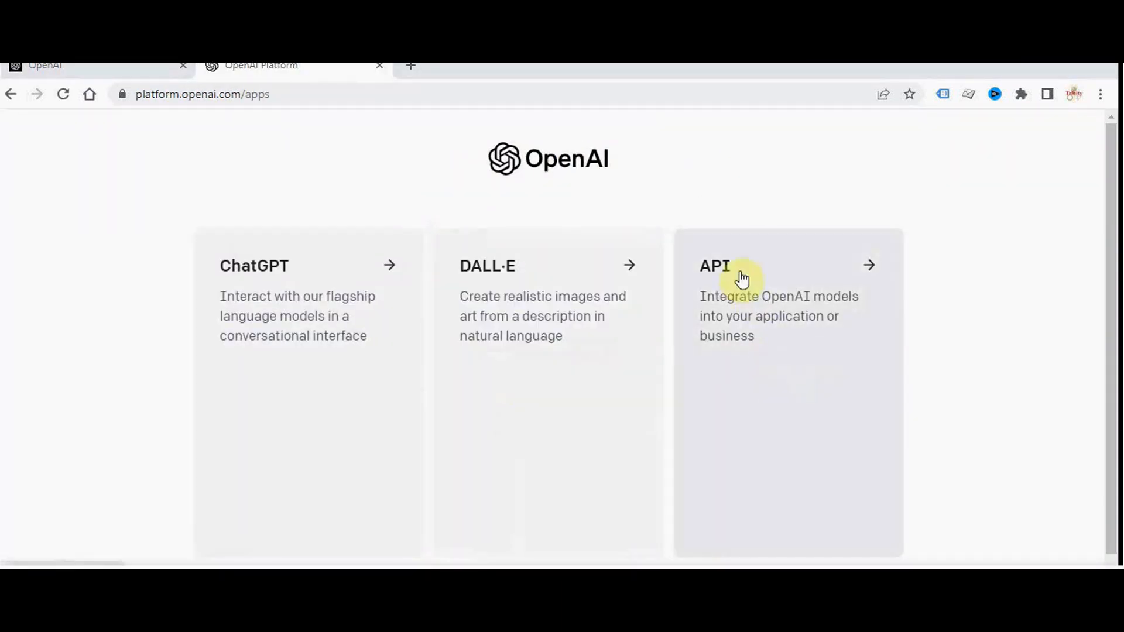
left_click(714, 266)
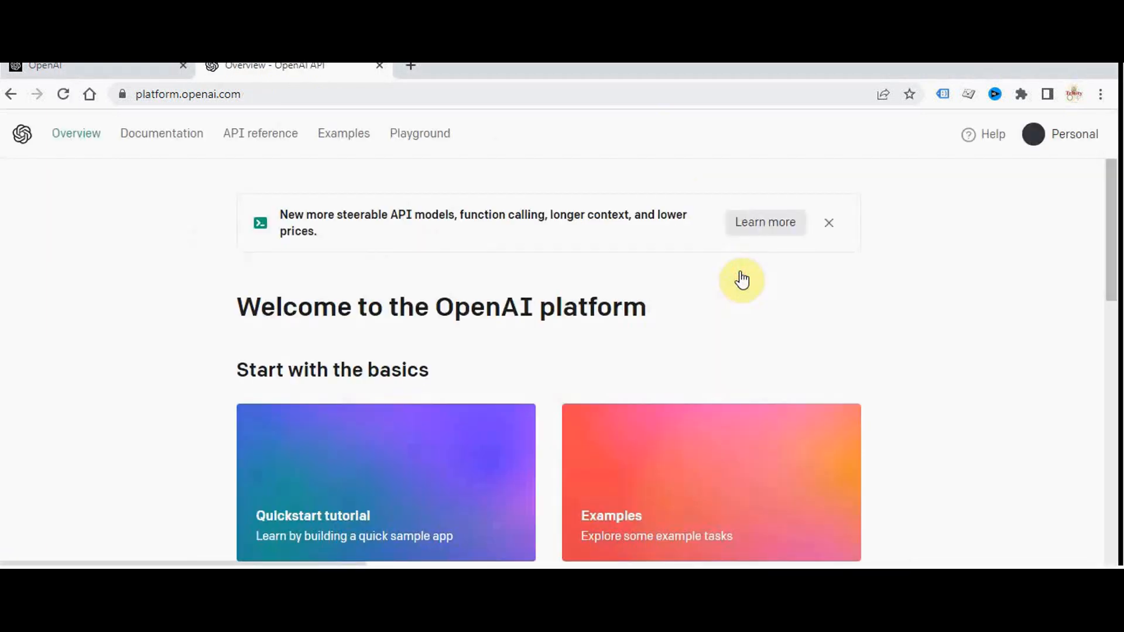
left_click(1073, 134)
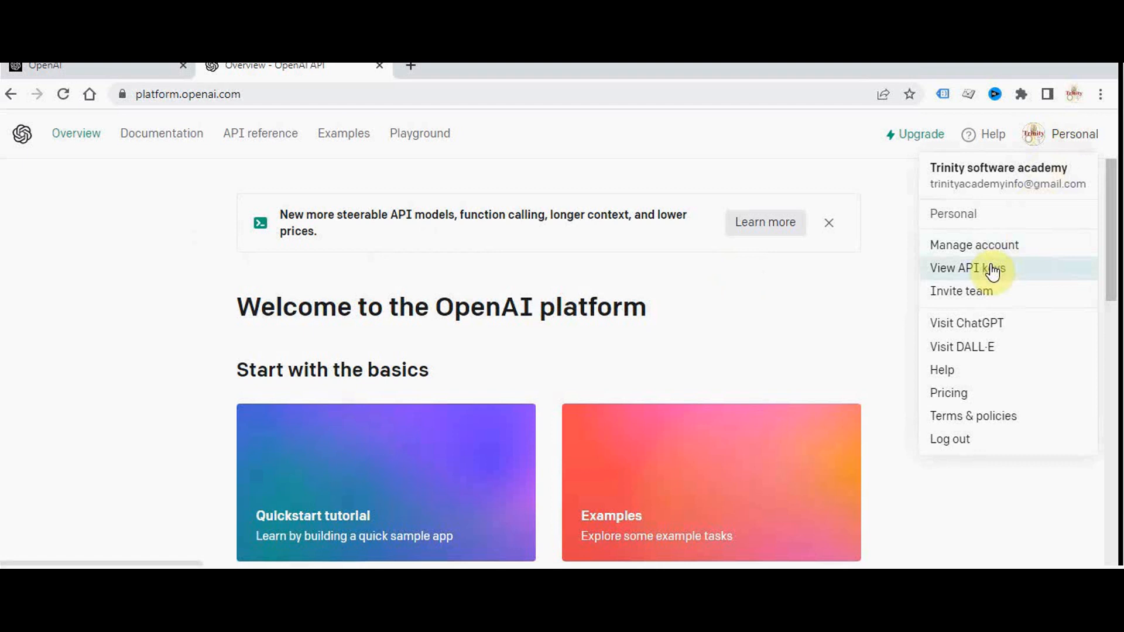
left_click(968, 267)
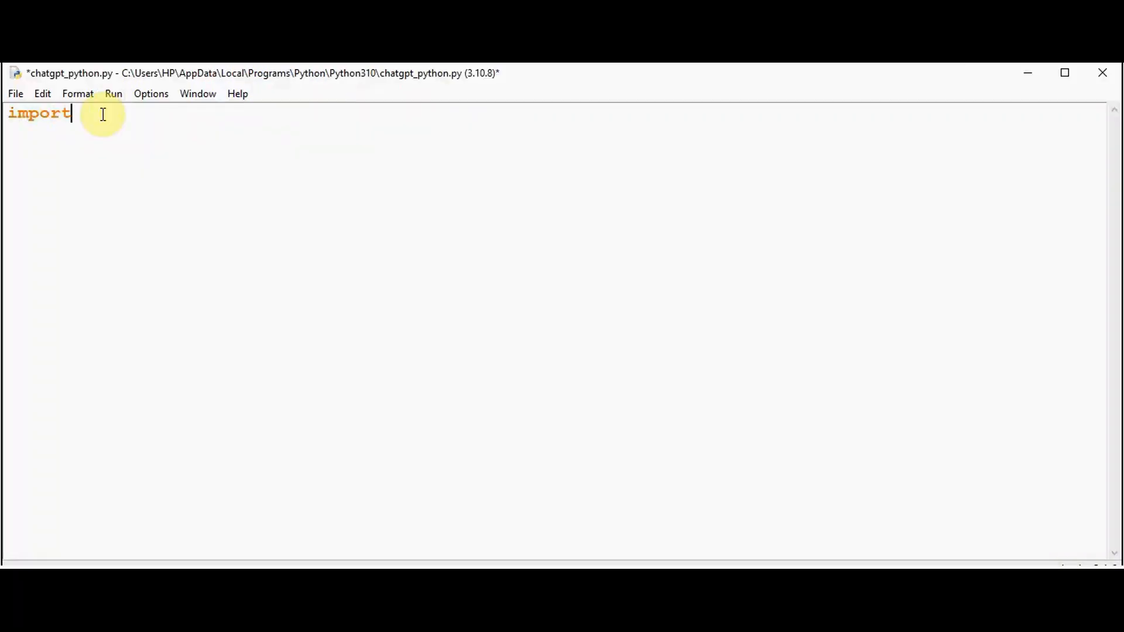
Write import openai and openai.api_key='your API key' at the top of chatgpt_python.py
type("openai")
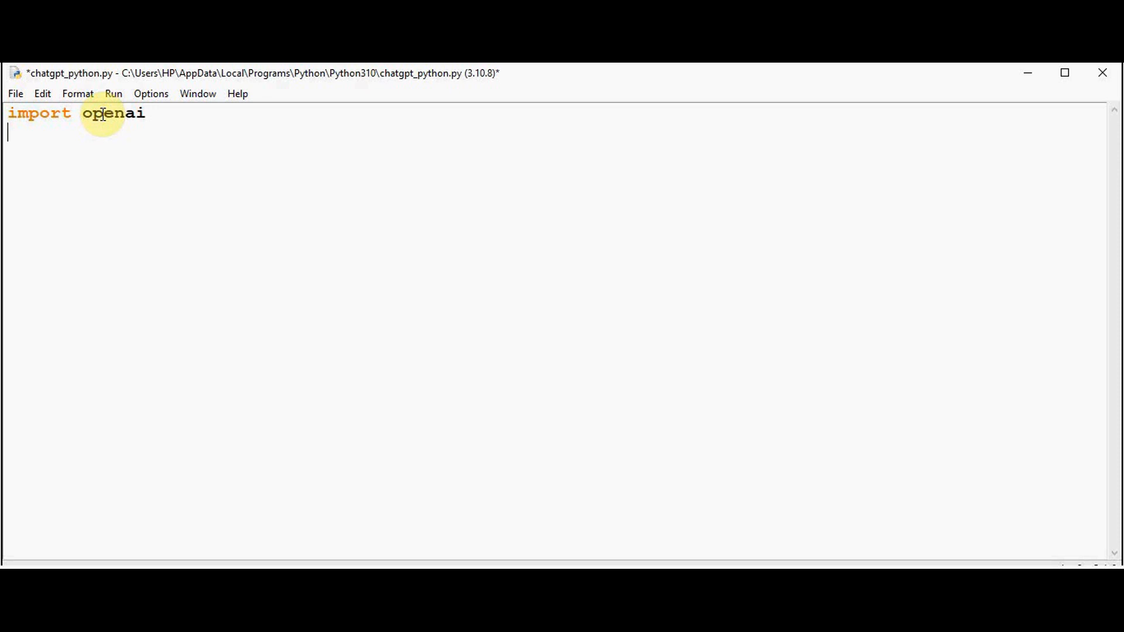
type("openai")
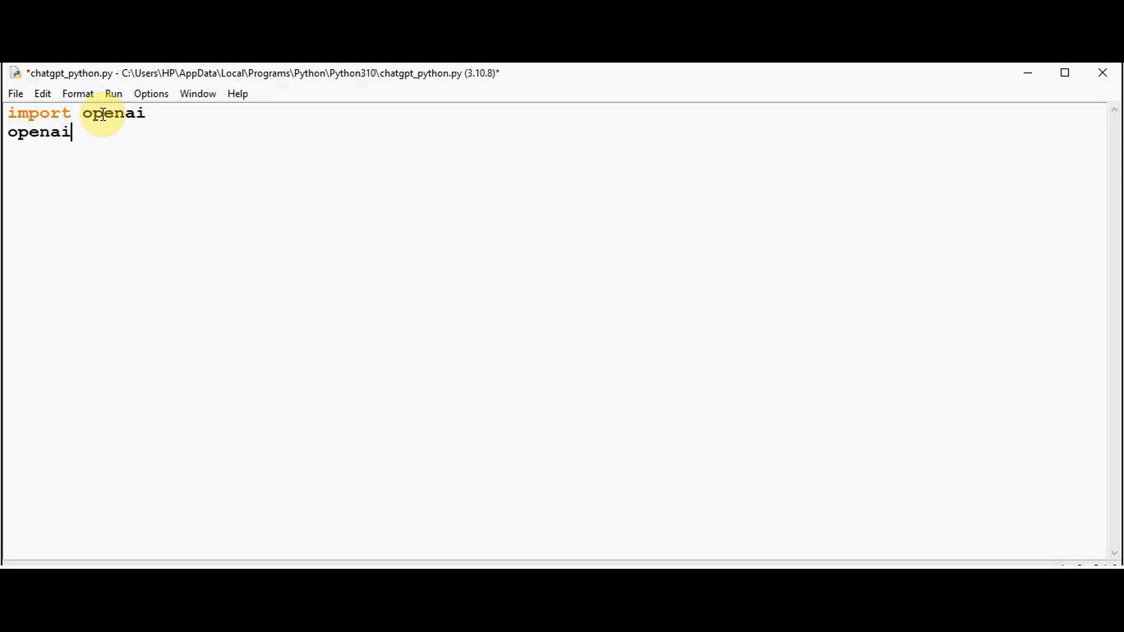
type(".api_")
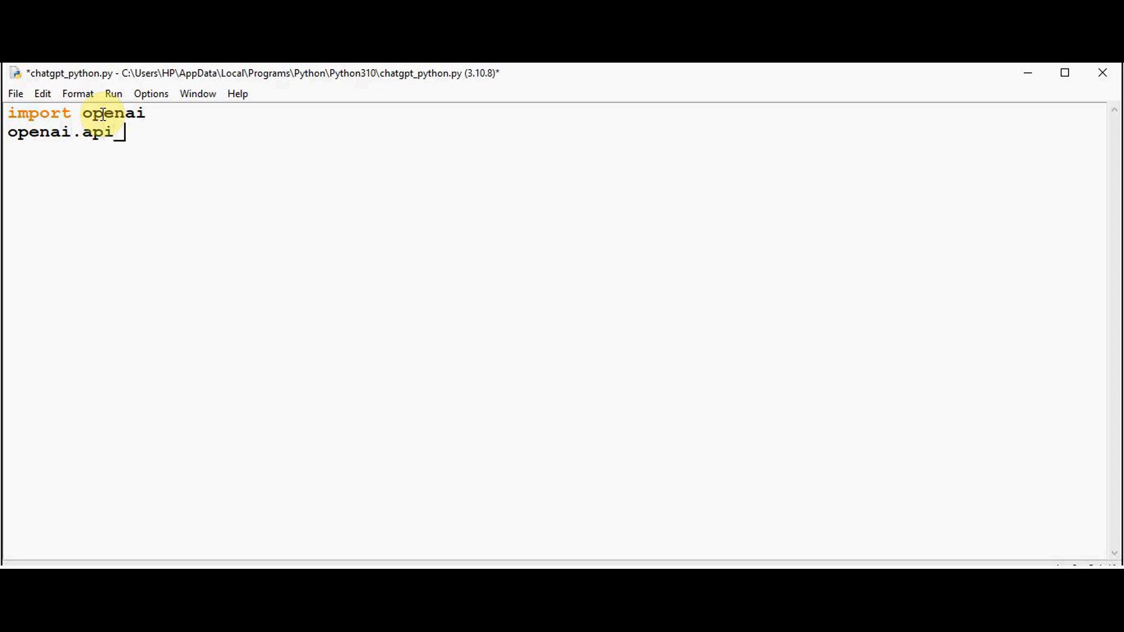
type("_key=")
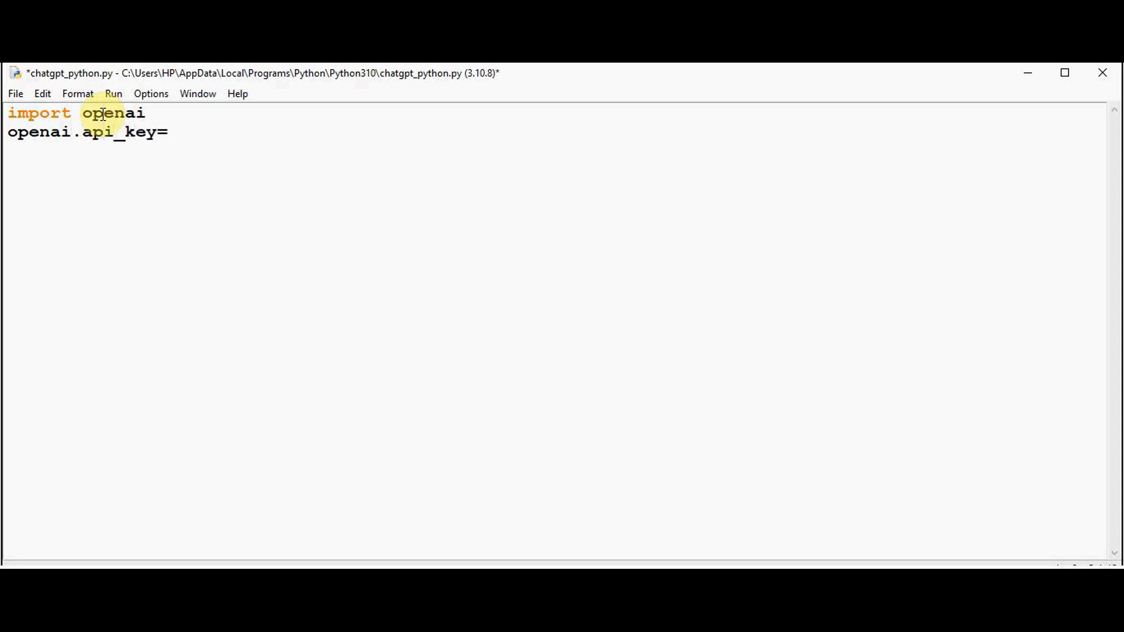
type("''")
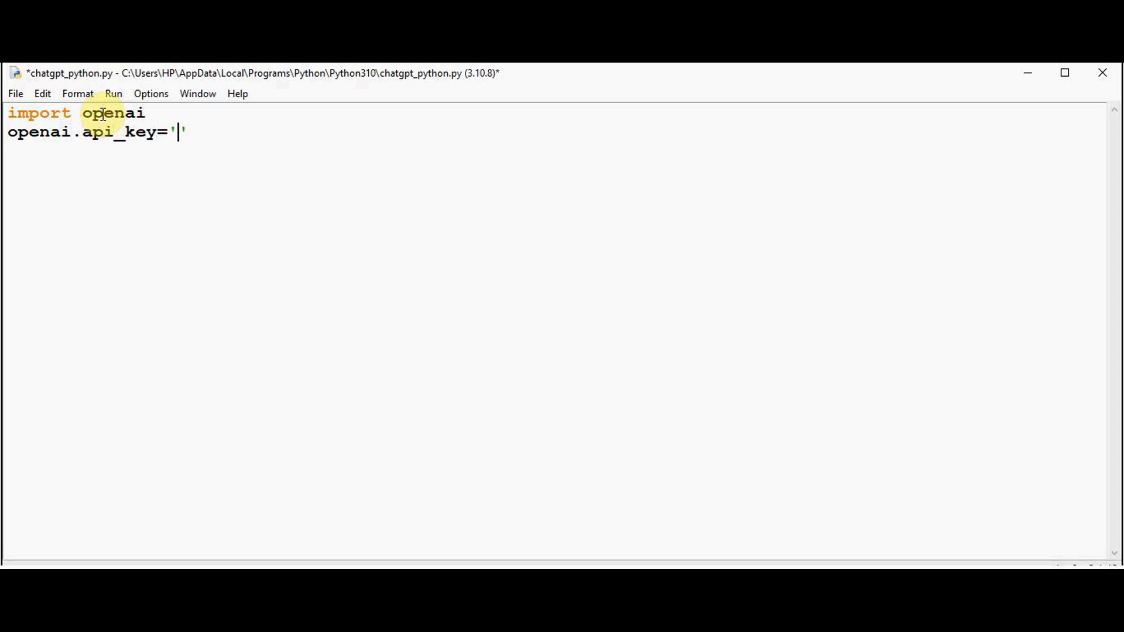
type("your API key")
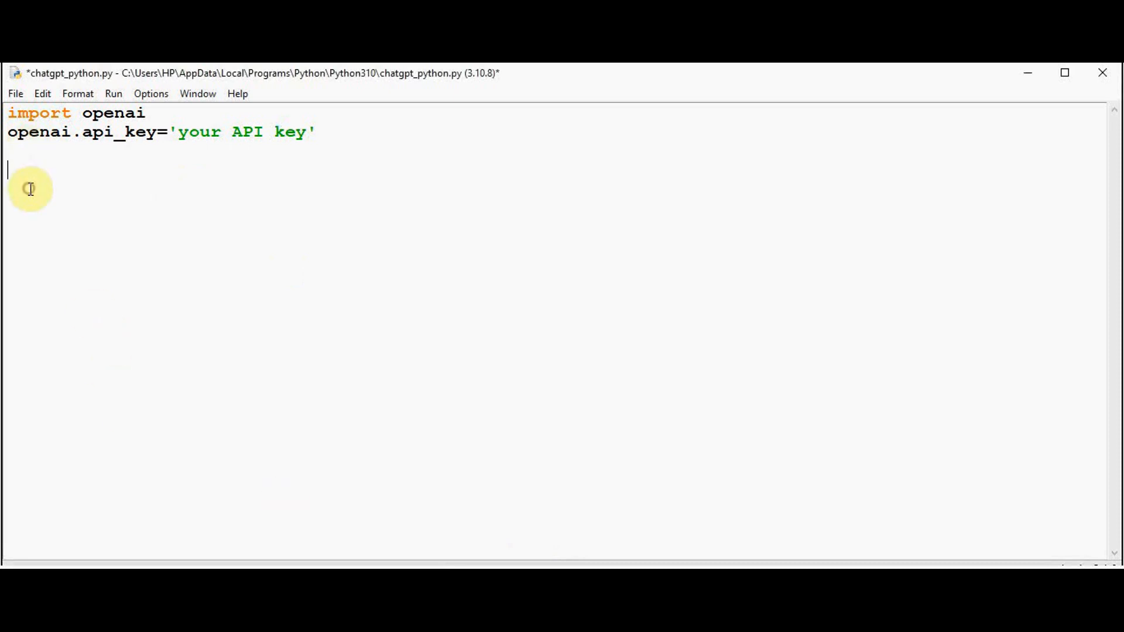
Add messages=[{'role':'system','content':'tell some technical memes'}] to the script
type("messag")
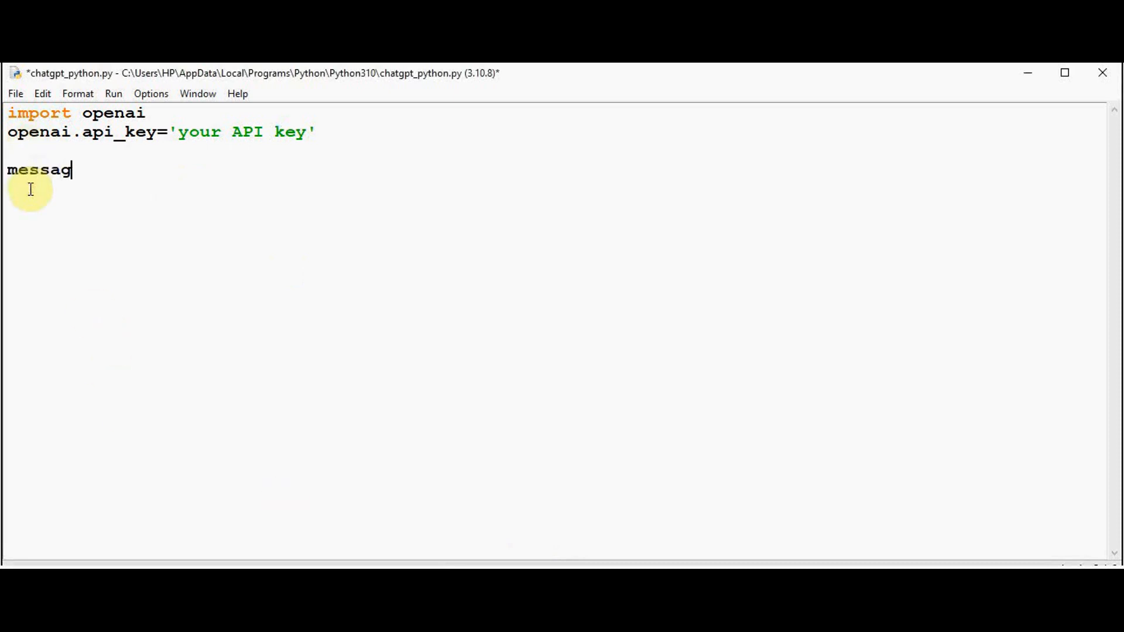
type("es=[]")
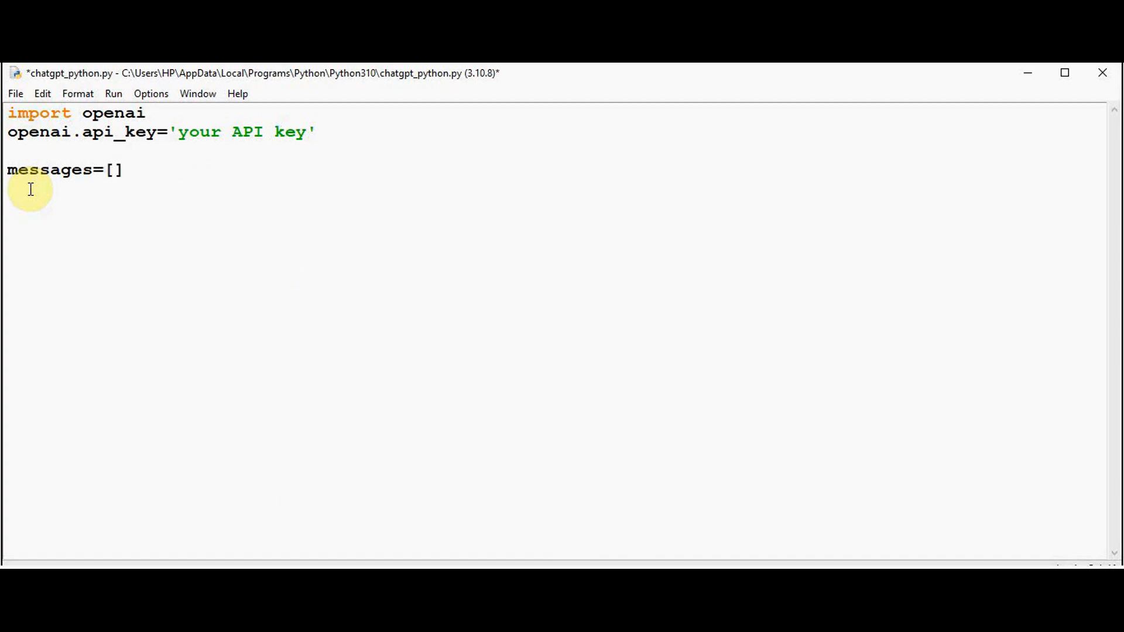
type("{")
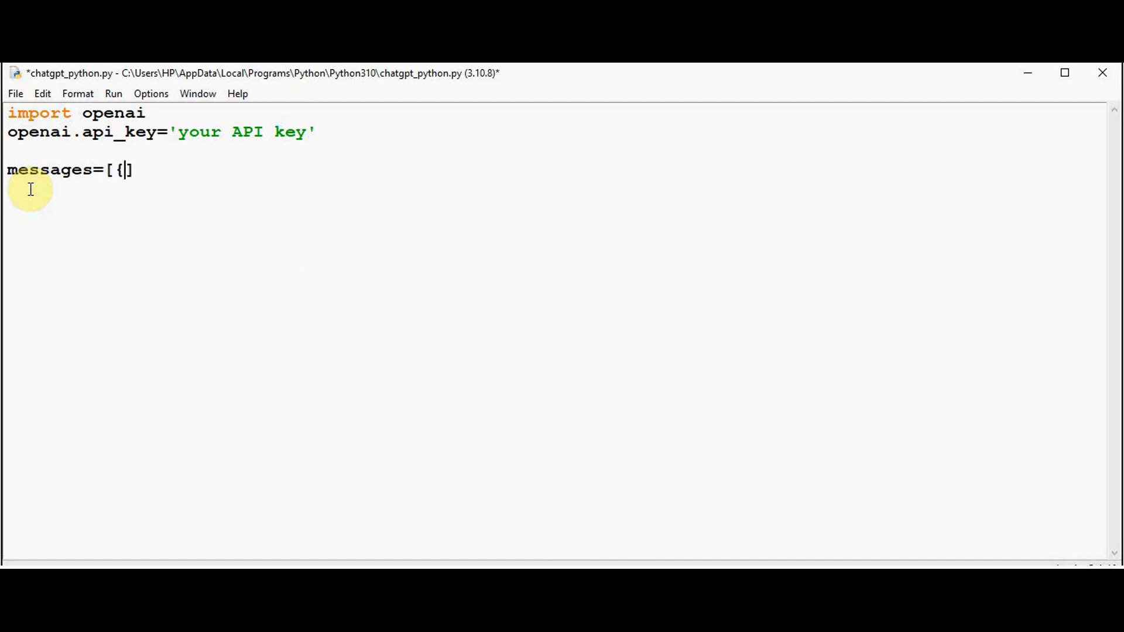
type("'role")
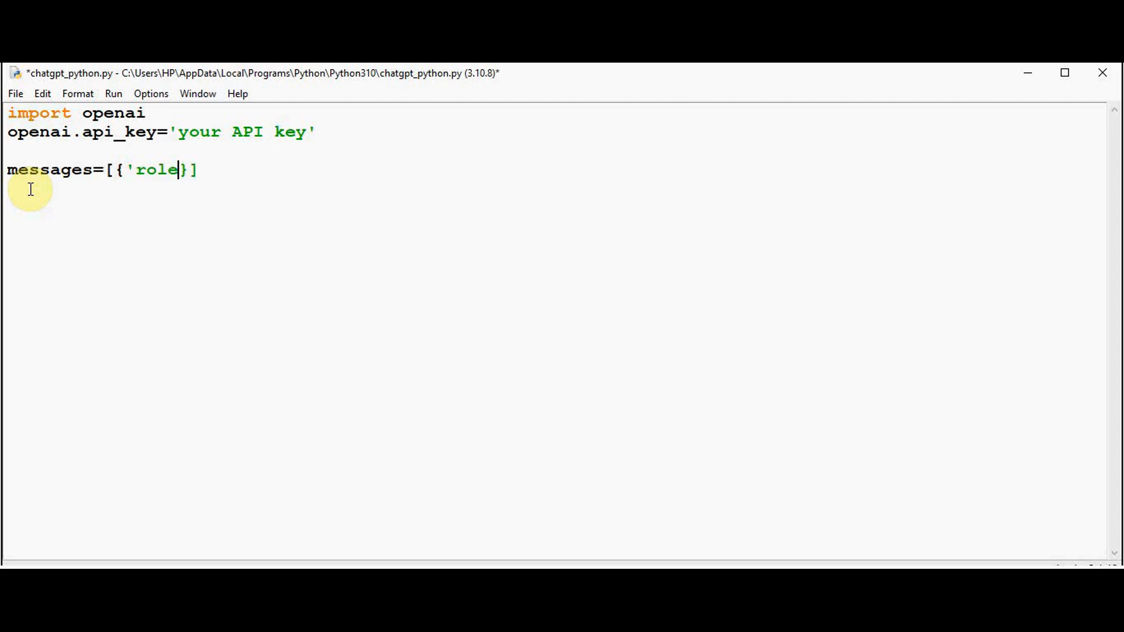
type(":'system")
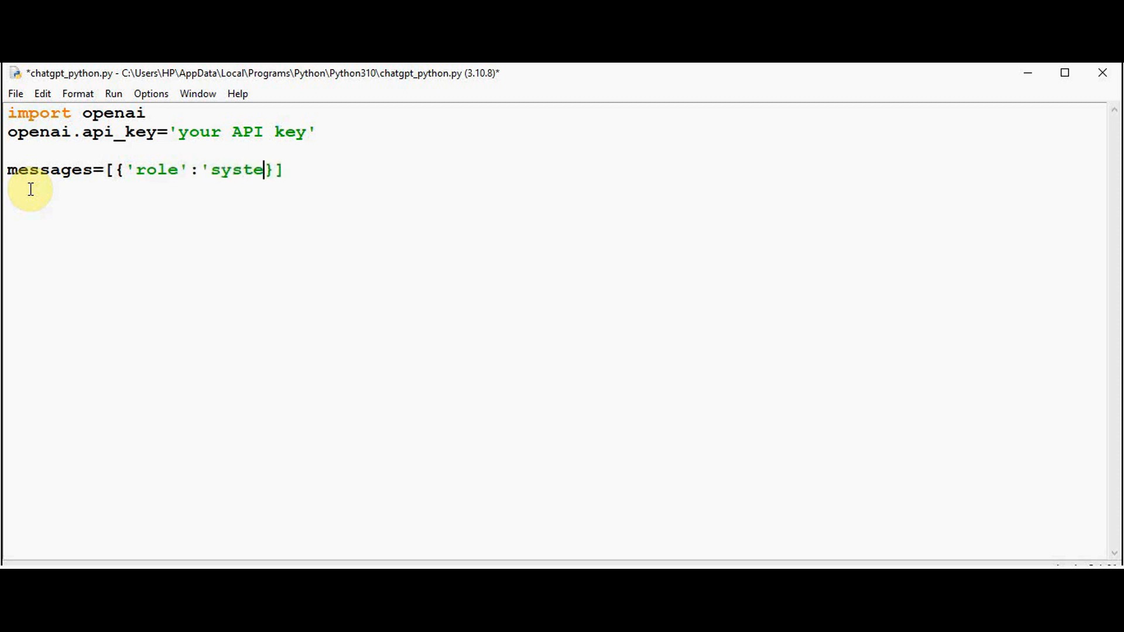
type("m','c")
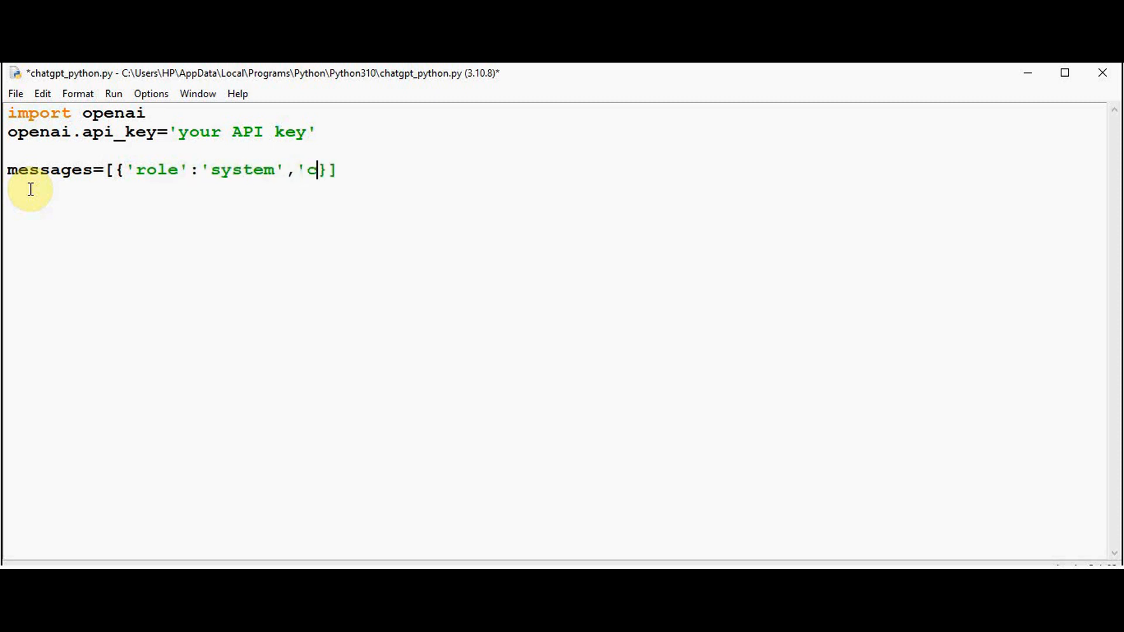
type("ontent':'tell s")
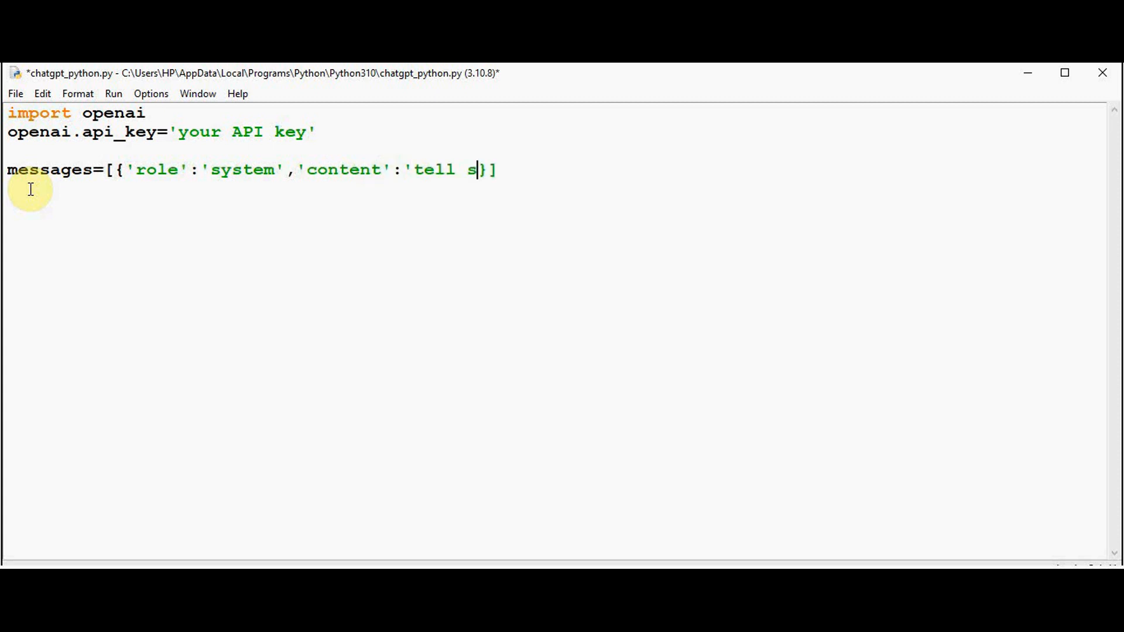
type("ome techni")
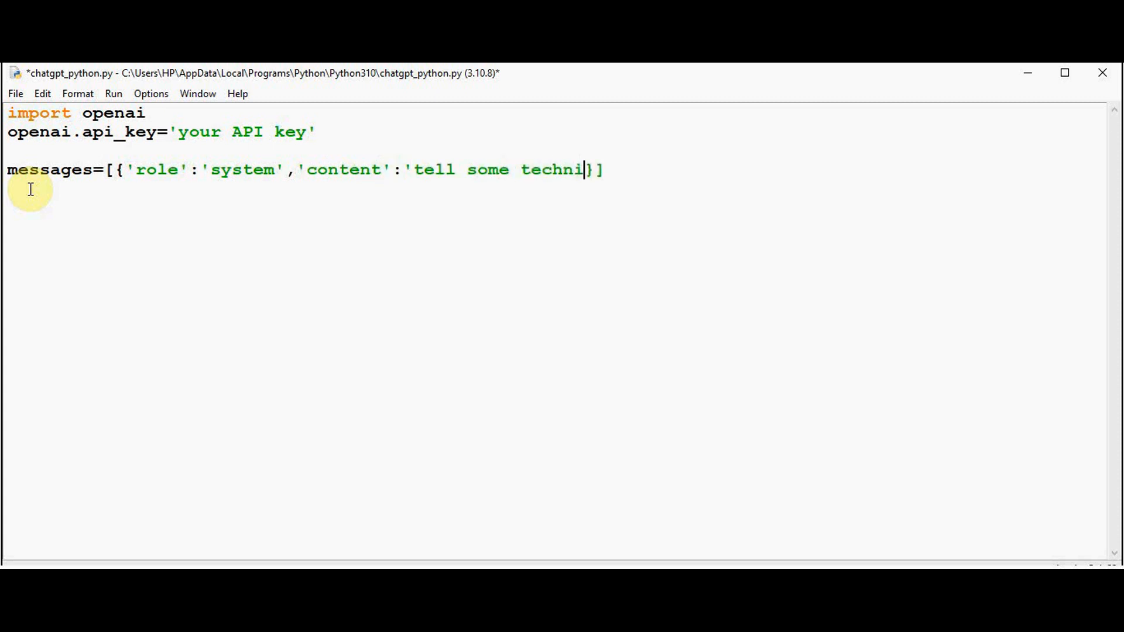
type("cal memes'")
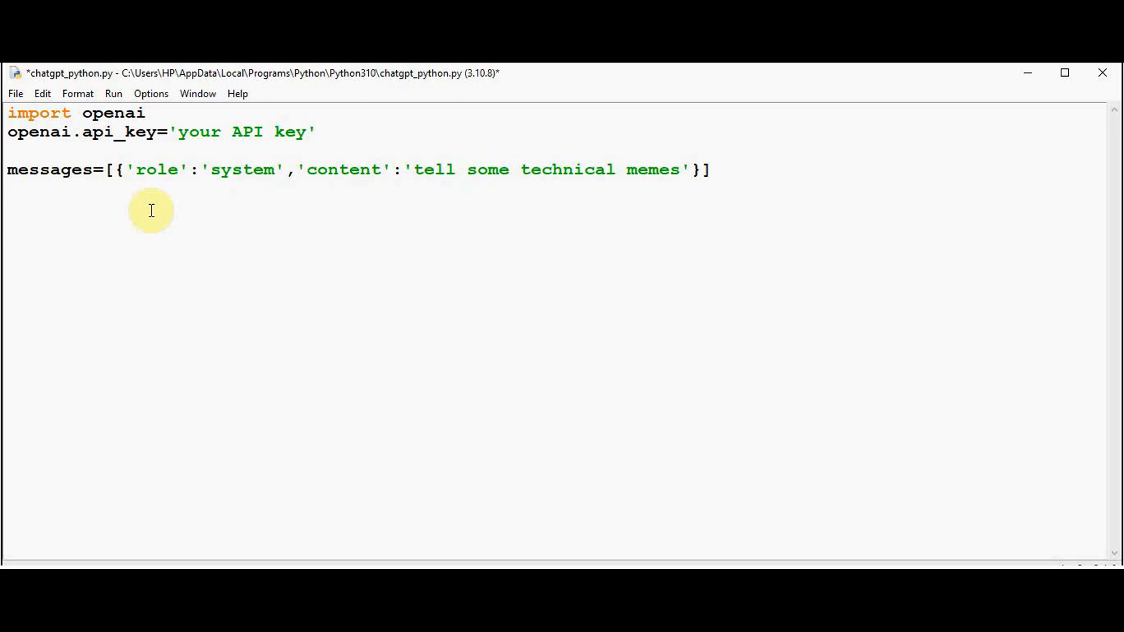
left_click(8, 190)
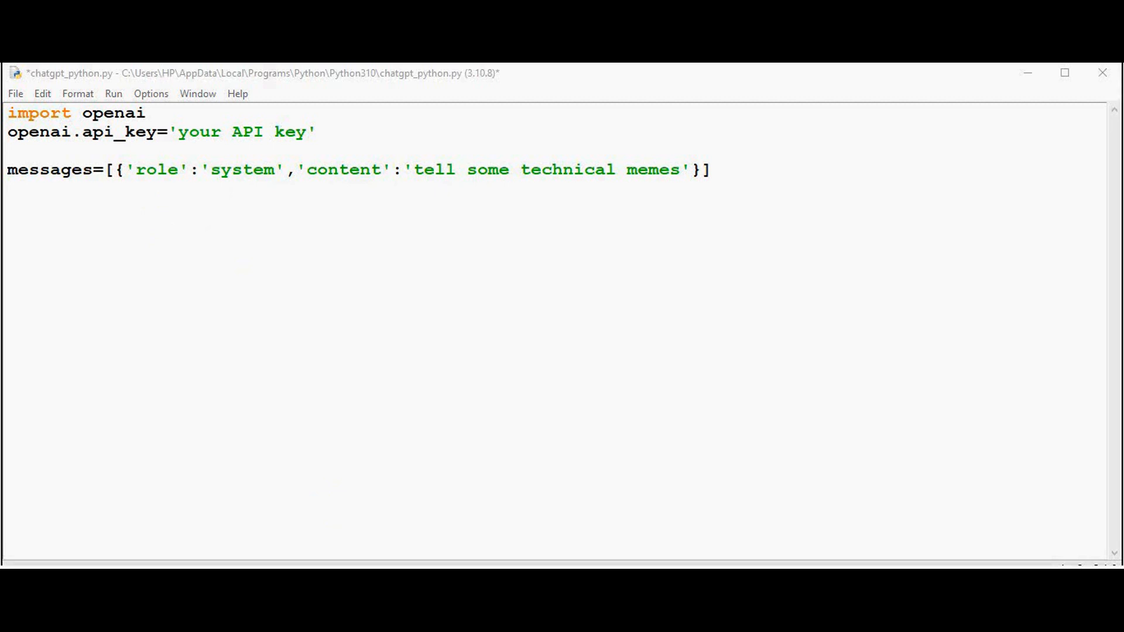
Write chat = openai.ChatCompletion.create(model='gpt-3.5-turbo',messages=messages)
type("chat = openai")
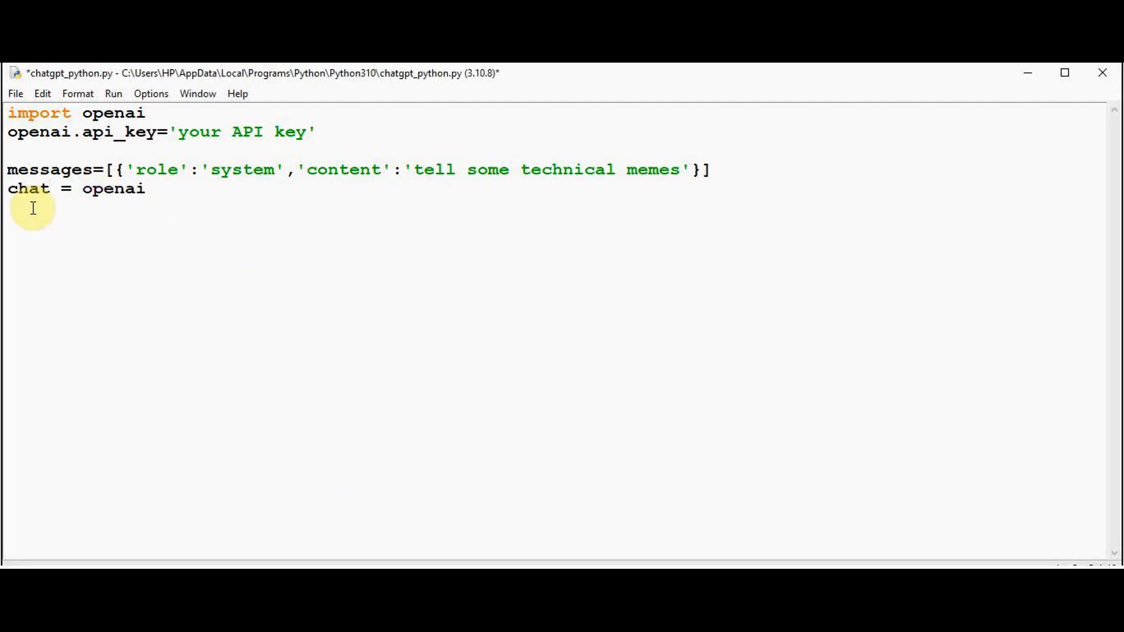
type(".ChatCo")
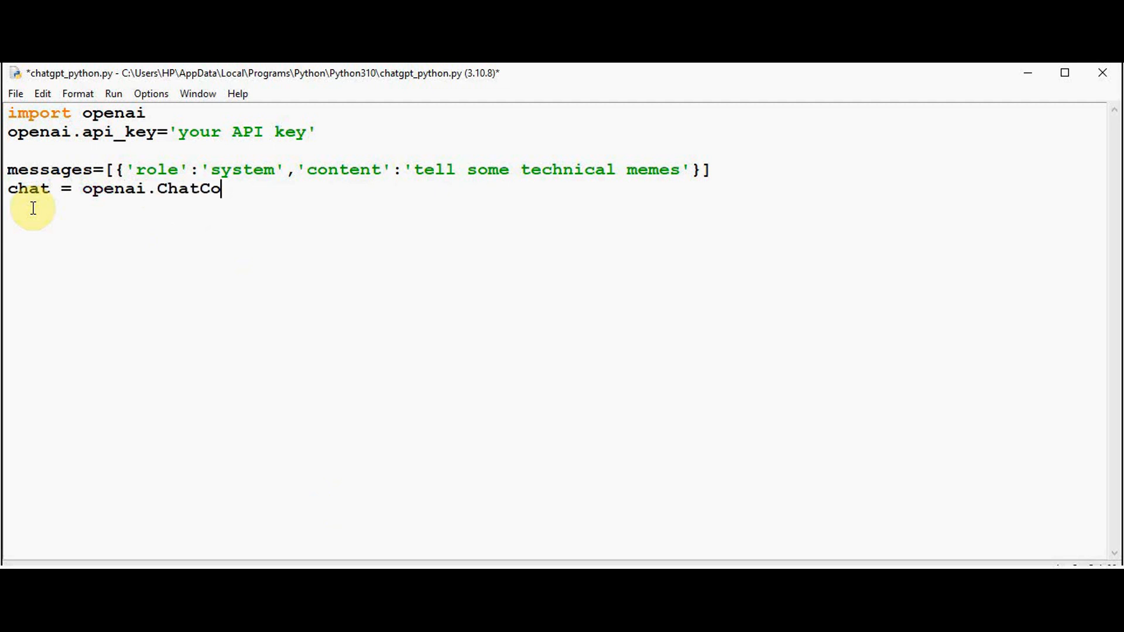
type("mpletion.")
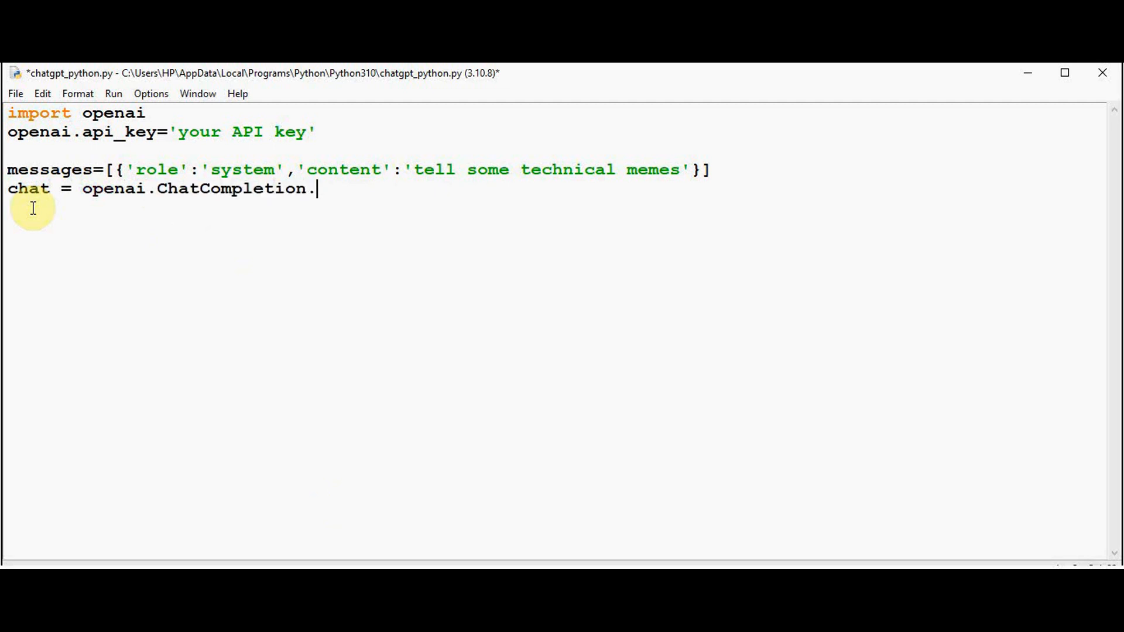
type("create")
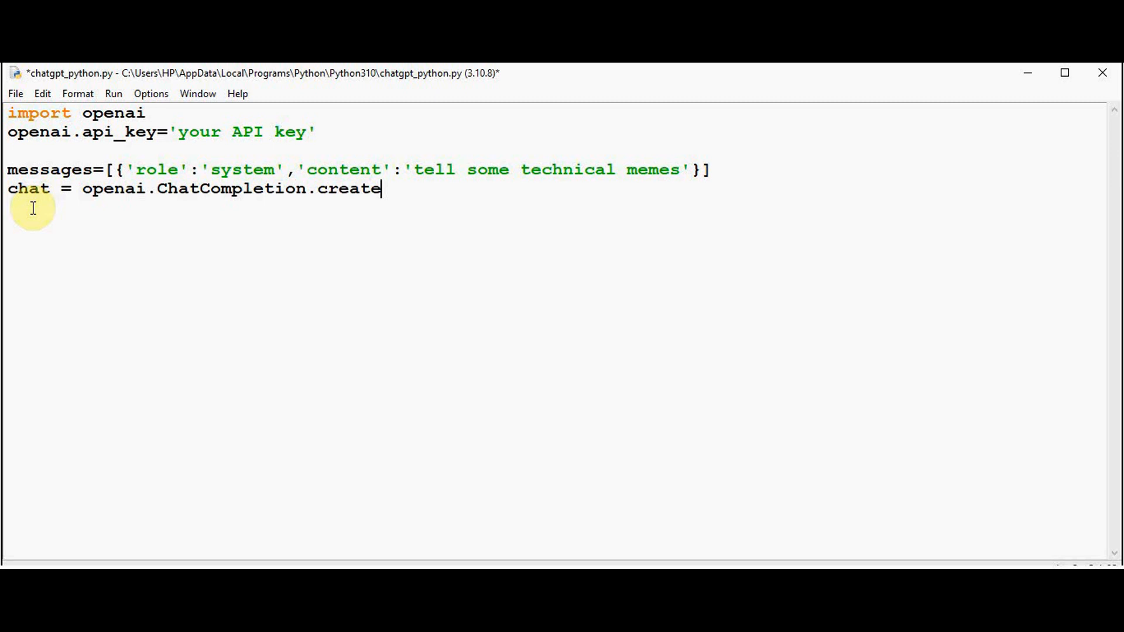
type("(model")
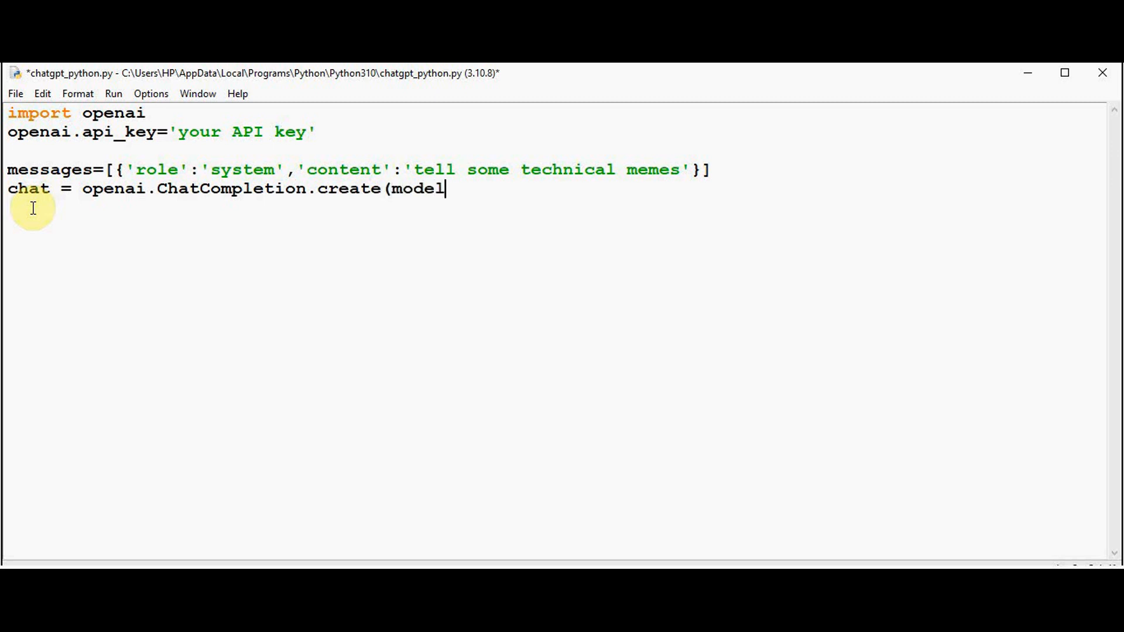
type("='gpt-")
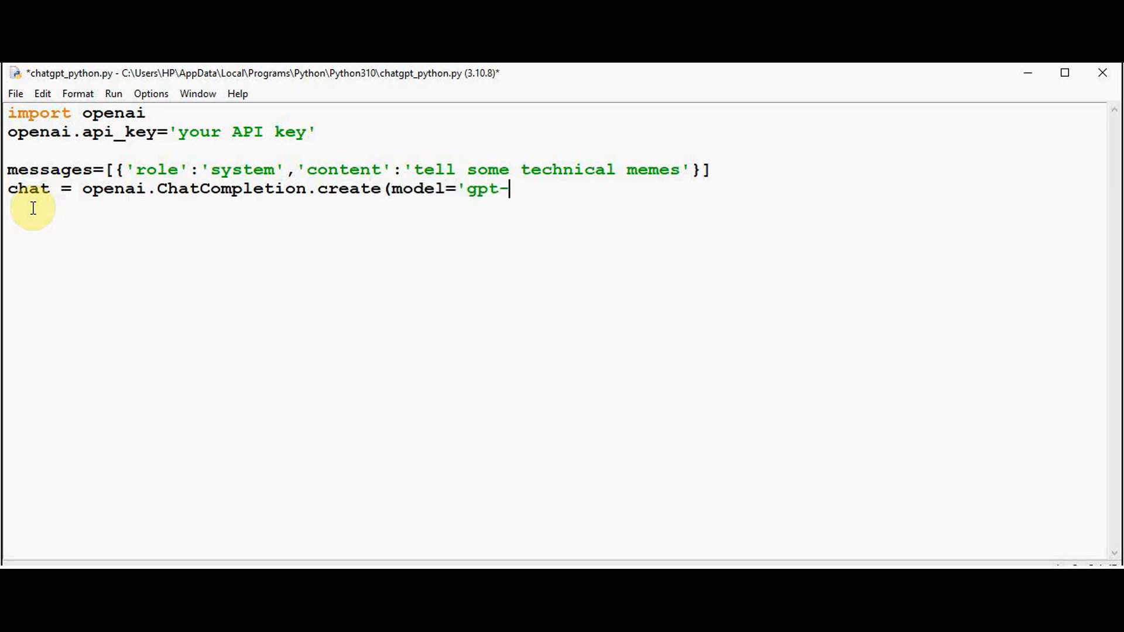
type("3.5")
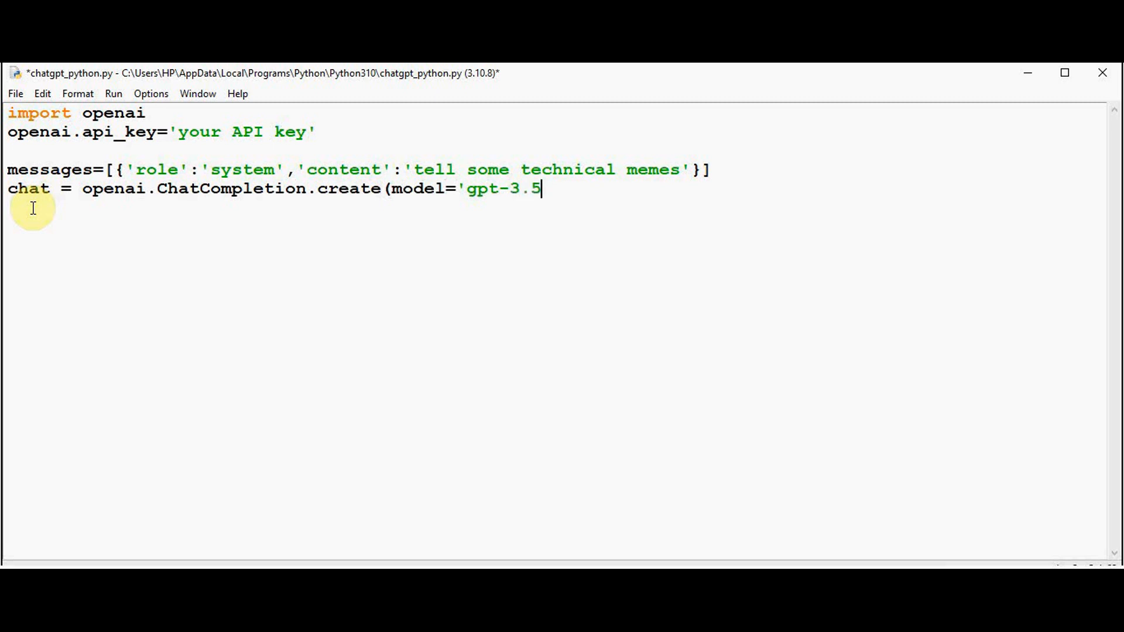
type("-turbo")
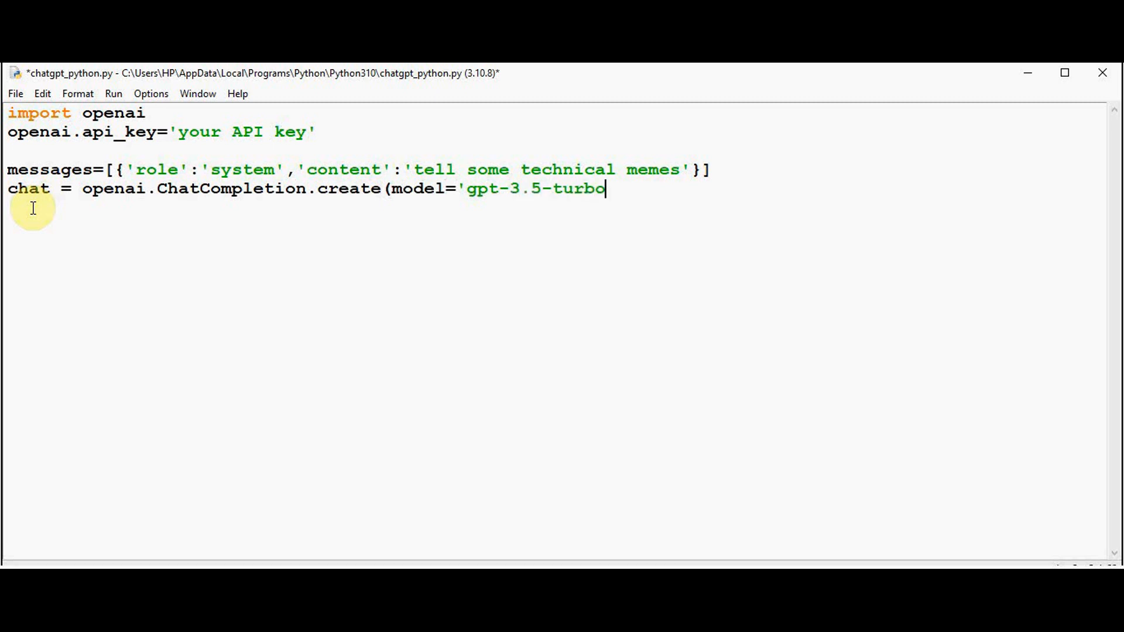
type("',")
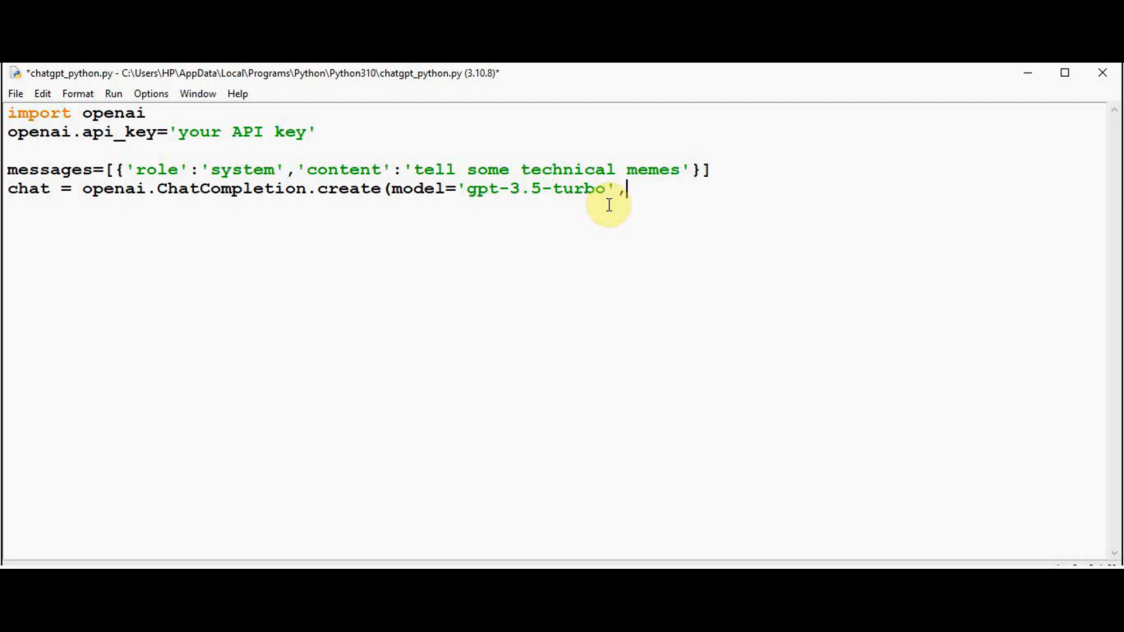
type("messa")
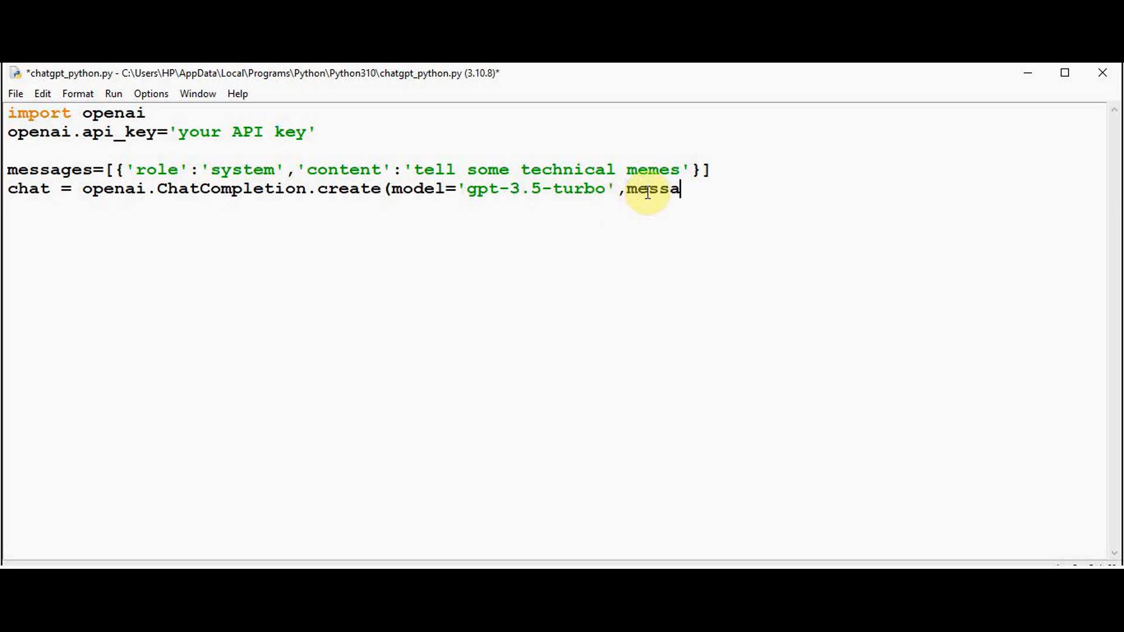
type("ges=")
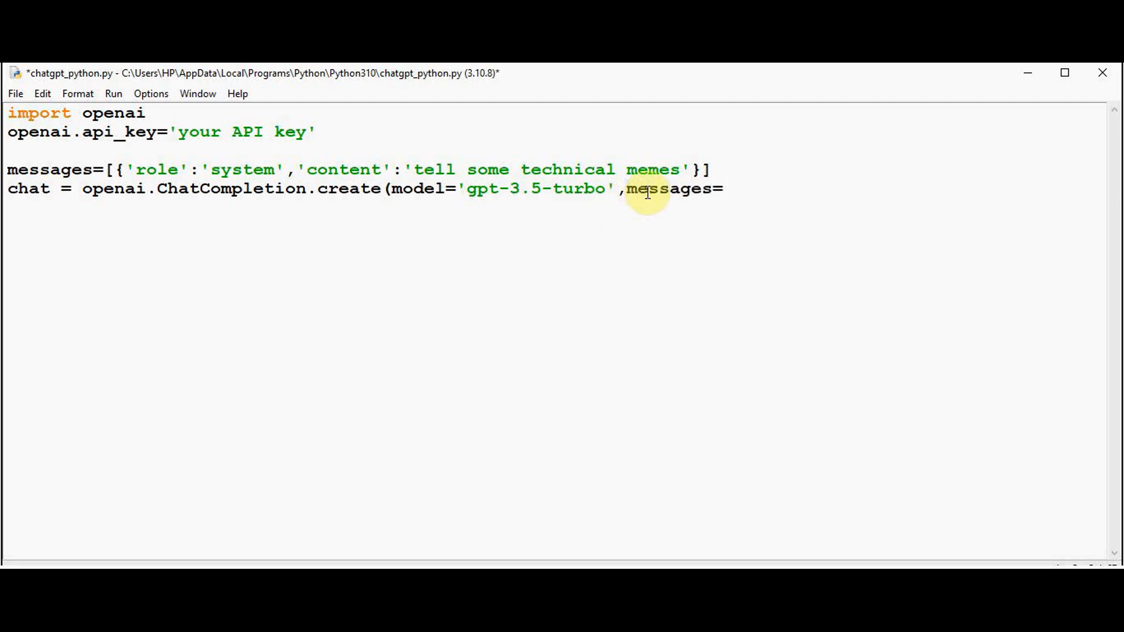
type("messages")
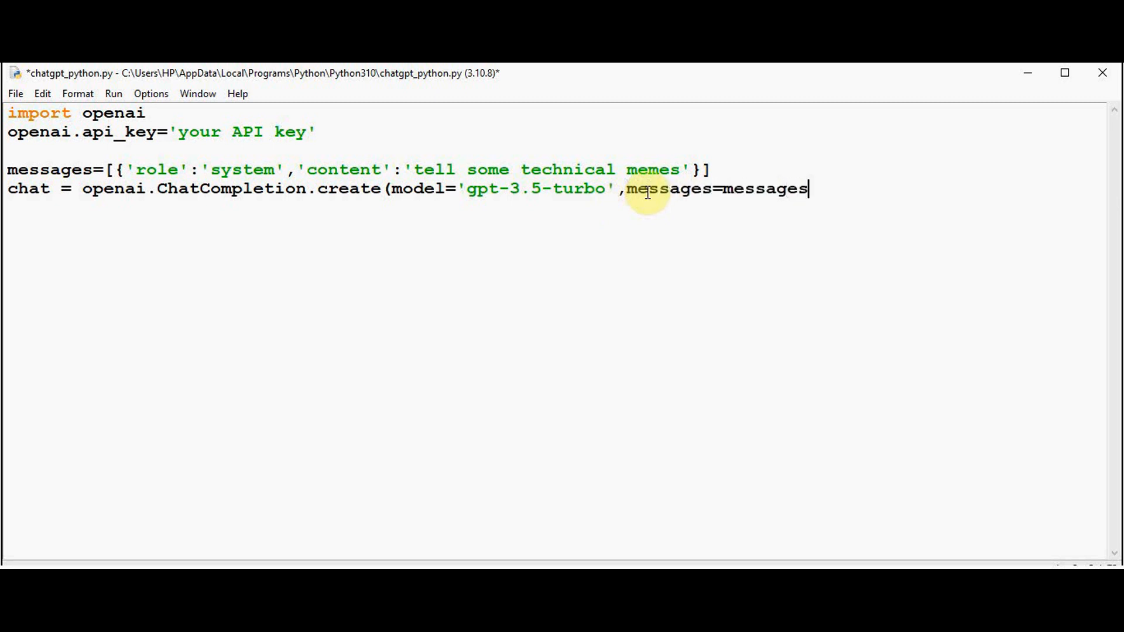
type(")")
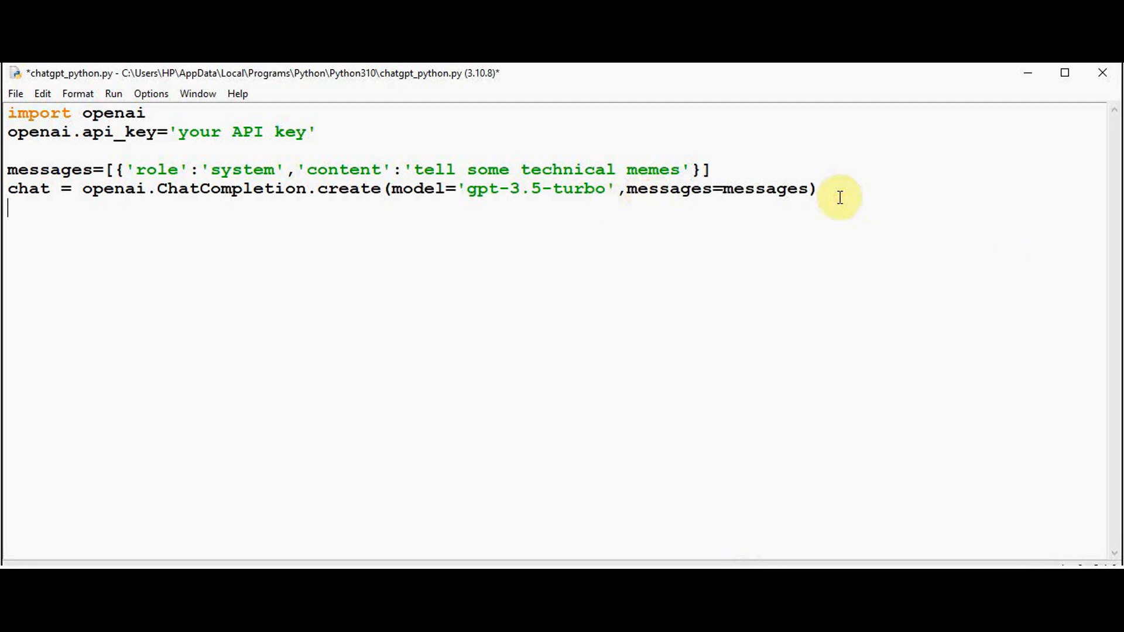
Extract reply = chat['choices'][0].message.content and add print(reply)
type("reply")
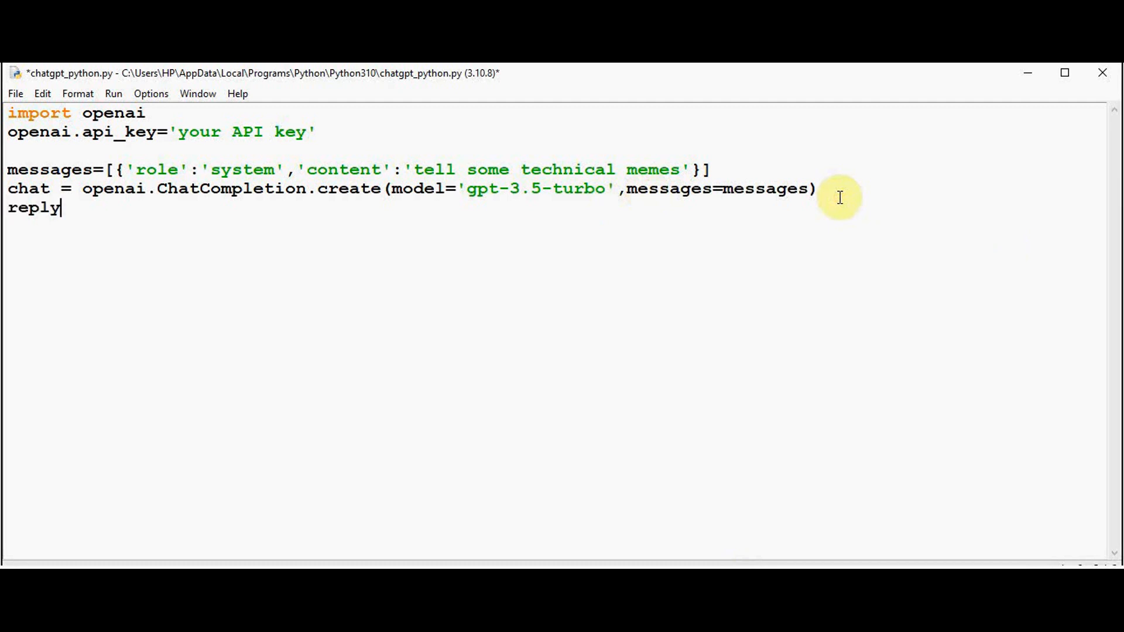
type("= chat")
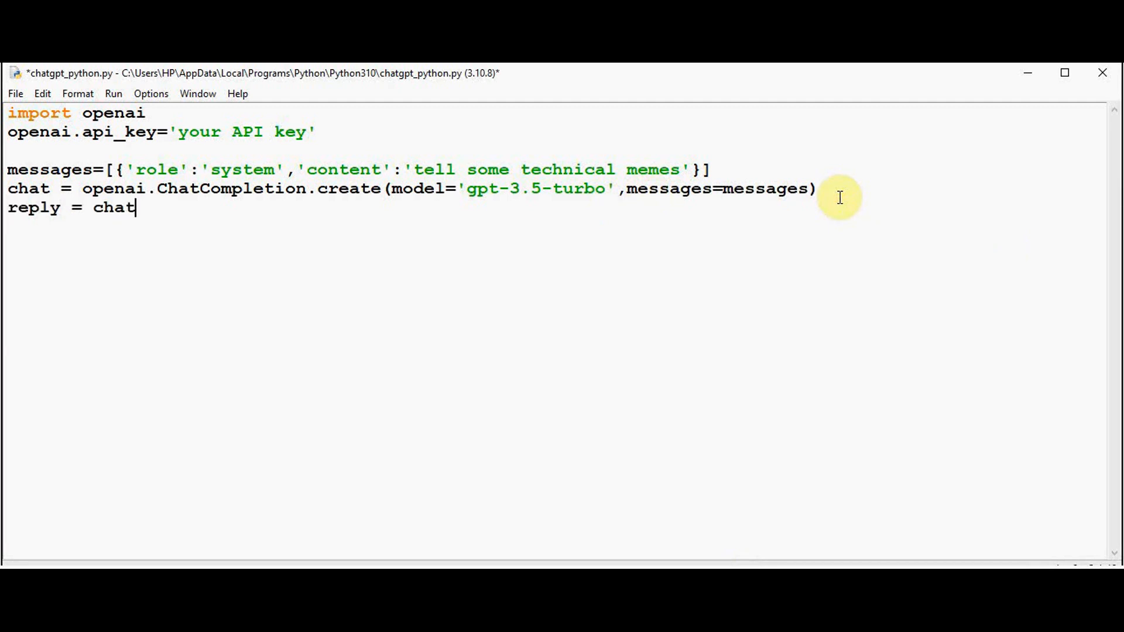
type("[")
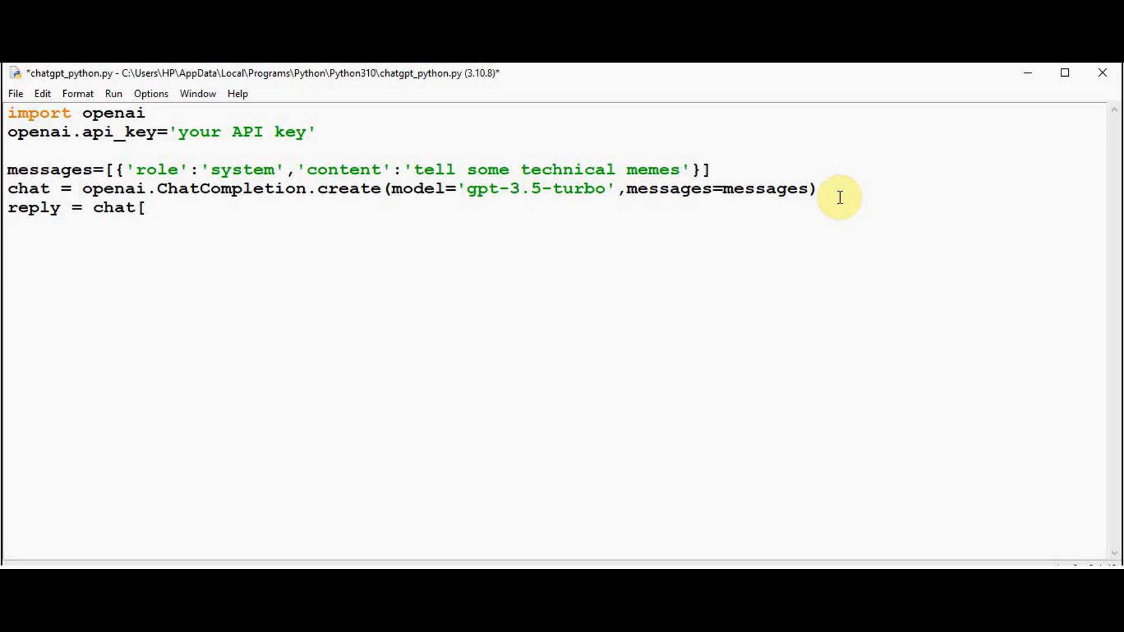
type("'ch")
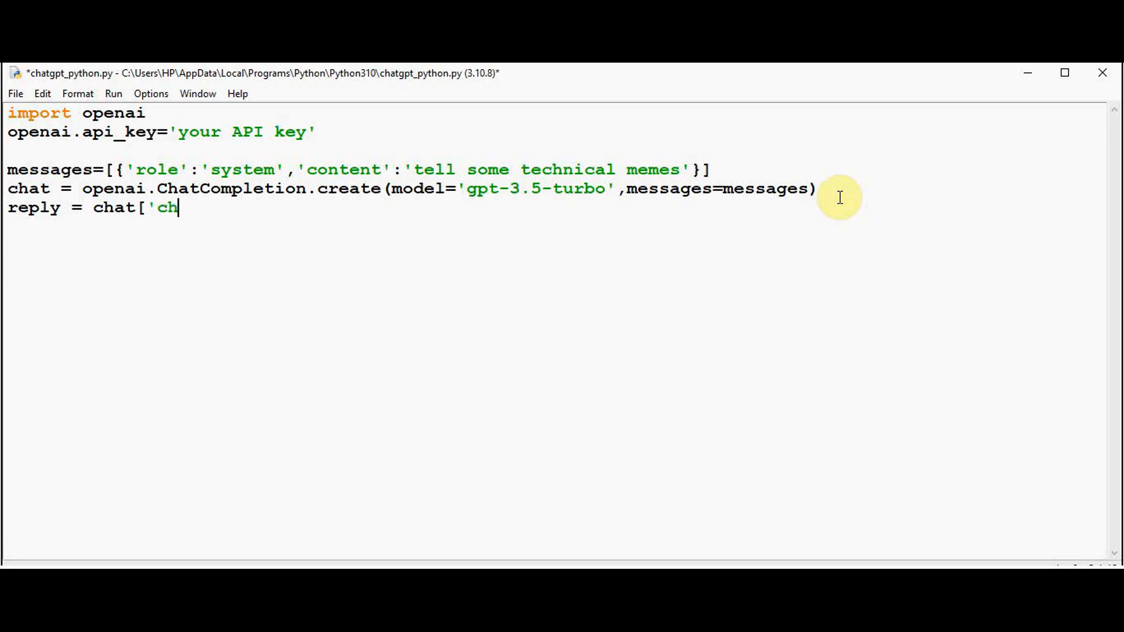
type("oices")
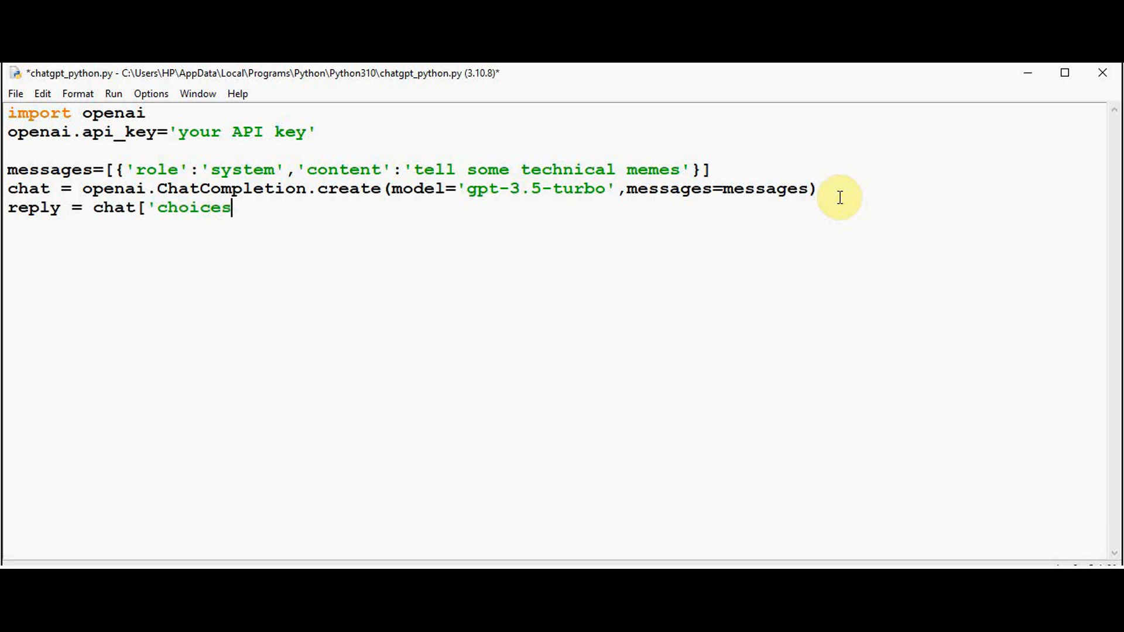
type("'][0].")
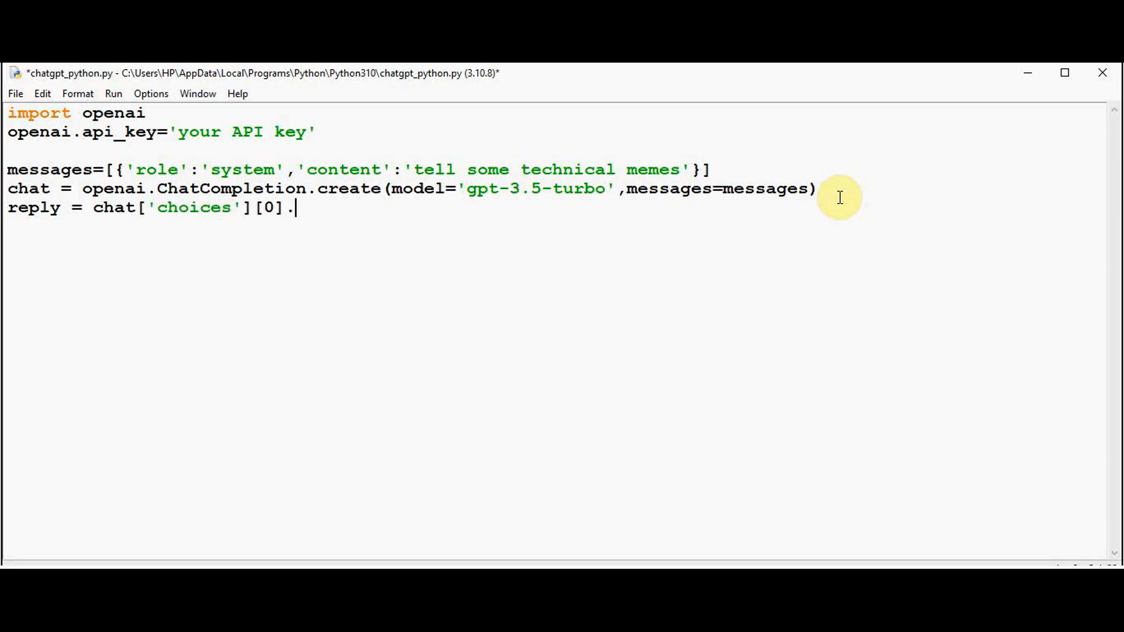
type("message.c")
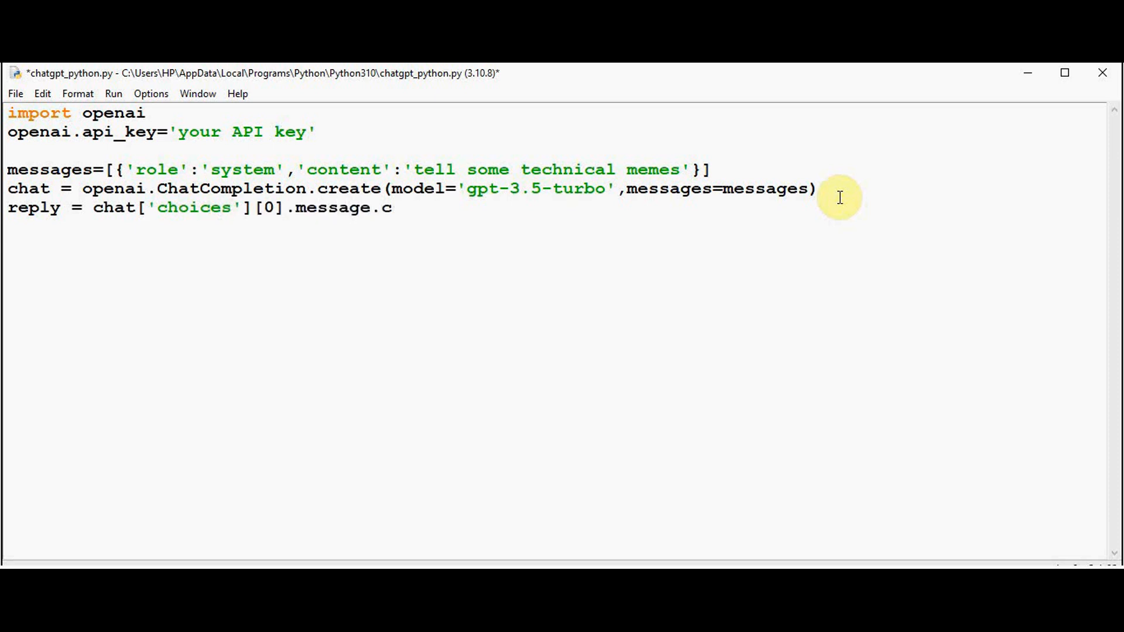
type("ontent")
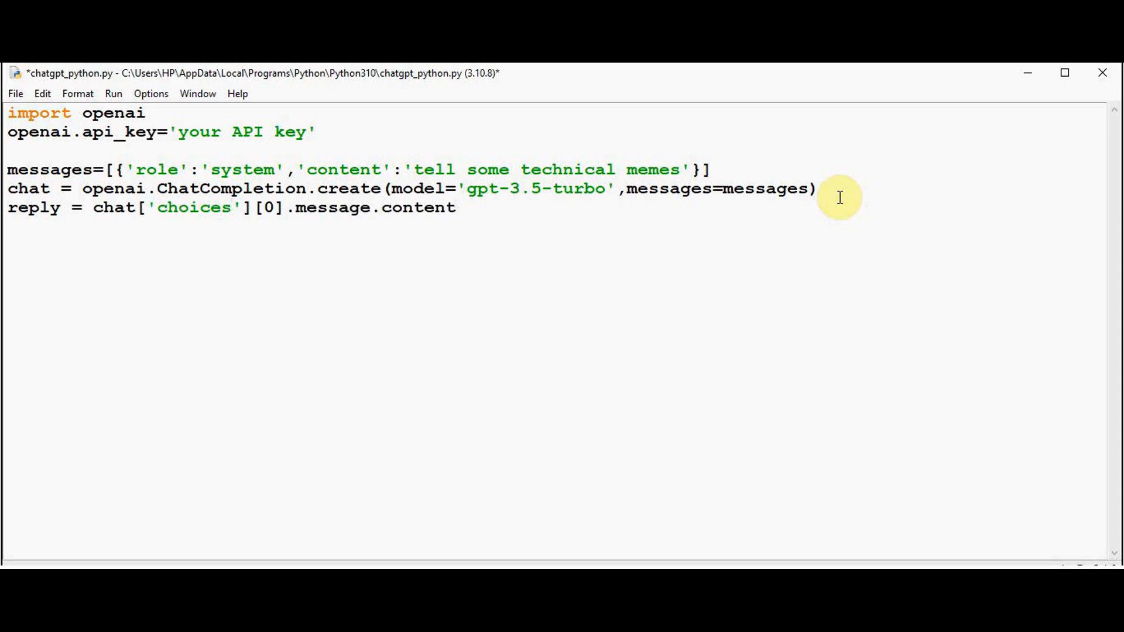
type("print(r")
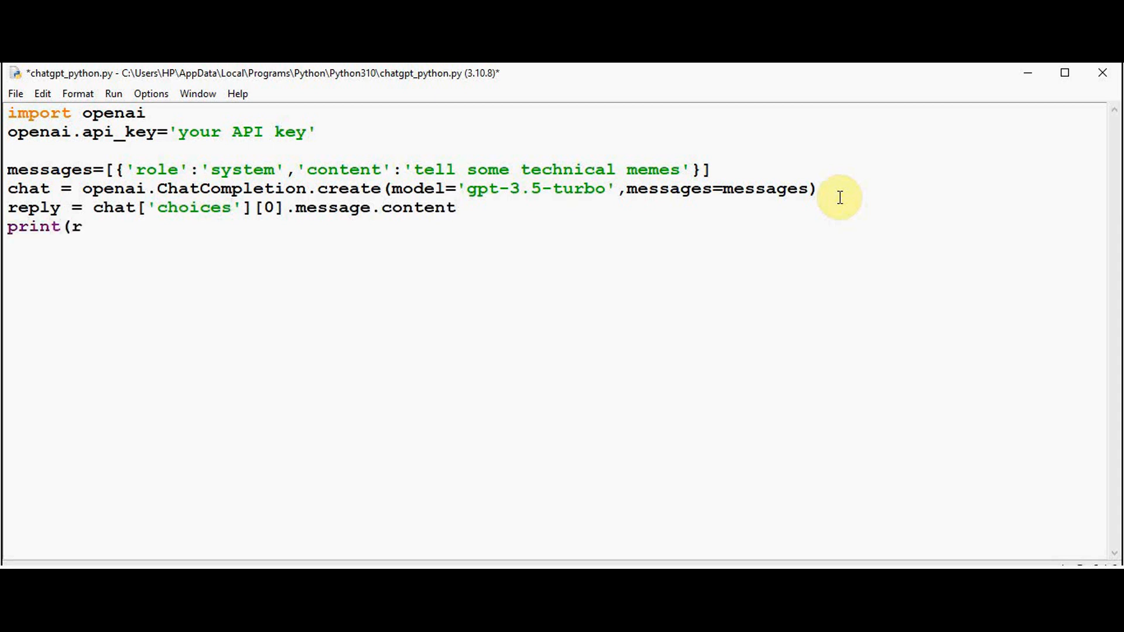
type("eply)")
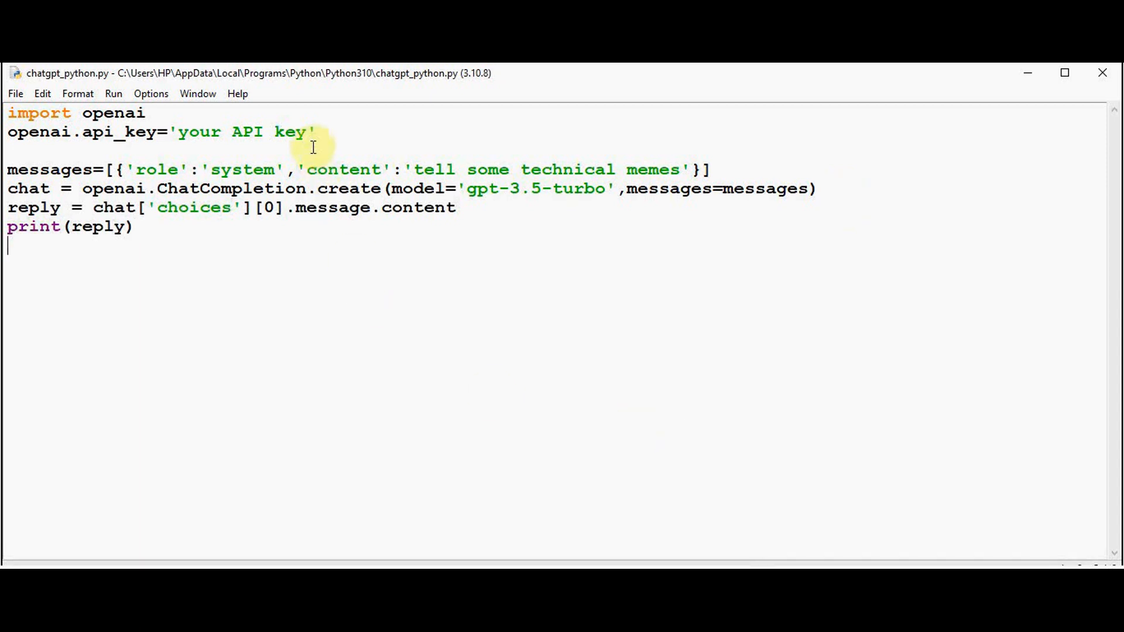
Run the module with F5 and read the numbered list of programmer jokes in the shell
key("F5")
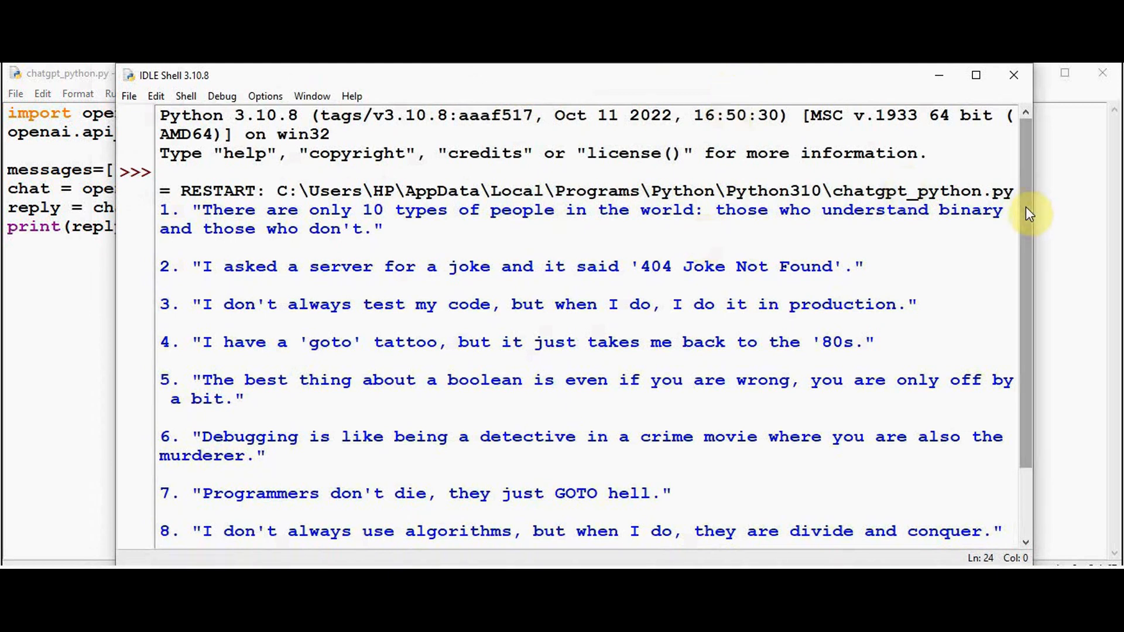
scroll("down", 3)
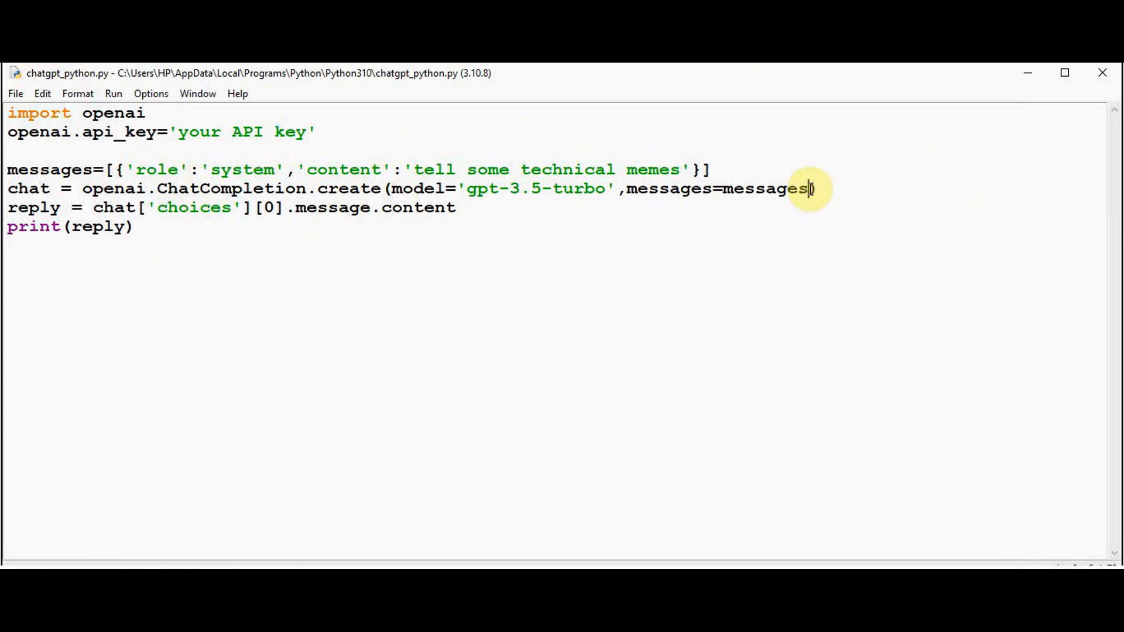
Add max_tokens=500 to the create call and change the prompt content to 'tell a story'
type(")")
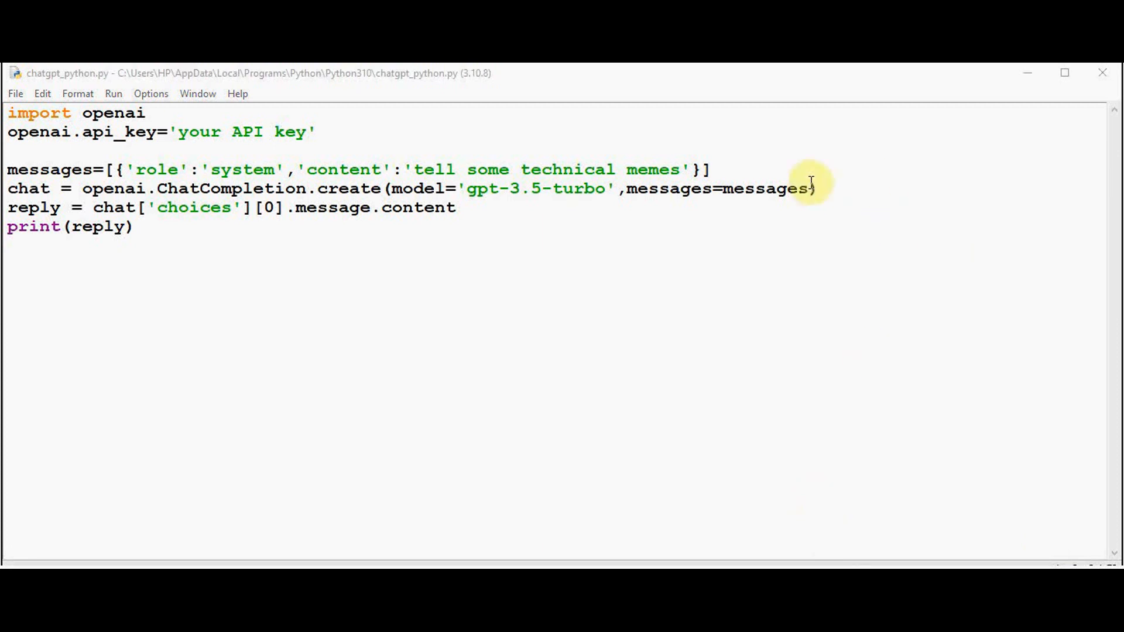
type(",max_")
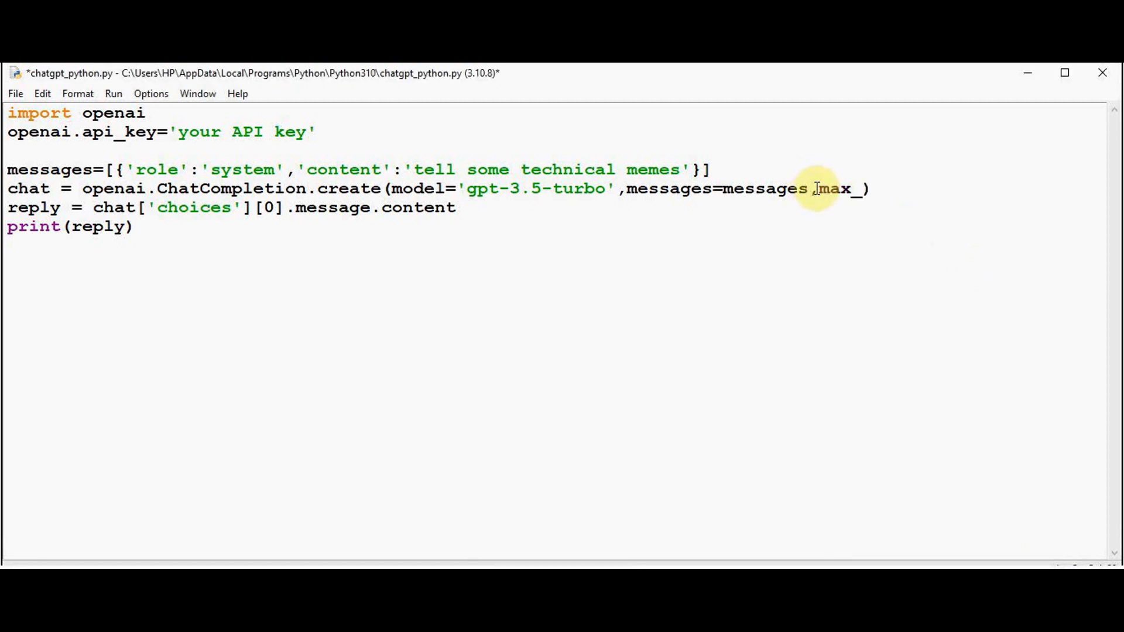
type("tokens")
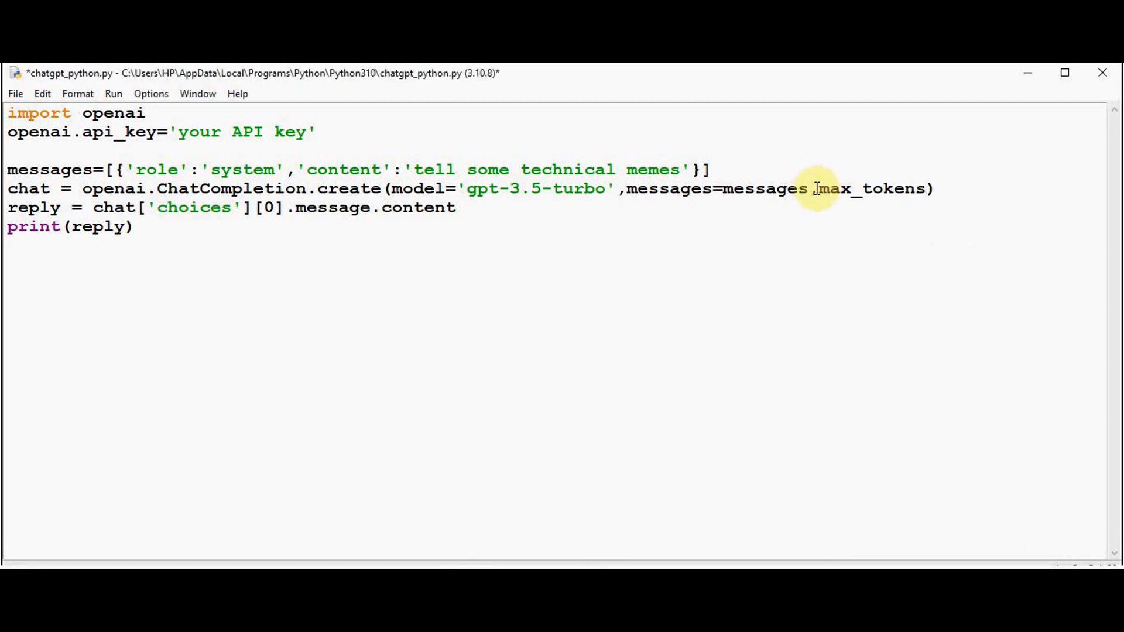
type("=500")
type("a st")
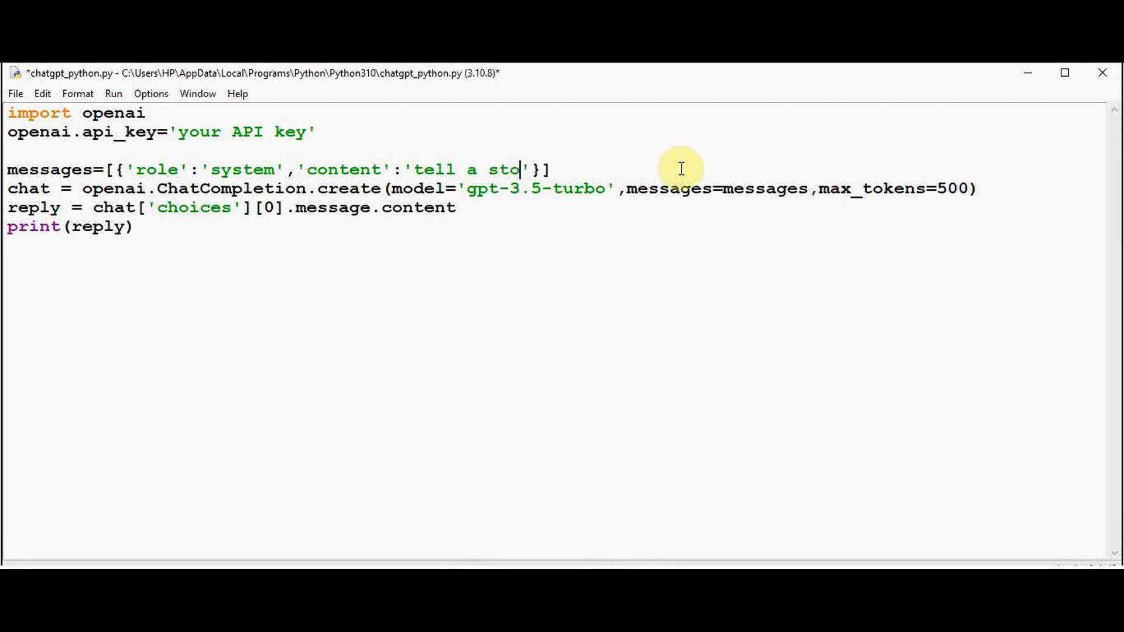
type("ry")
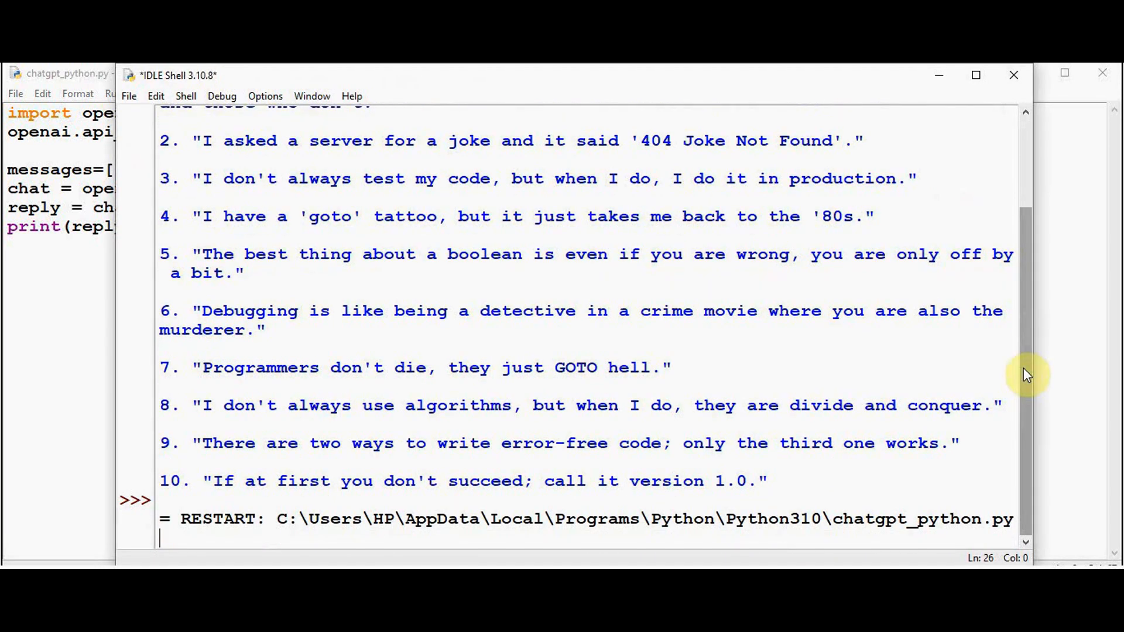
scroll("down", 3)
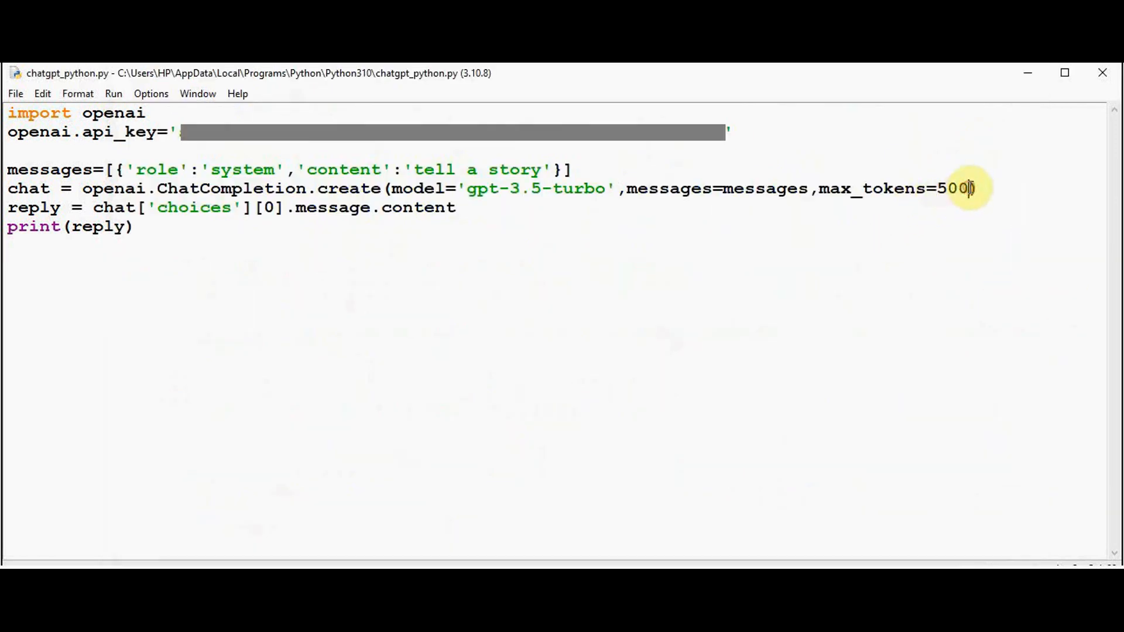
key("BackSpace")
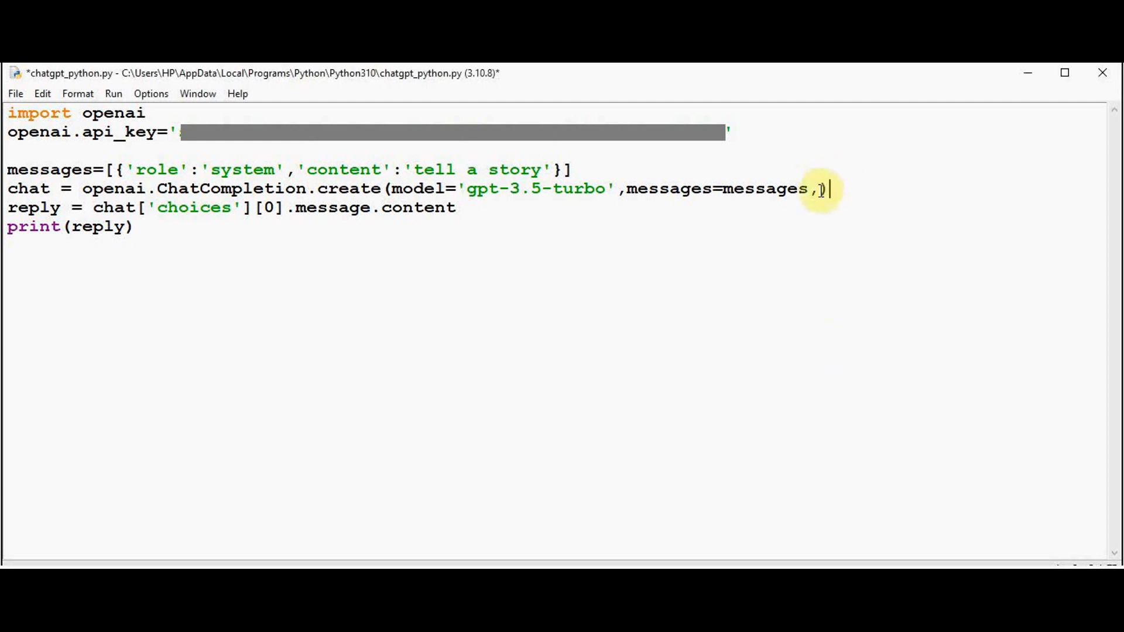
type("temperature=")
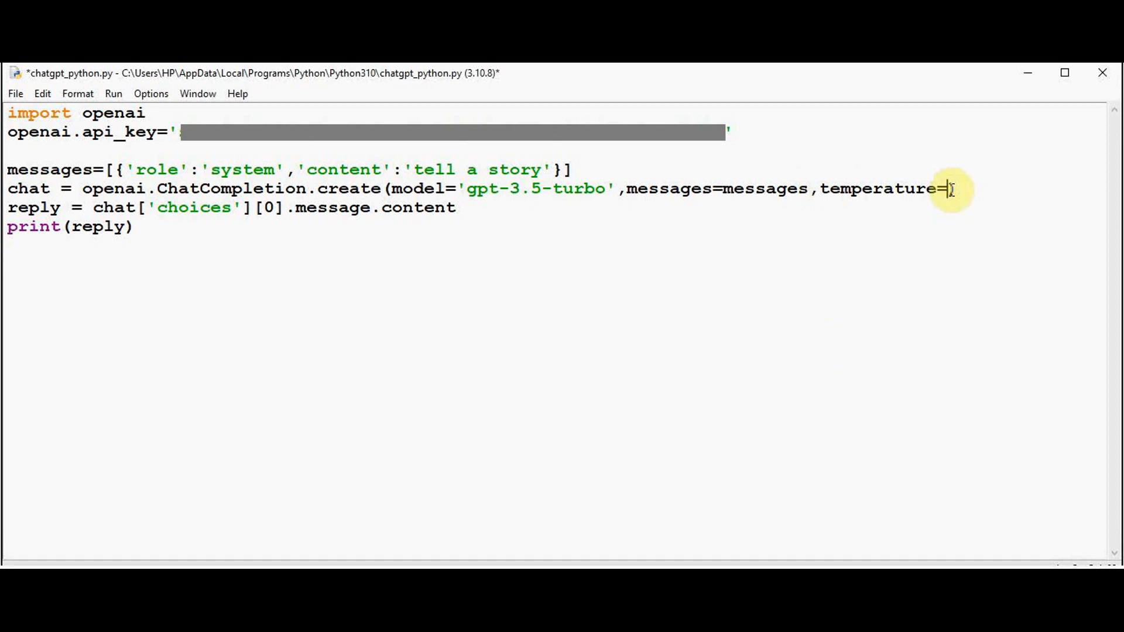
type("1")
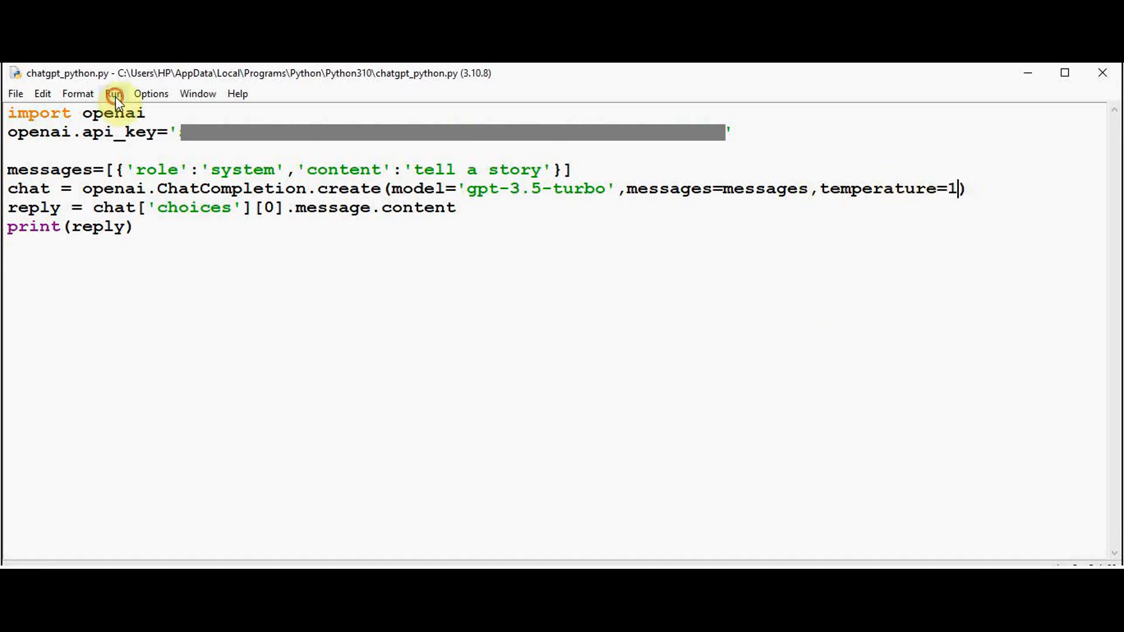
left_click(113, 94)
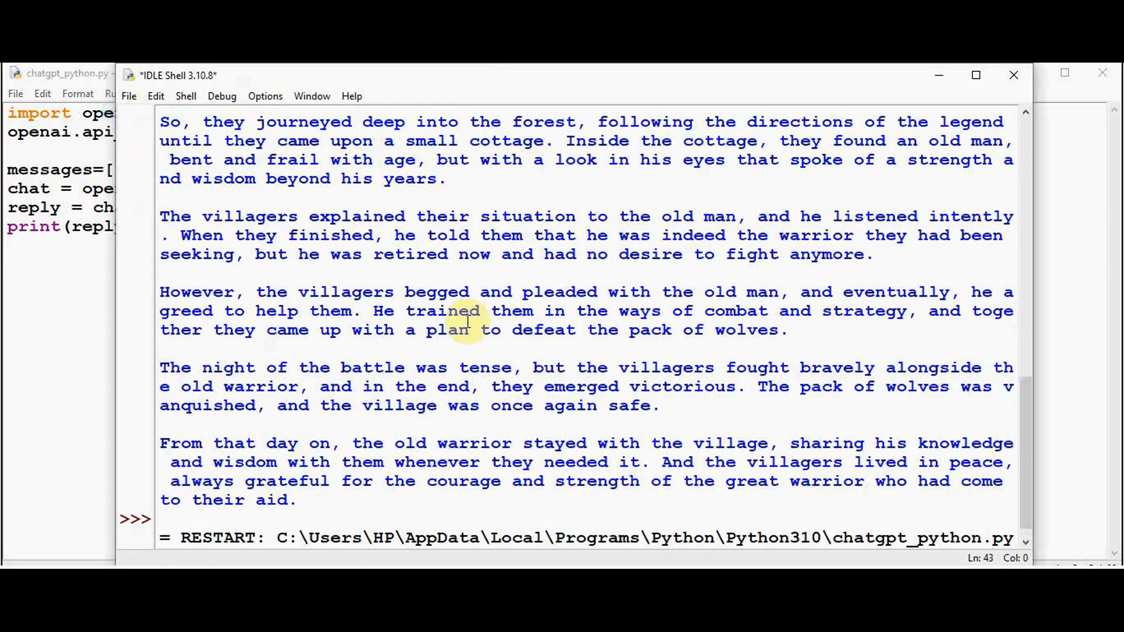
scroll("down", 3)
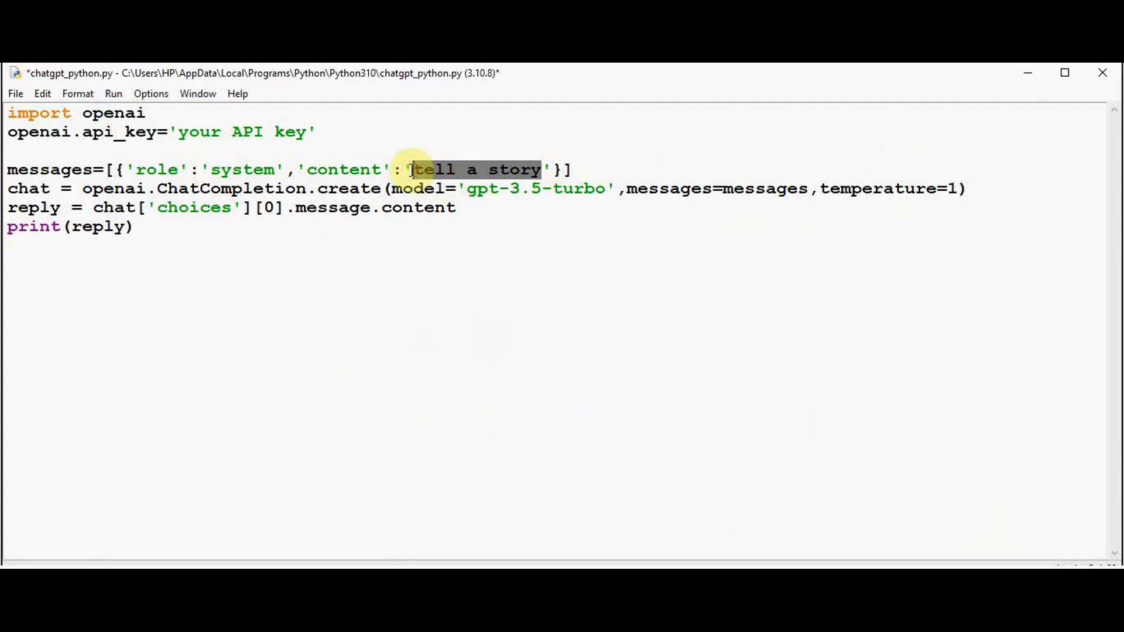
Change the system message content to 'you are an intelligent assistant'
type("you are an")
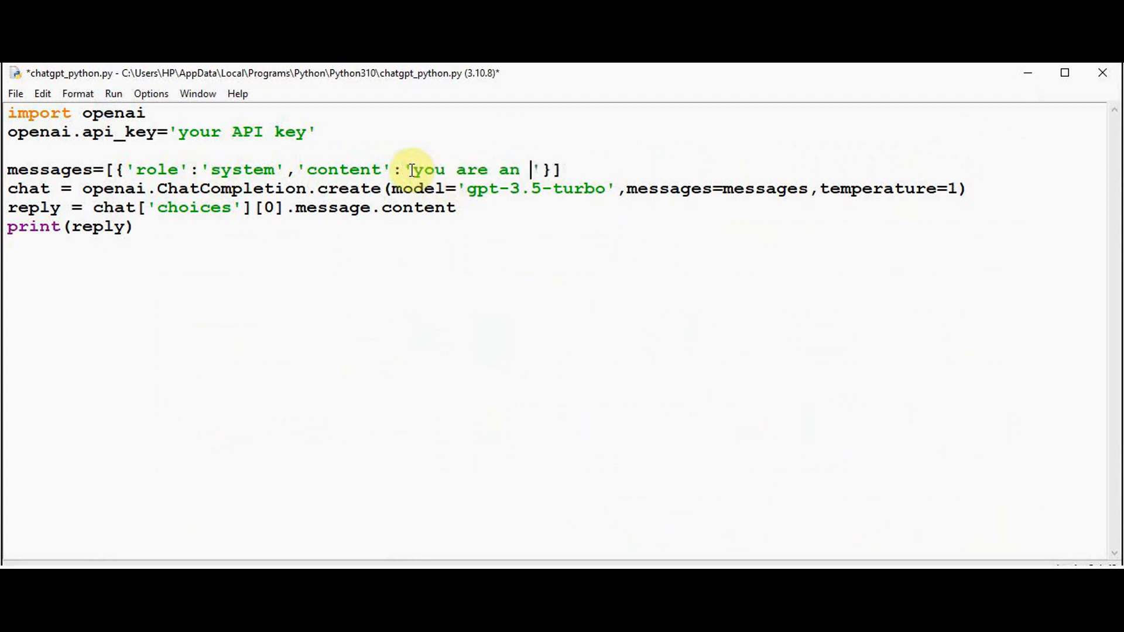
type("intellige")
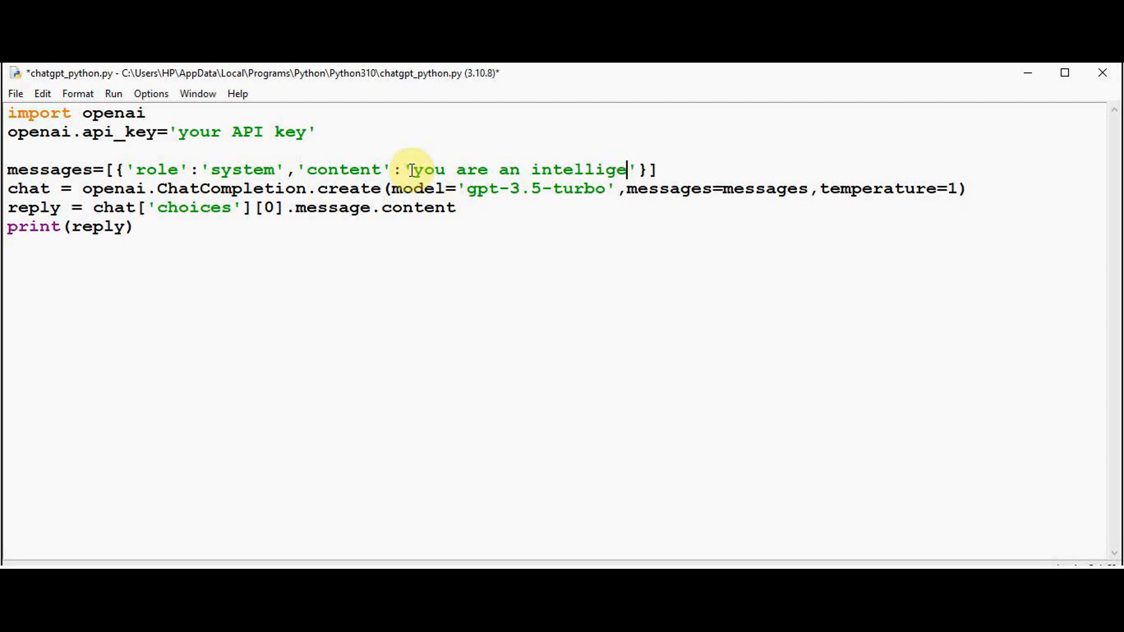
type("nt assistant")
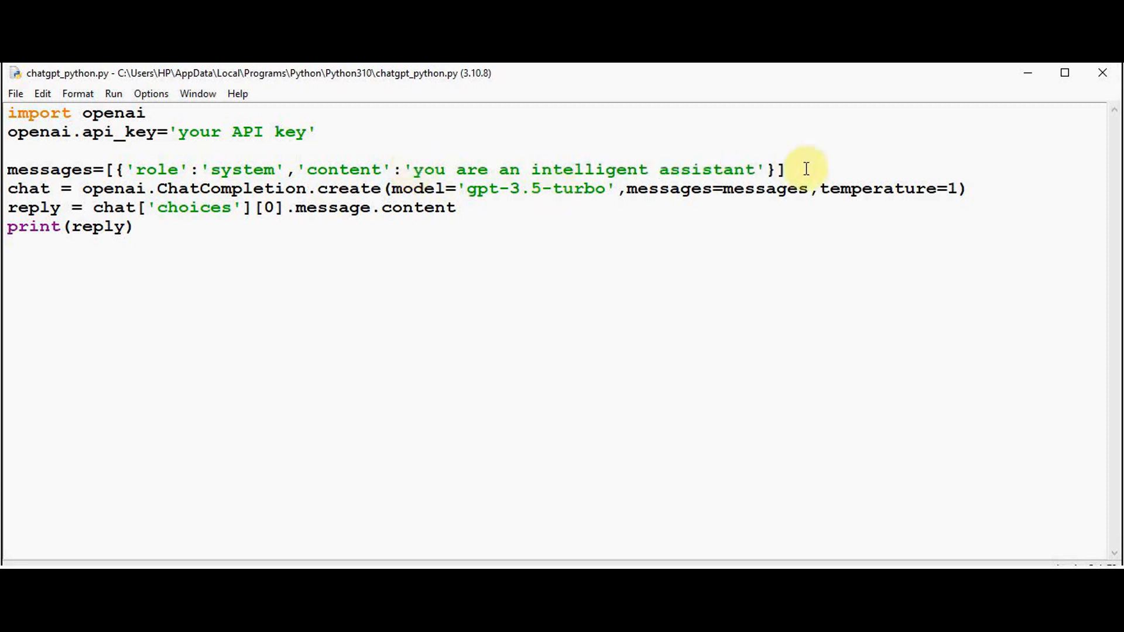
Add a while True loop reading input('USER:') that breaks on 'bye' or 'quit', with an else branch
type("wh")
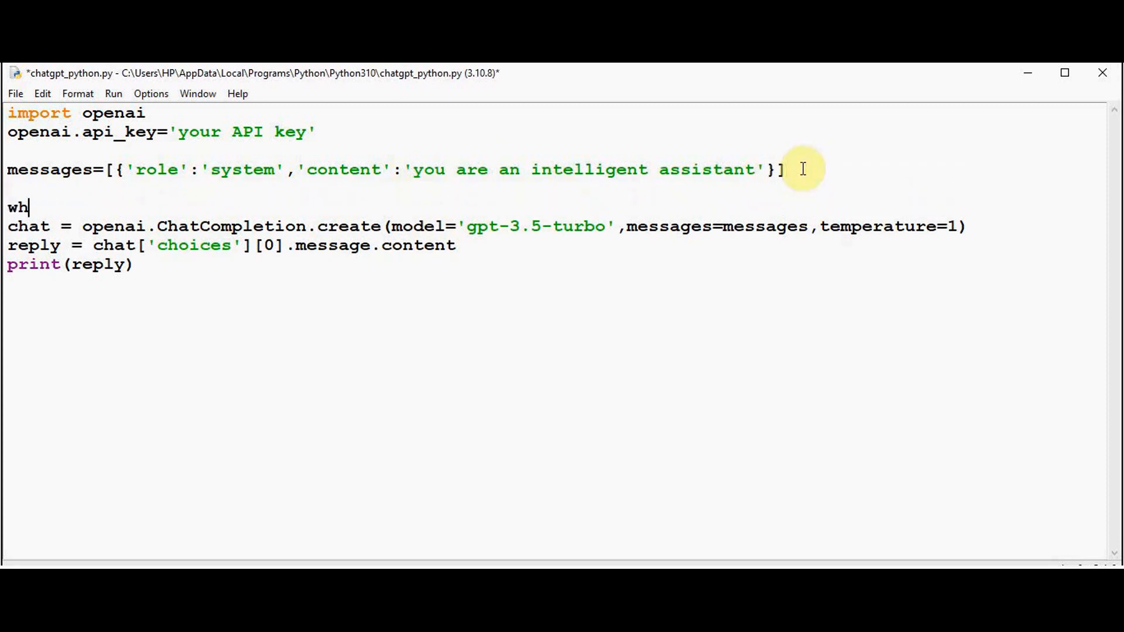
type("ile True")
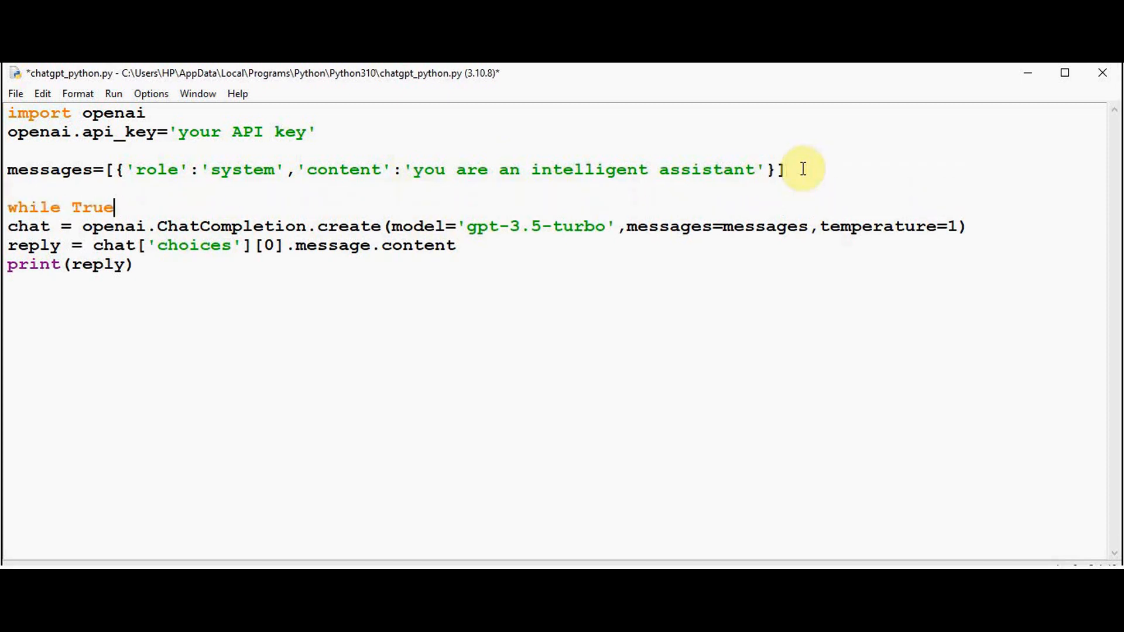
type(":")
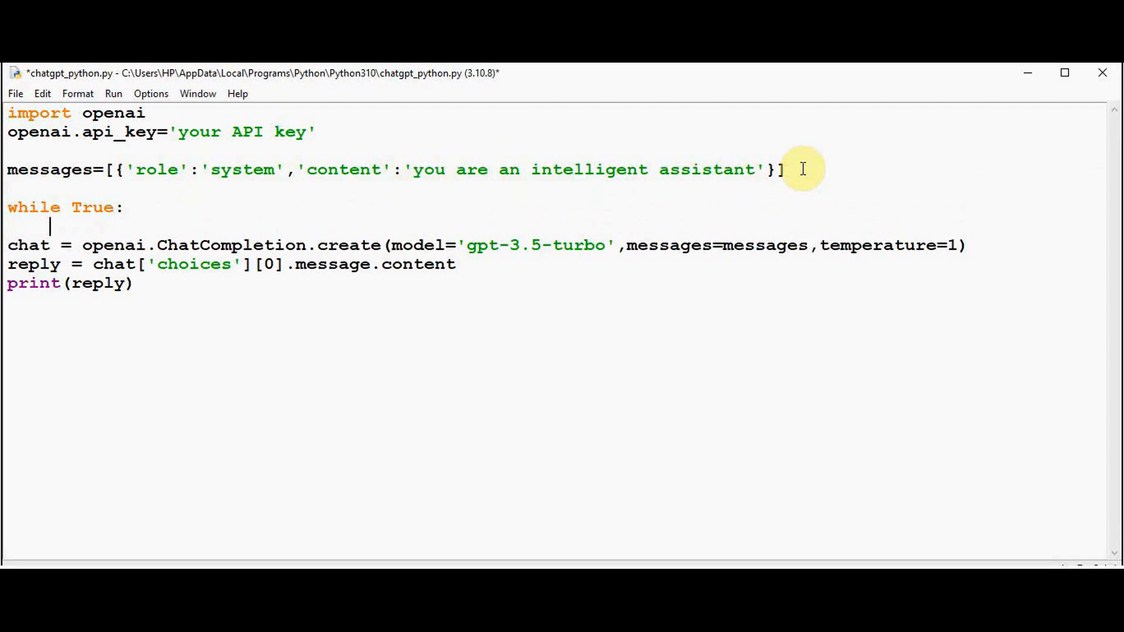
type("message= inp")
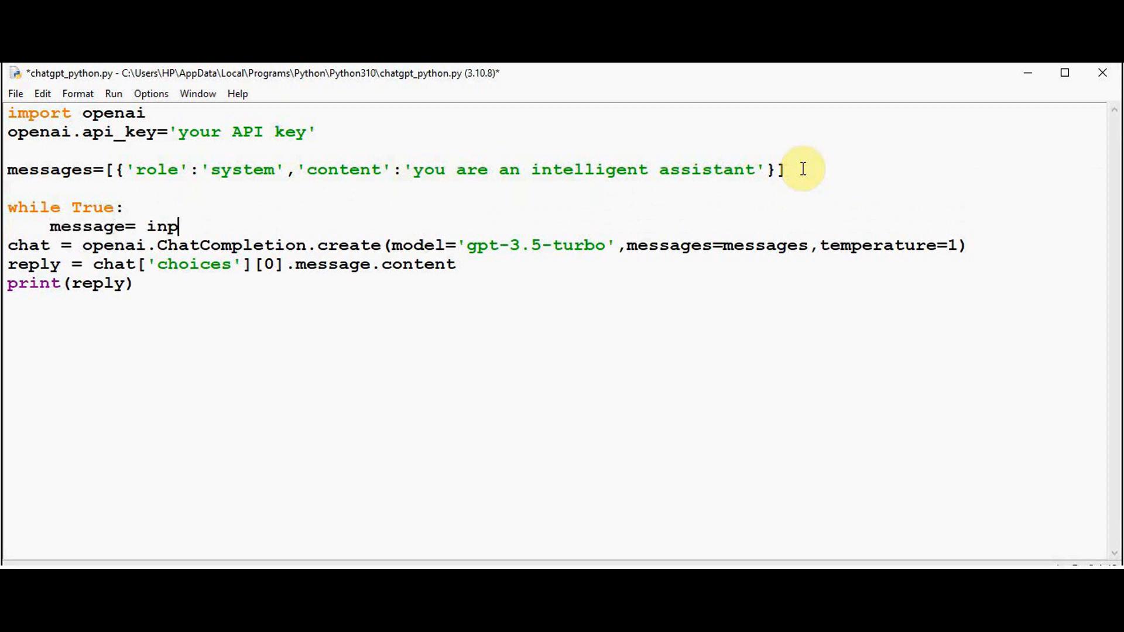
type("ut('USER:")
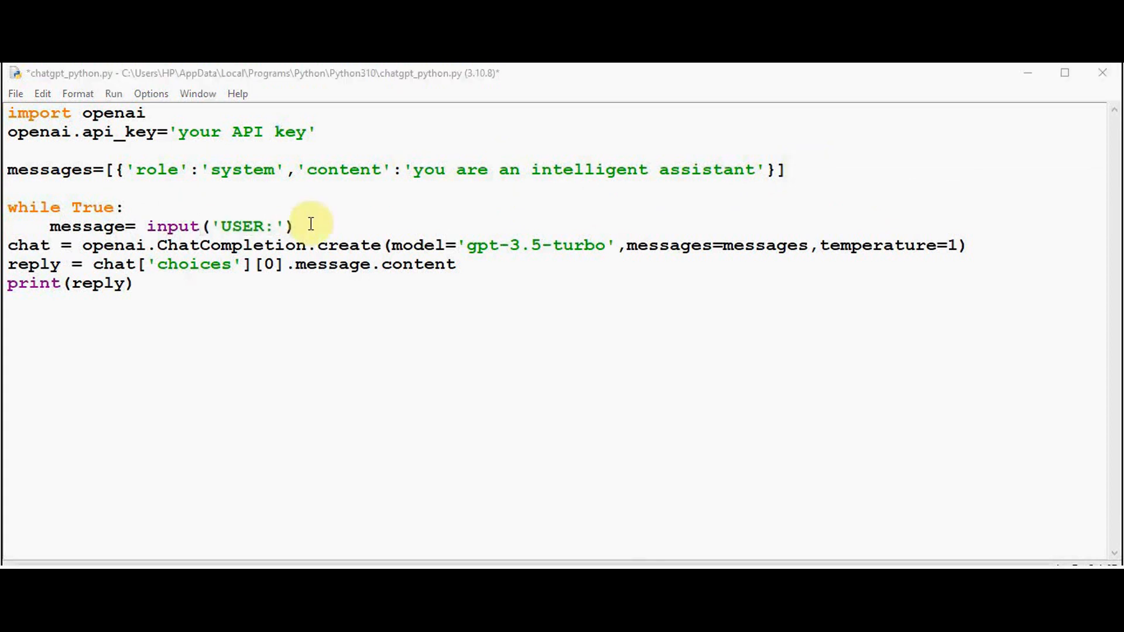
type("if")
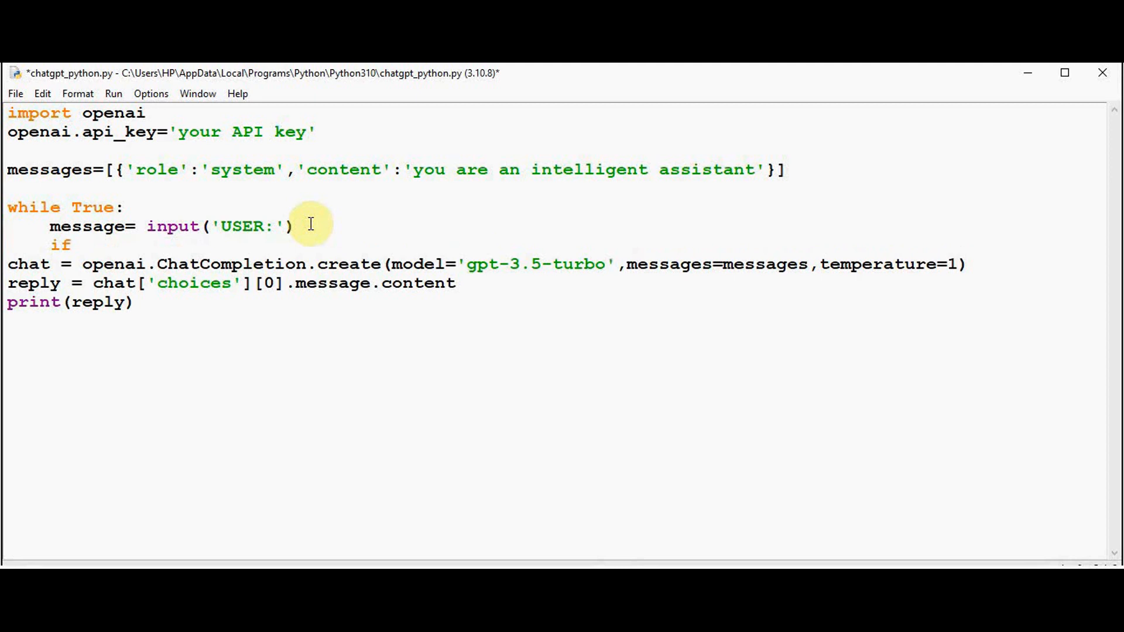
type("'by")
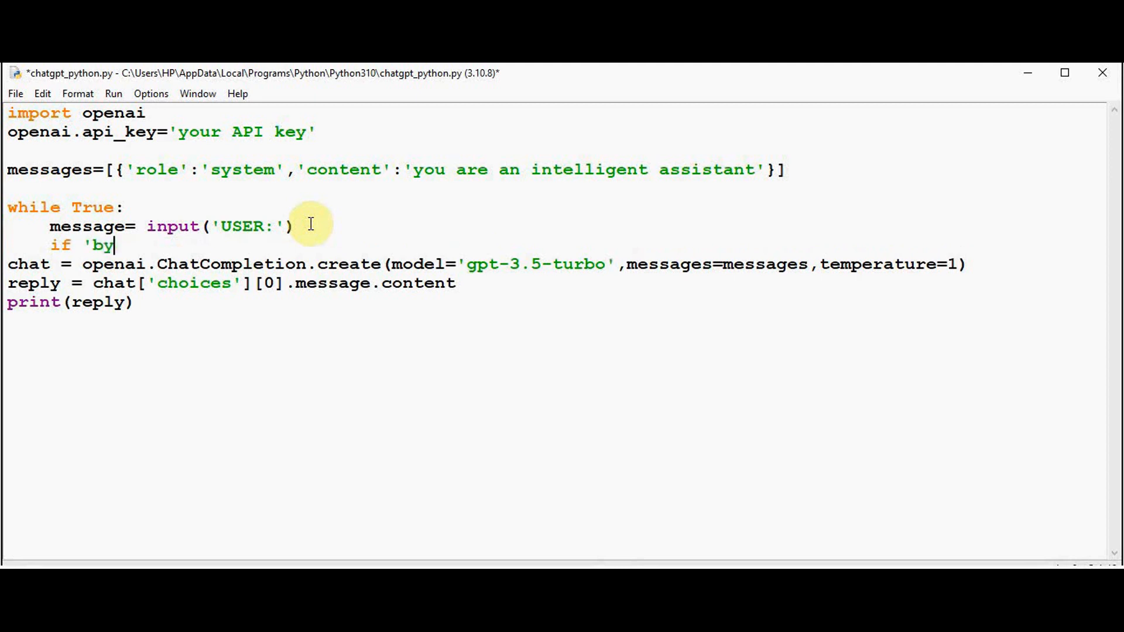
type("e' in mess")
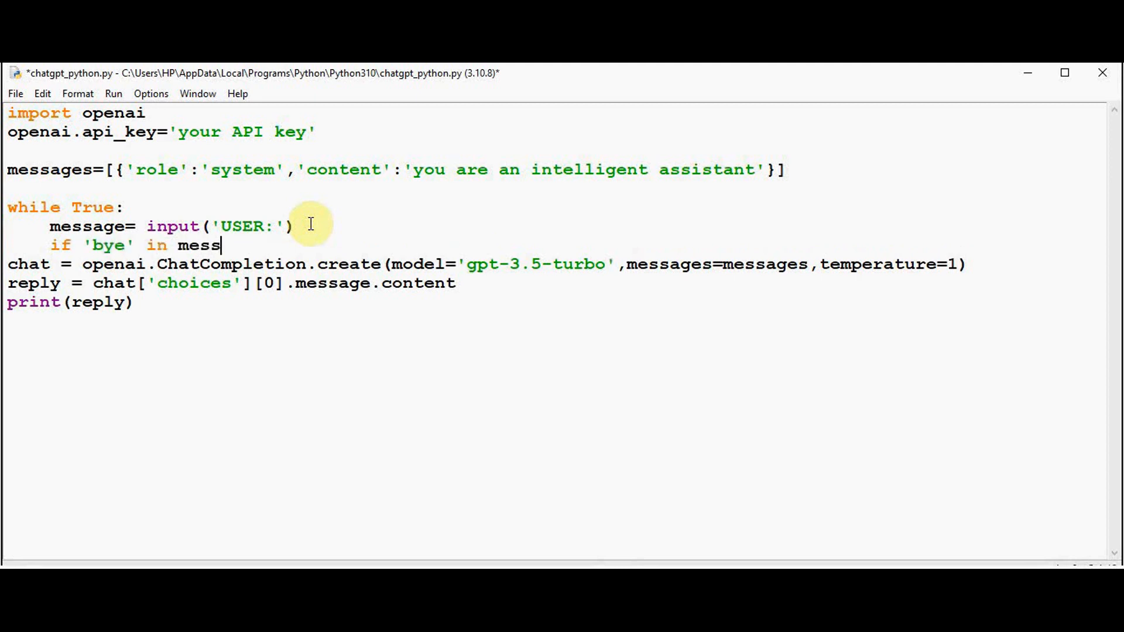
type("age or 'quit' in message:")
type("el")
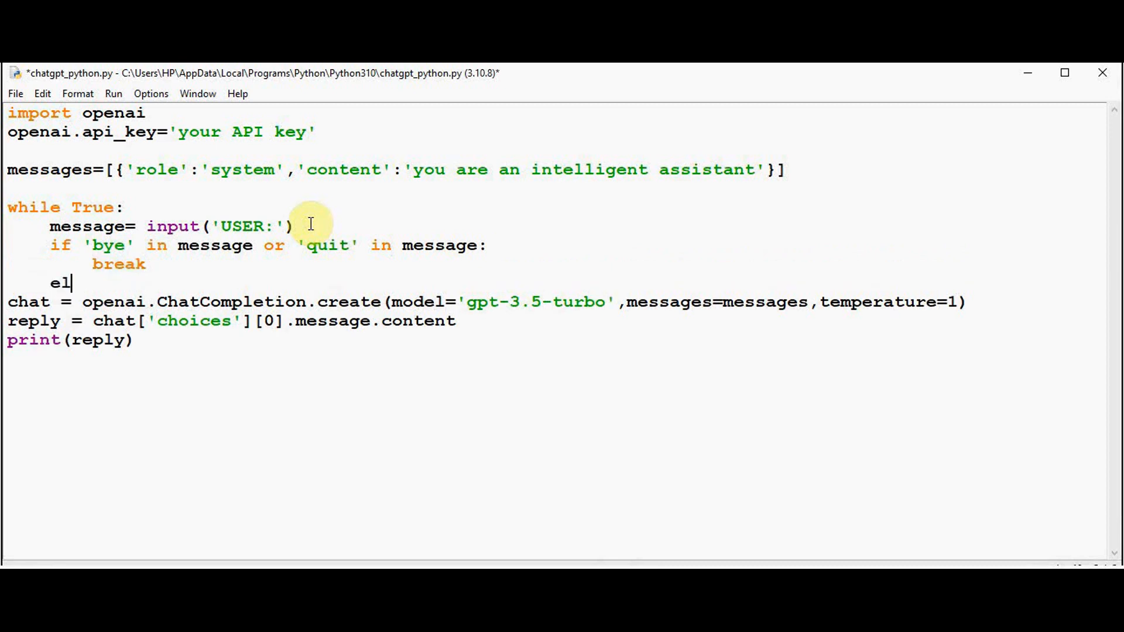
type("se:")
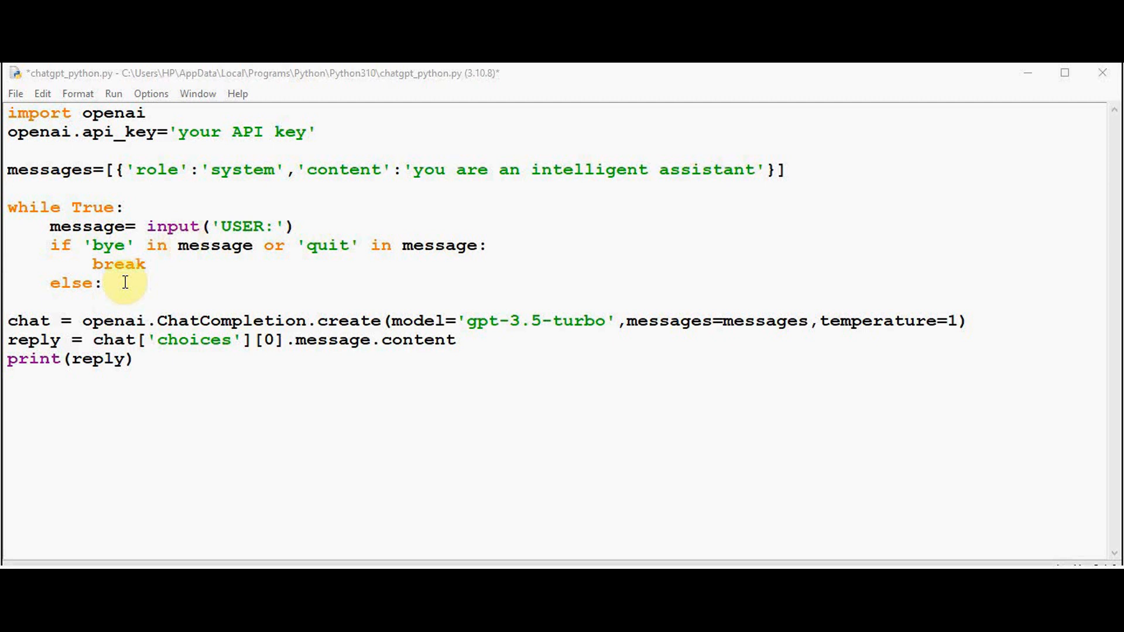
mouse_move(118, 294)
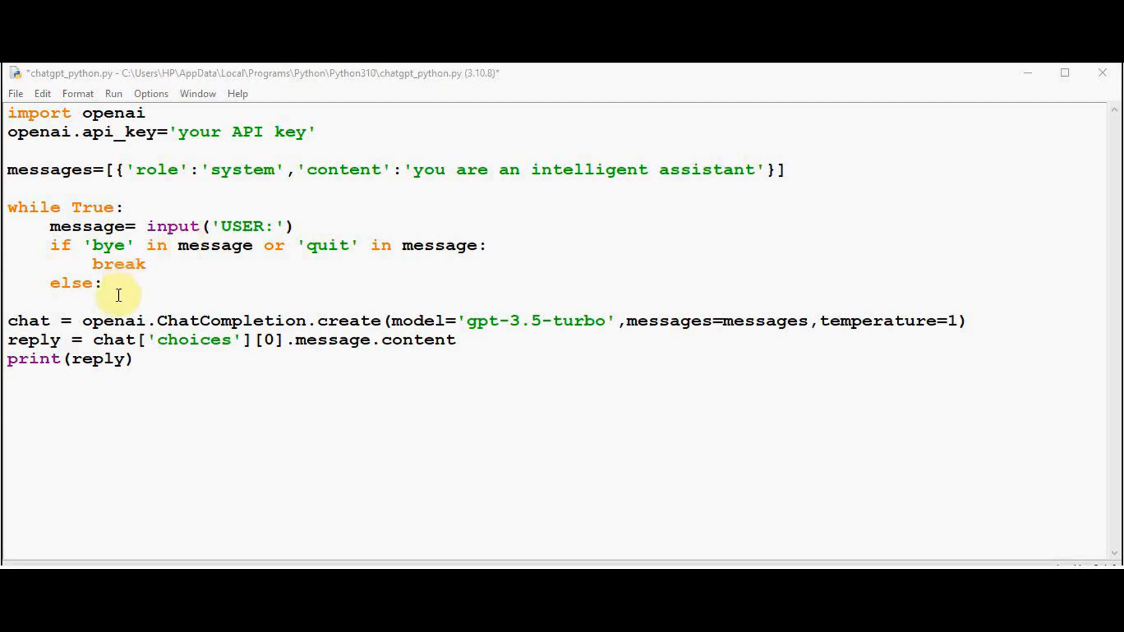
Append each user message as {'role':'user','content':message} to messages inside the loop
type("mess")
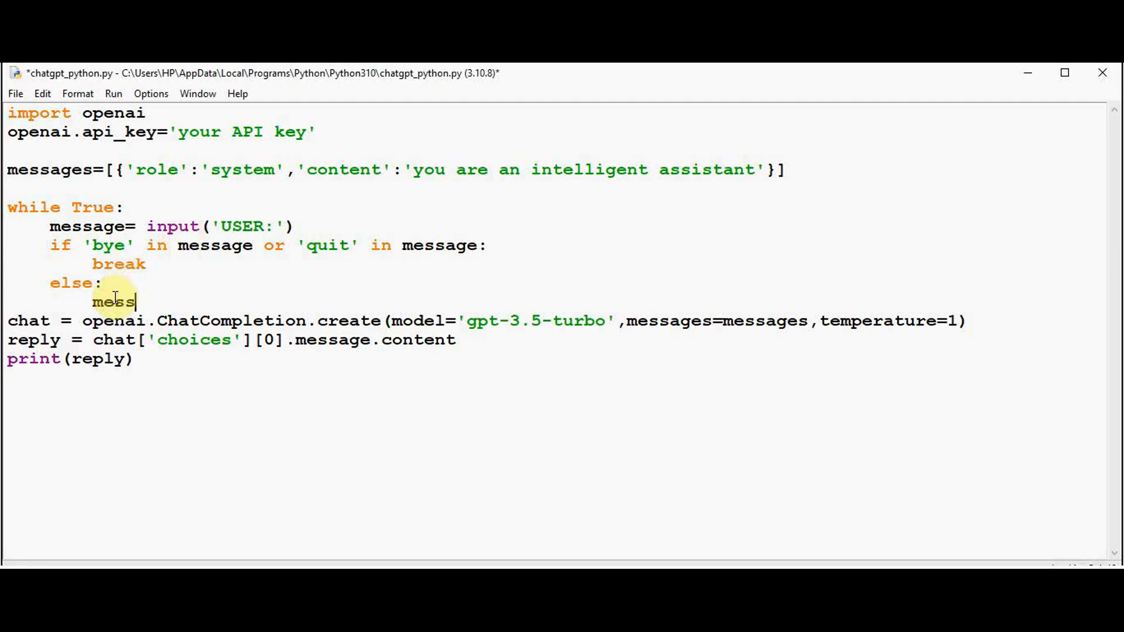
type("ages")
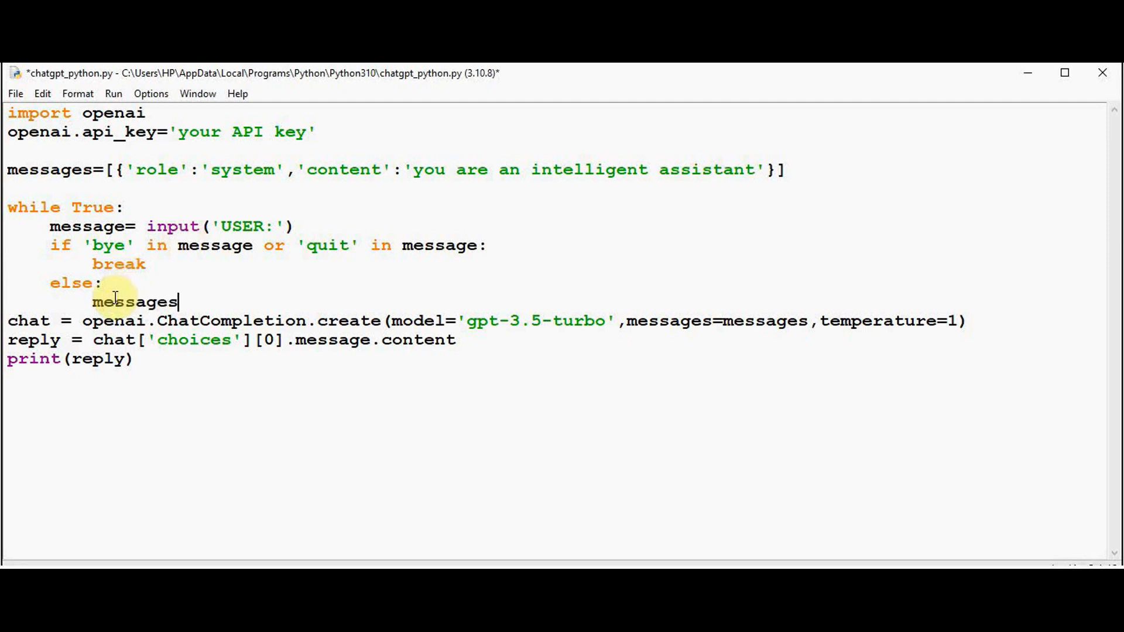
type(".append")
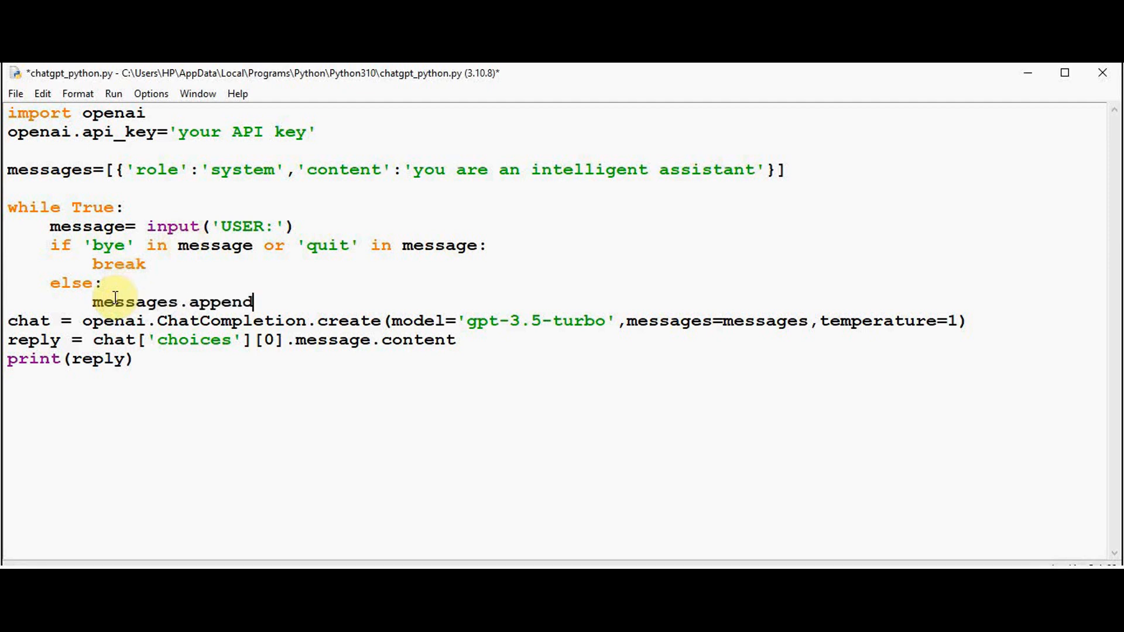
type("({")
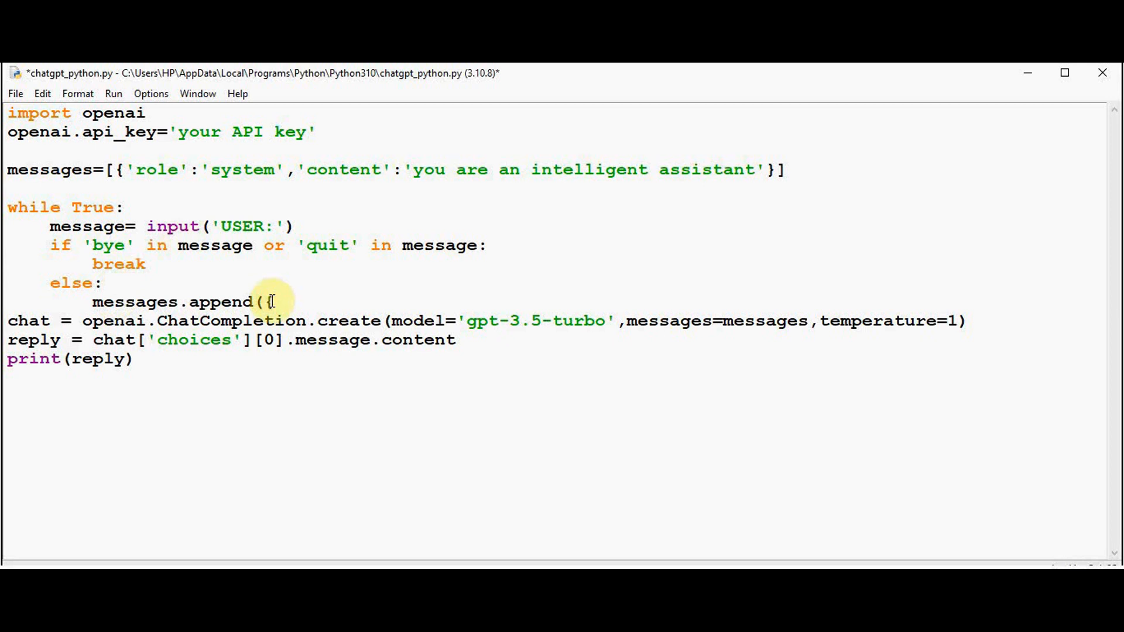
type("'role':")
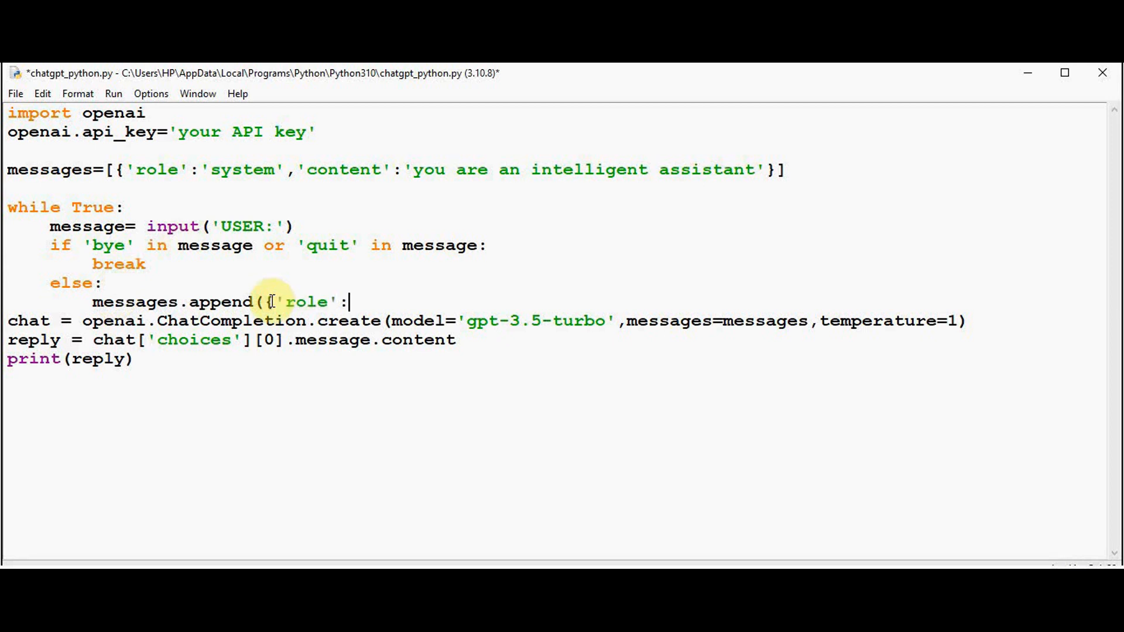
type("'u")
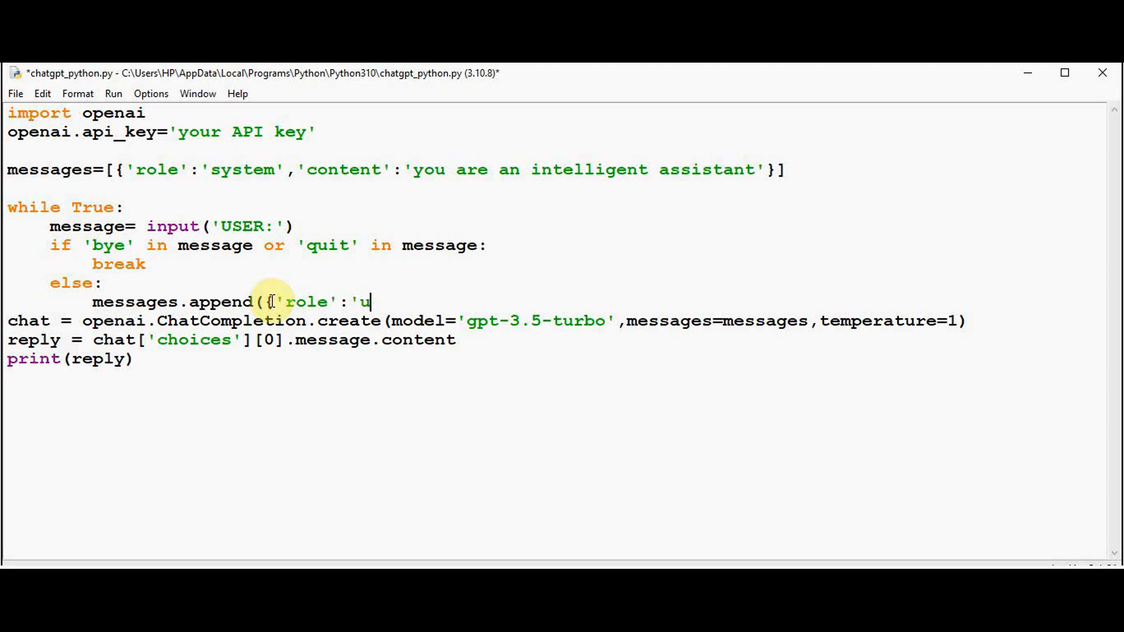
type("ser',")
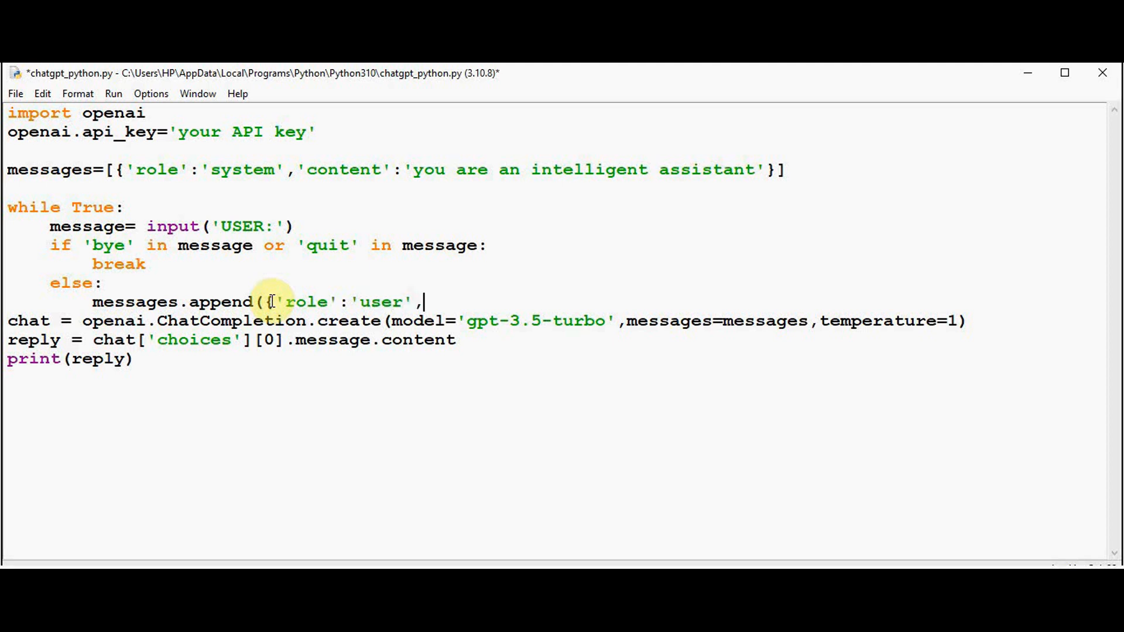
type("'content")
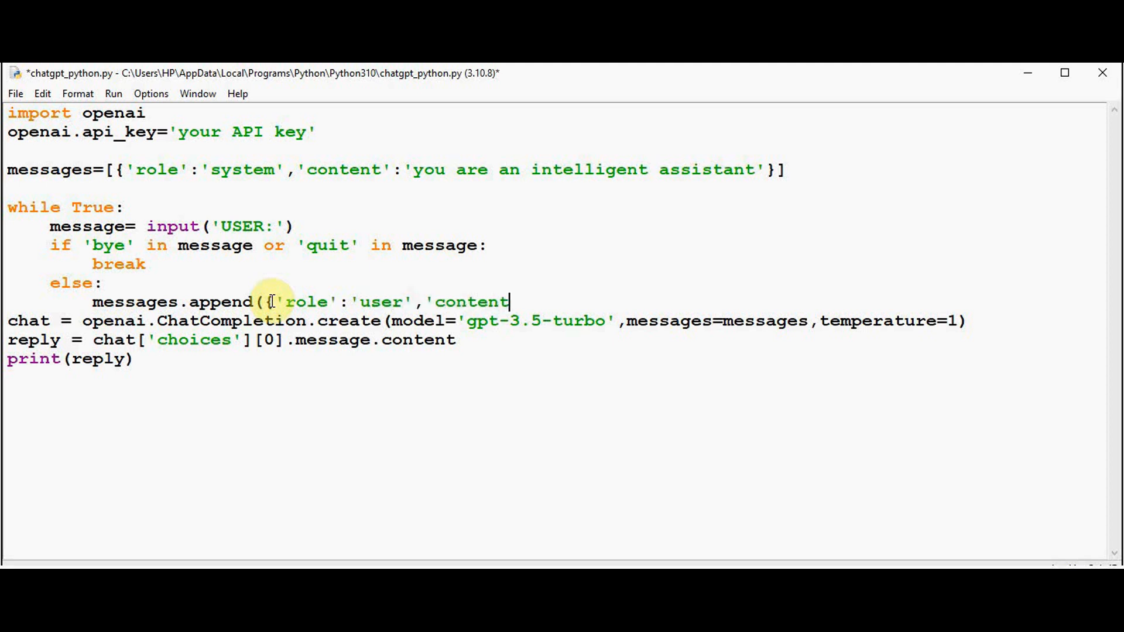
type(":message'")
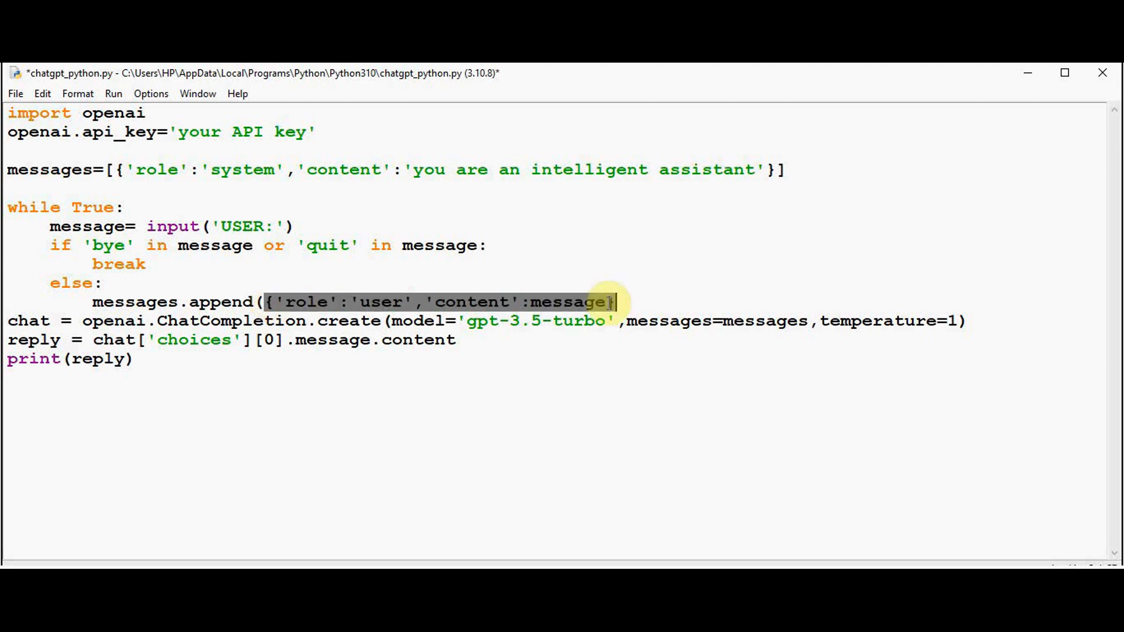
type(",")
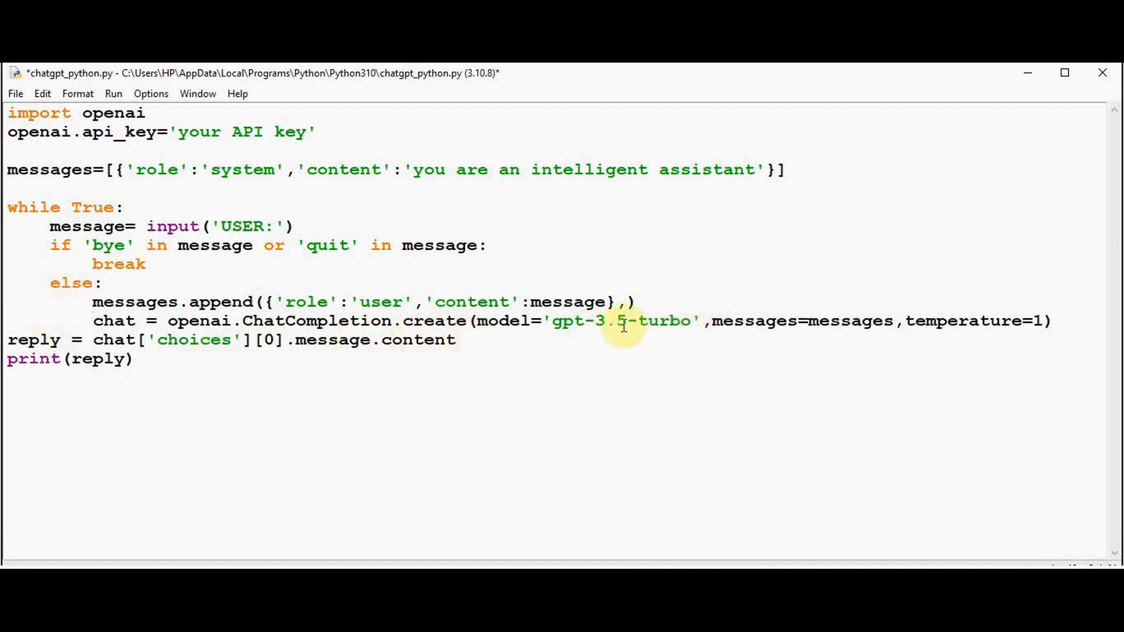
Set the model to gpt-3.5-turbo-0613 and remove the stray ',temper' argument from the create call
type("-")
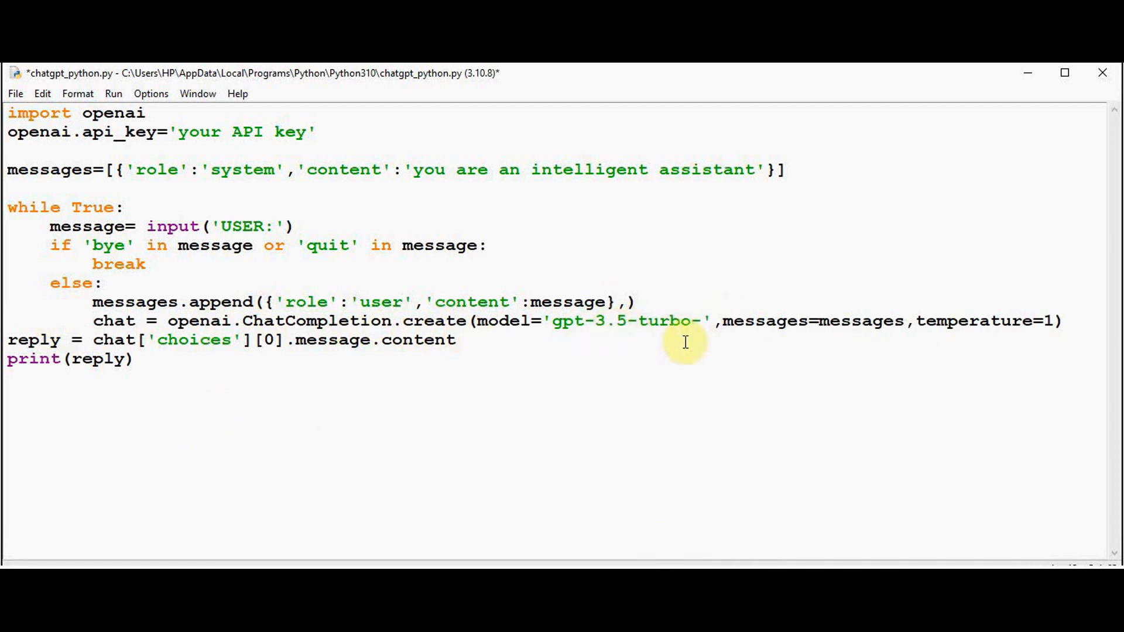
type("0613")
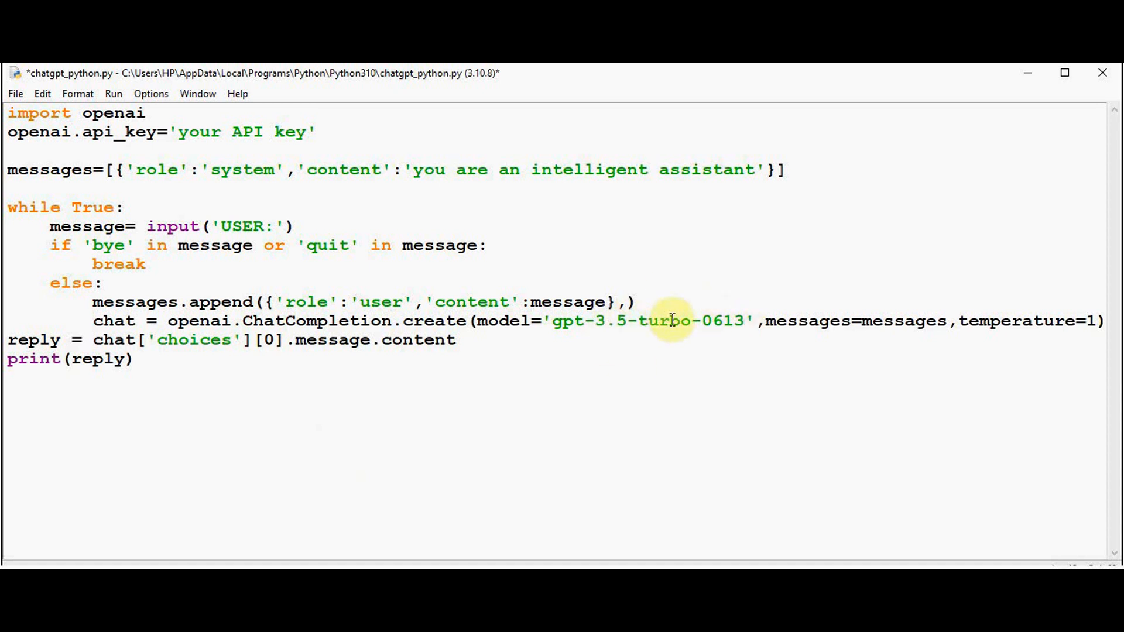
key("BackSpace")
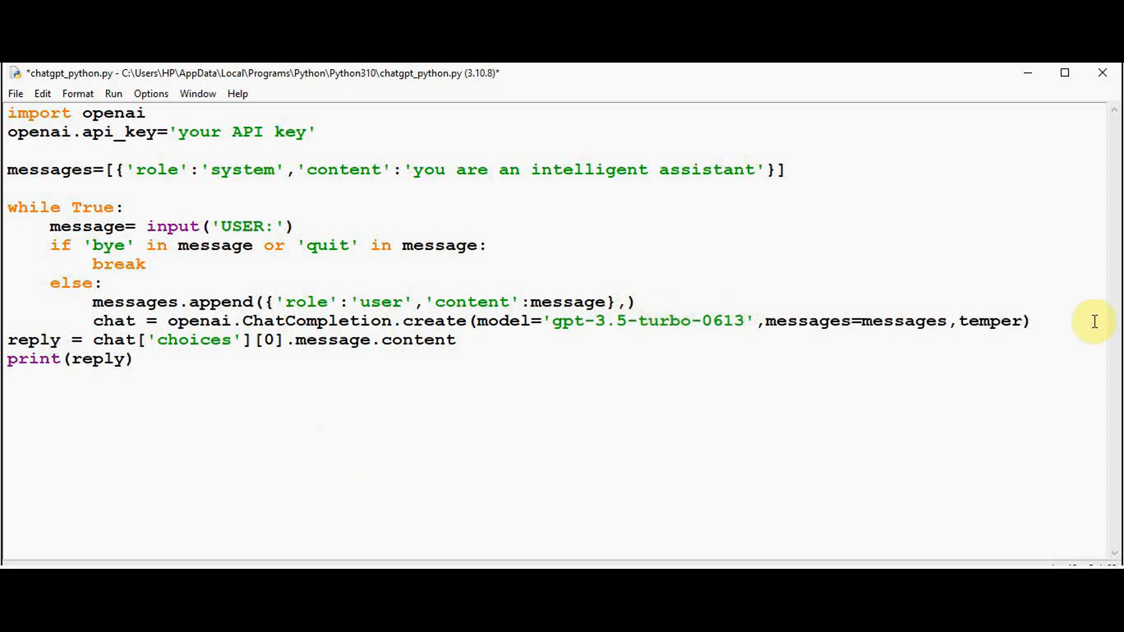
key("BackSpace")
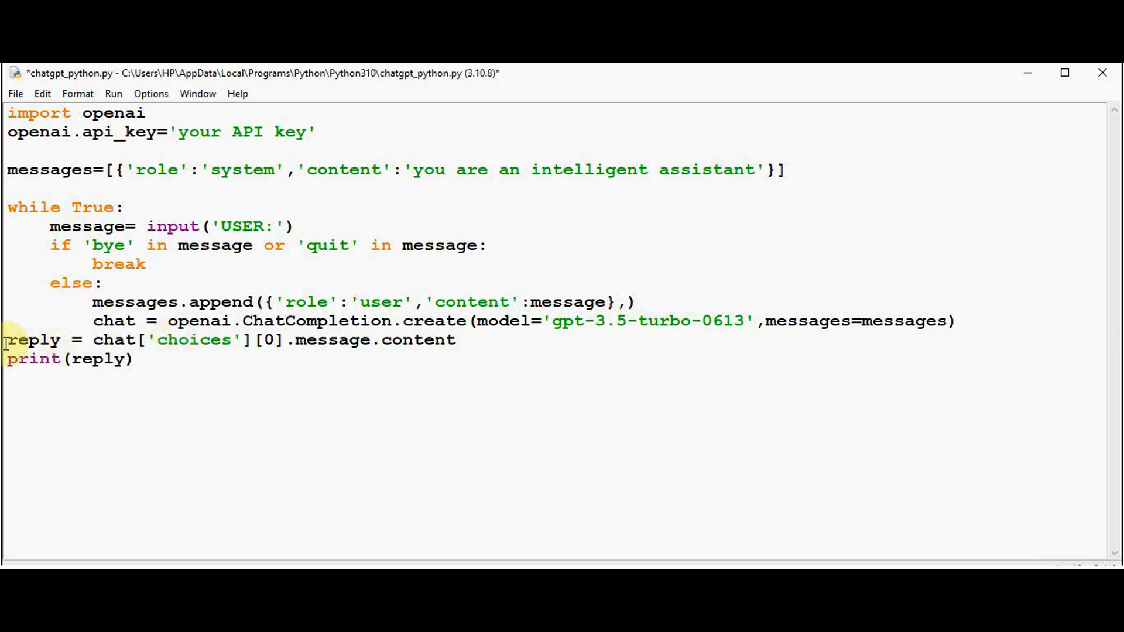
Indent the reply lines into the else block and print f'CHATGPT:{reply}'
key("Tab")
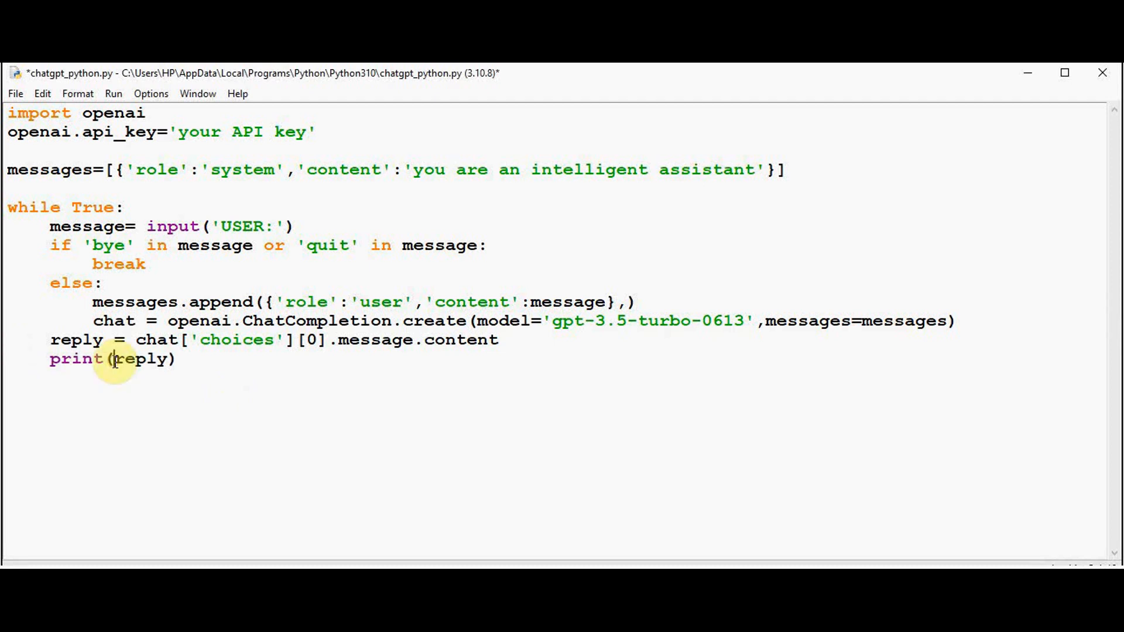
type("f'")
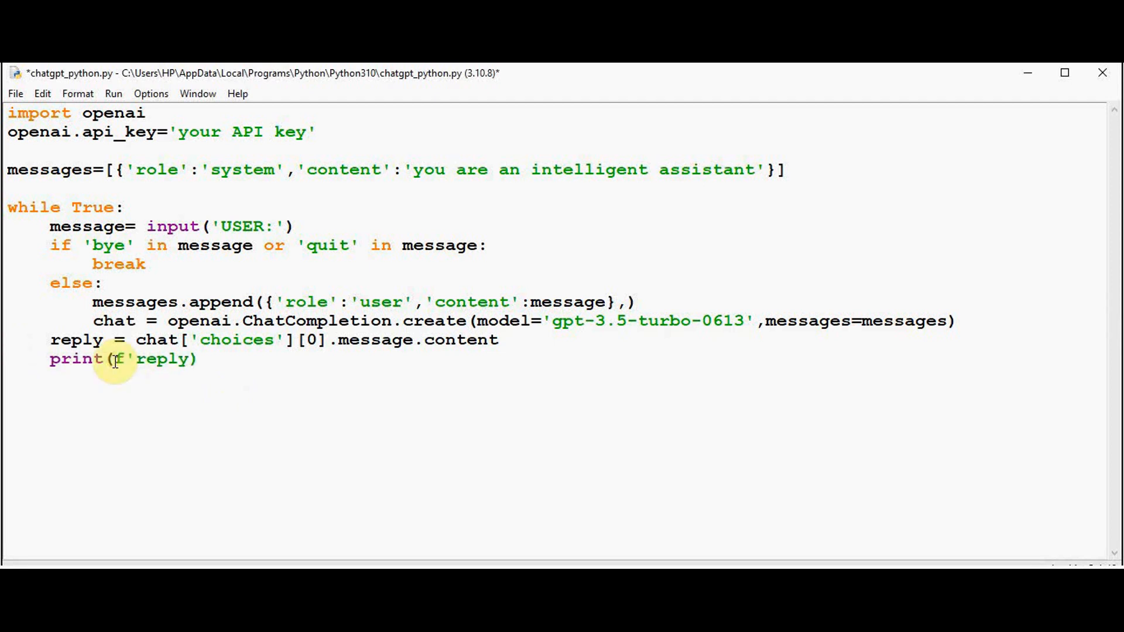
type("CHATGPT:")
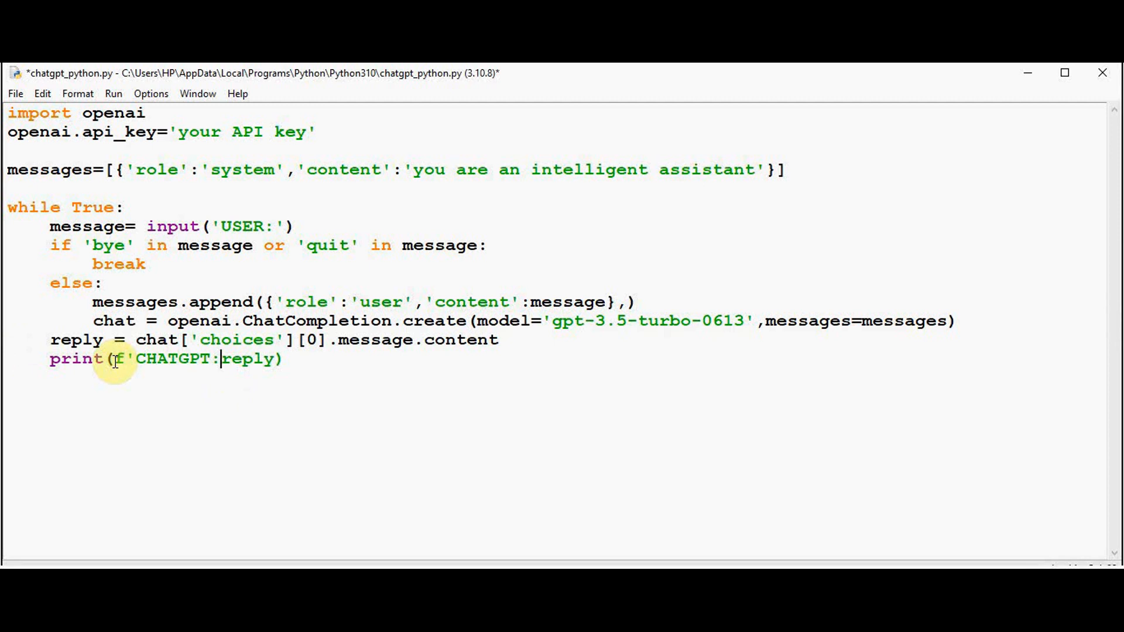
type("{reply")
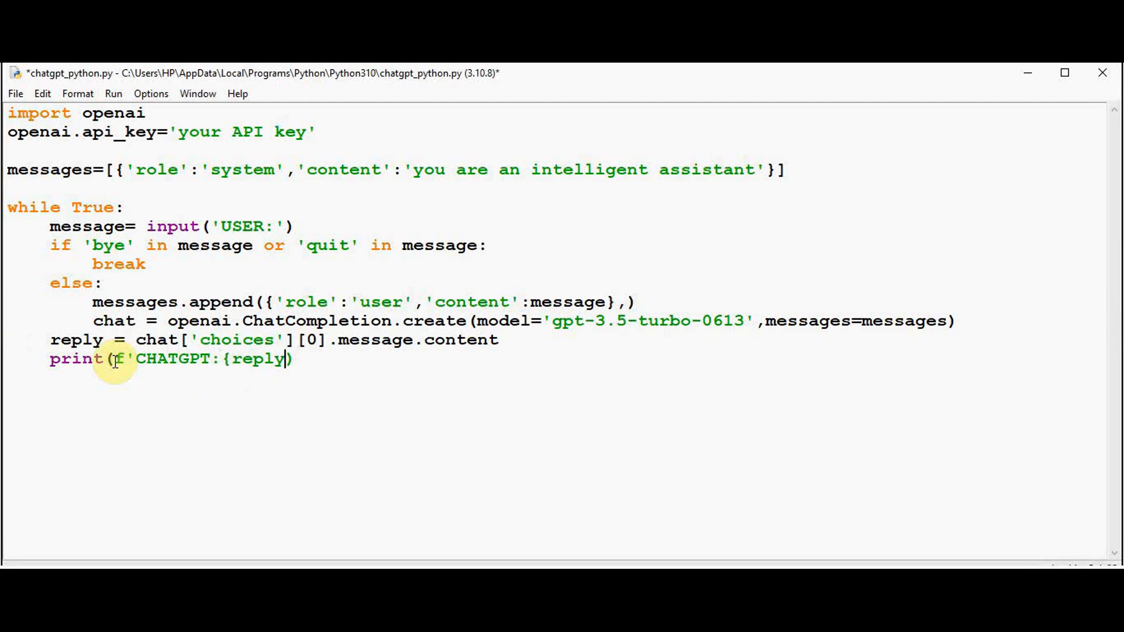
type("'")
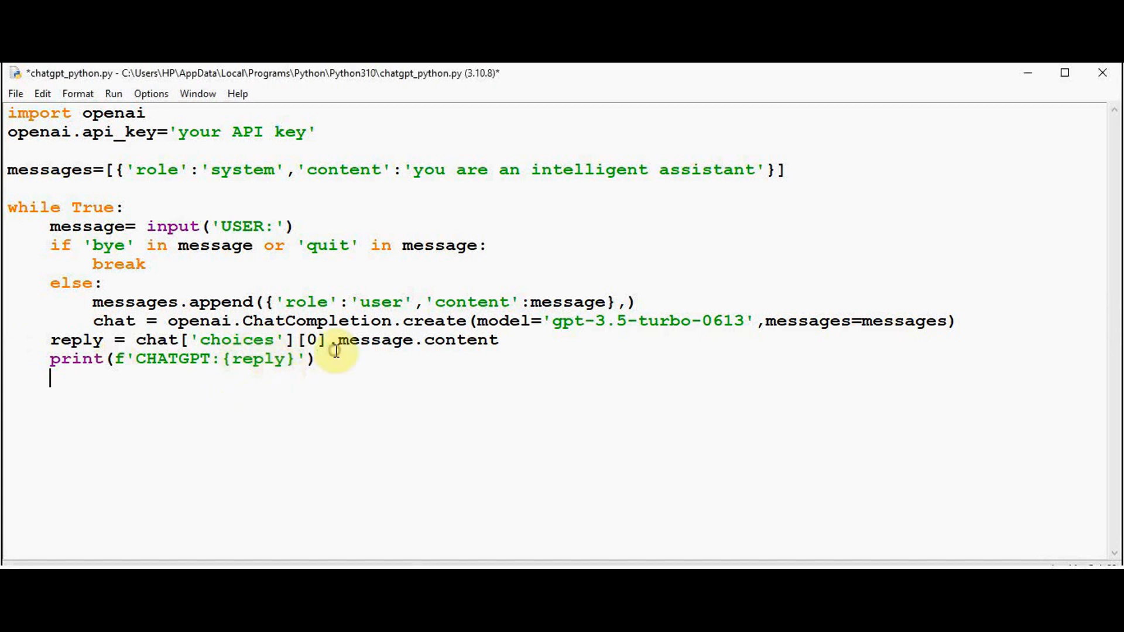
Append {'role':'assistant','content':reply} to messages and save the finished script
type("mess")
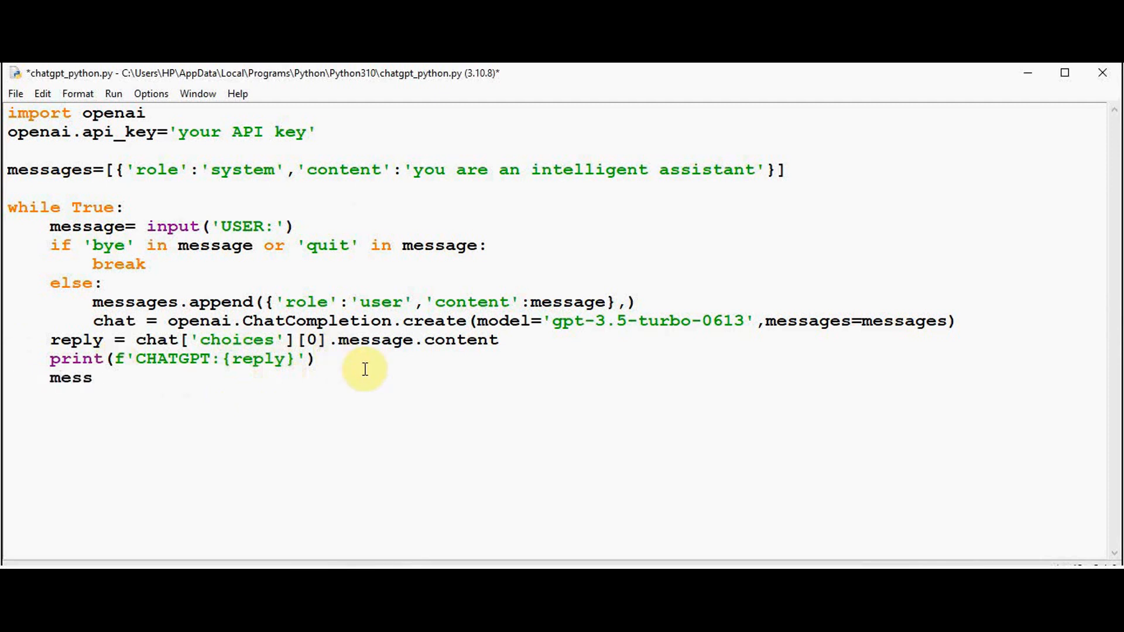
type("ages.appen")
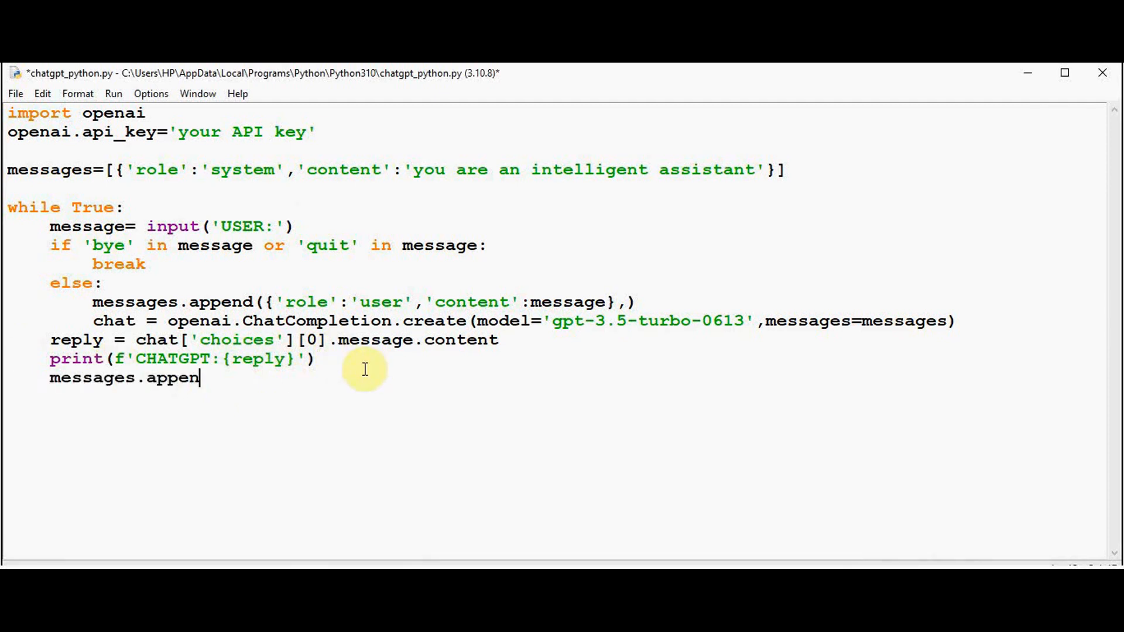
type("d(")
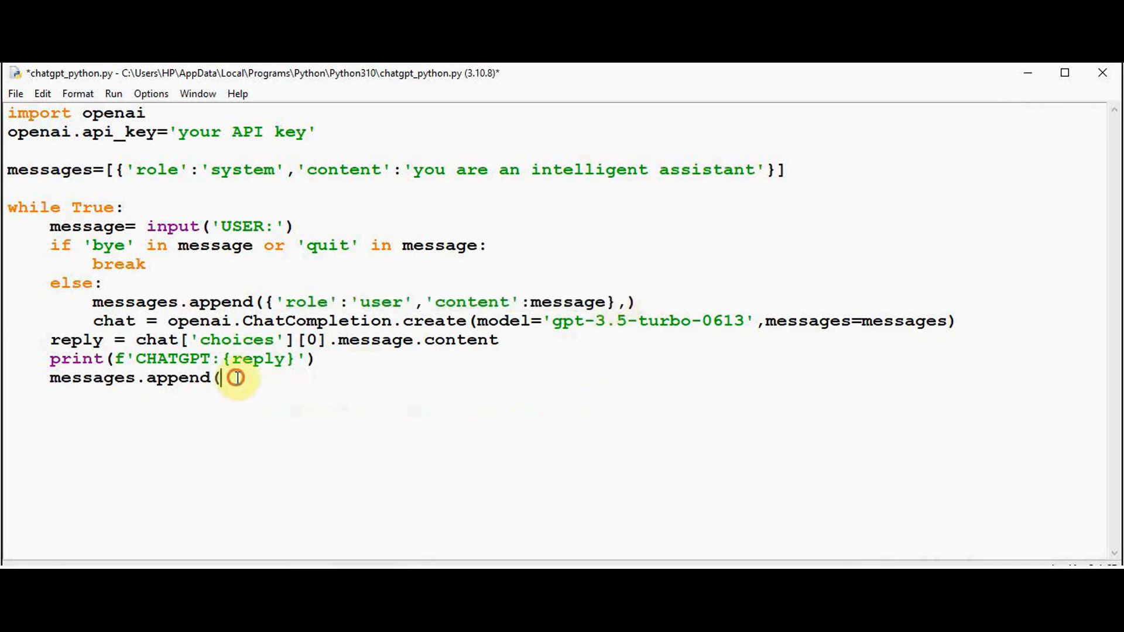
type("{'role':'user','content':message}")
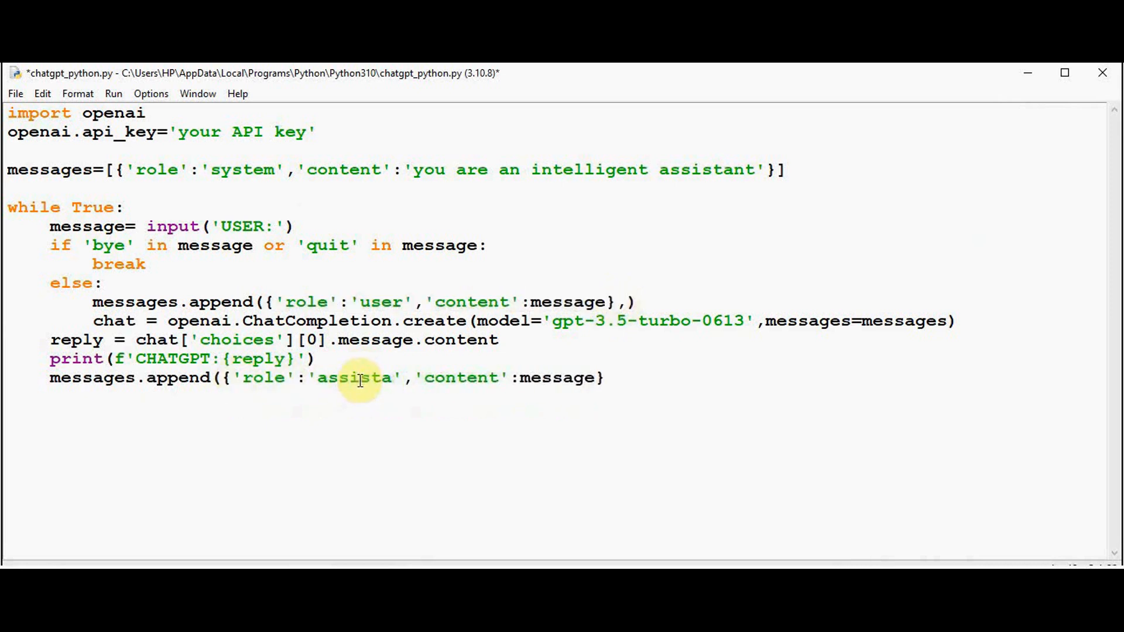
type("nt")
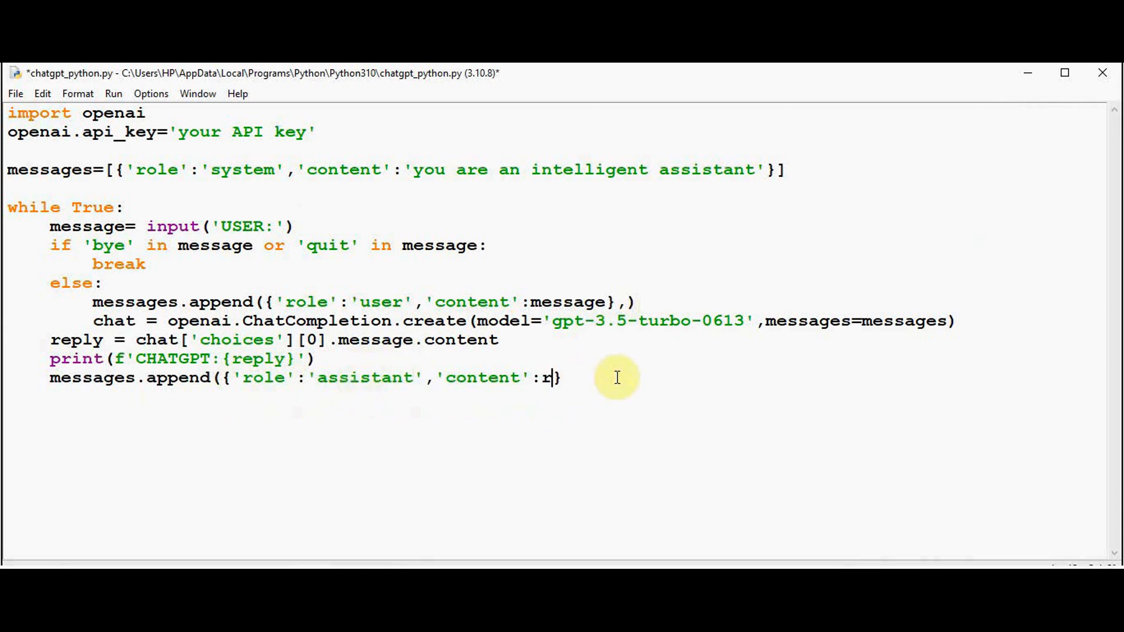
type("eply})")
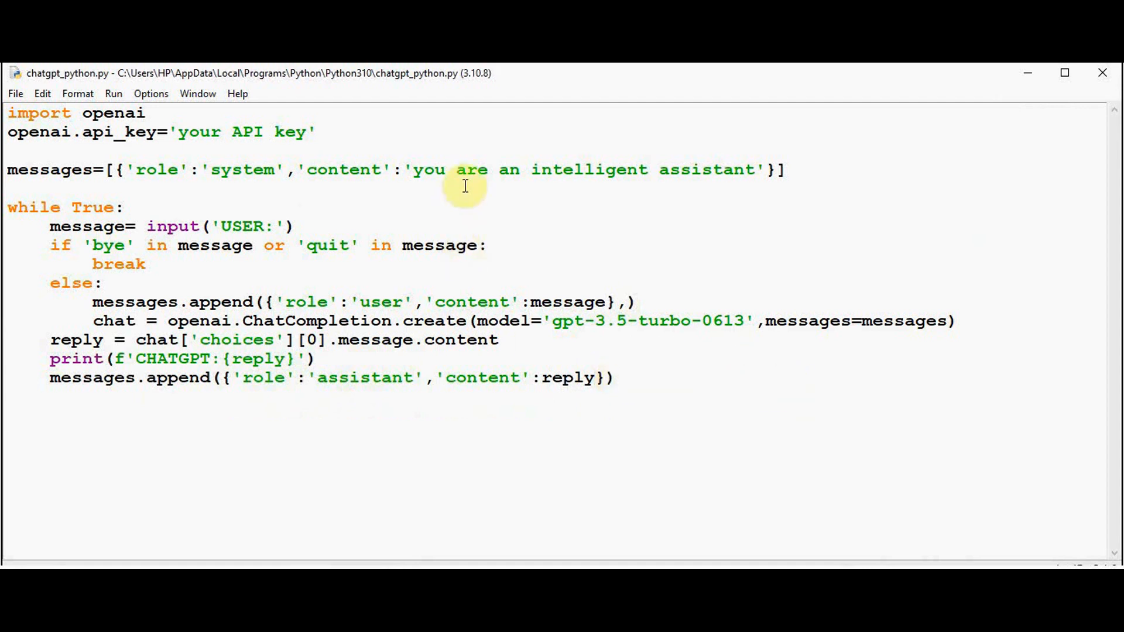
key("F5")
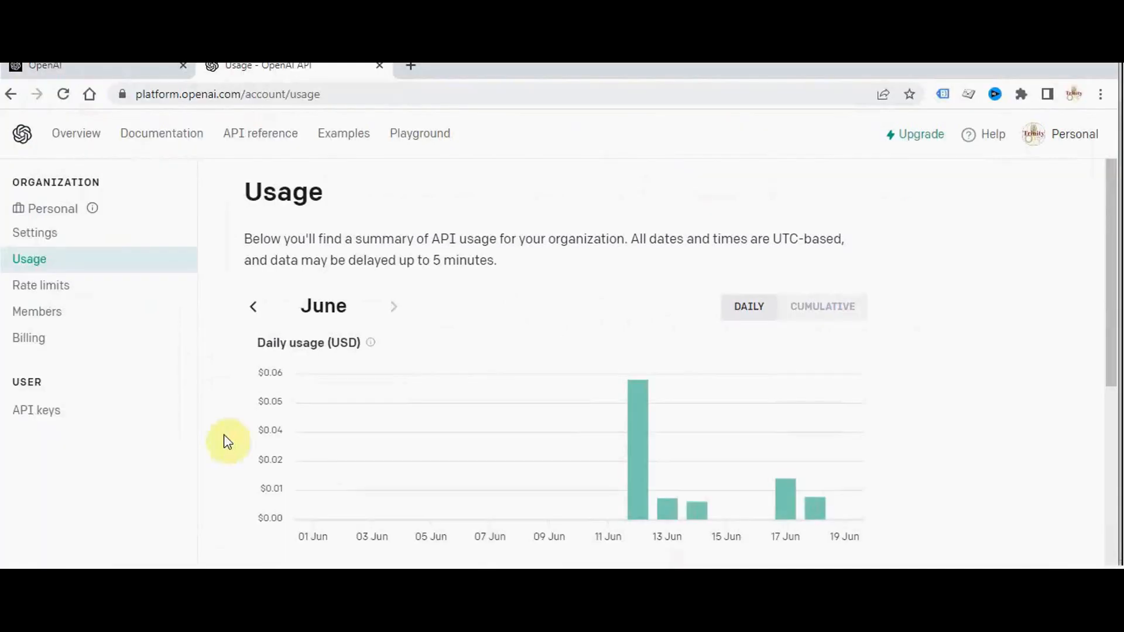
mouse_move(1068, 155)
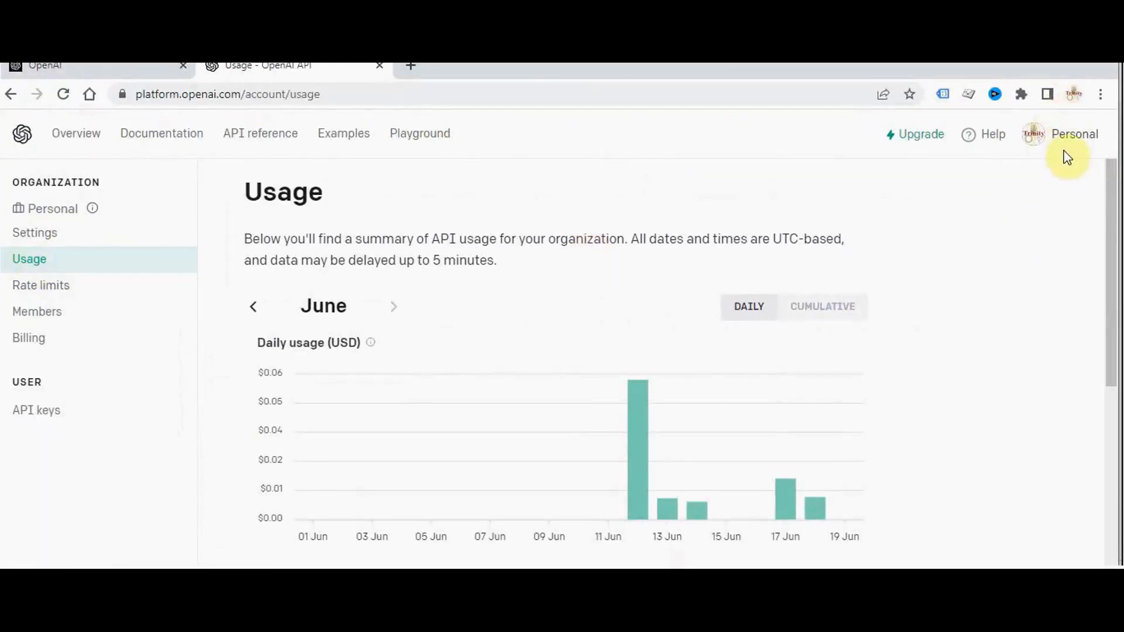
Scroll the OpenAI usage page down to the Free trial usage section
scroll("down", 3)
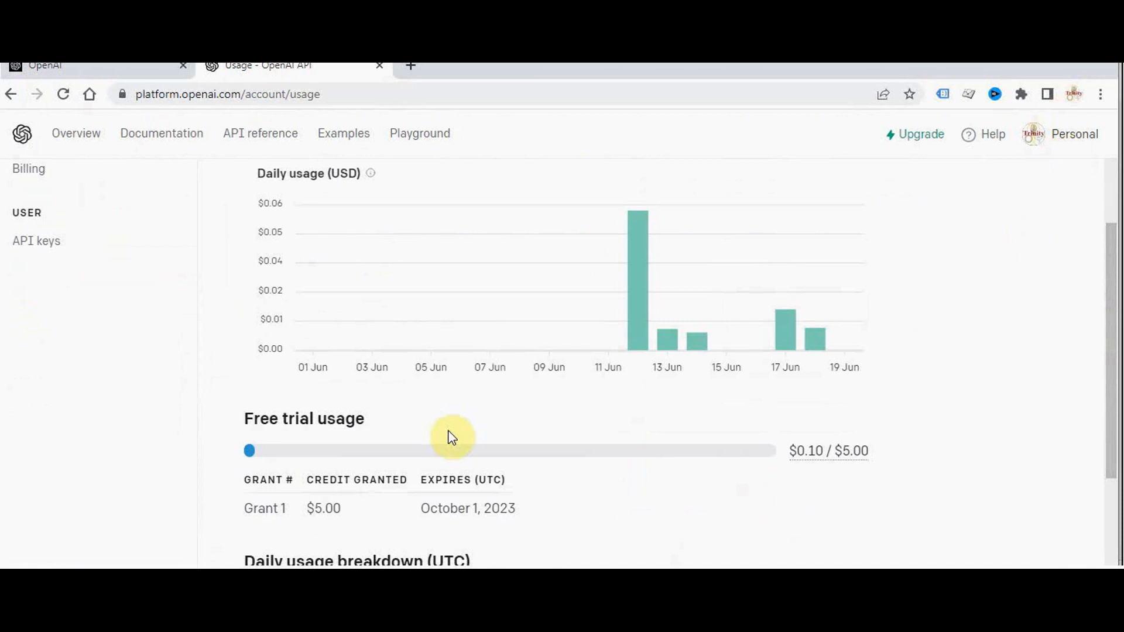
mouse_move(853, 474)
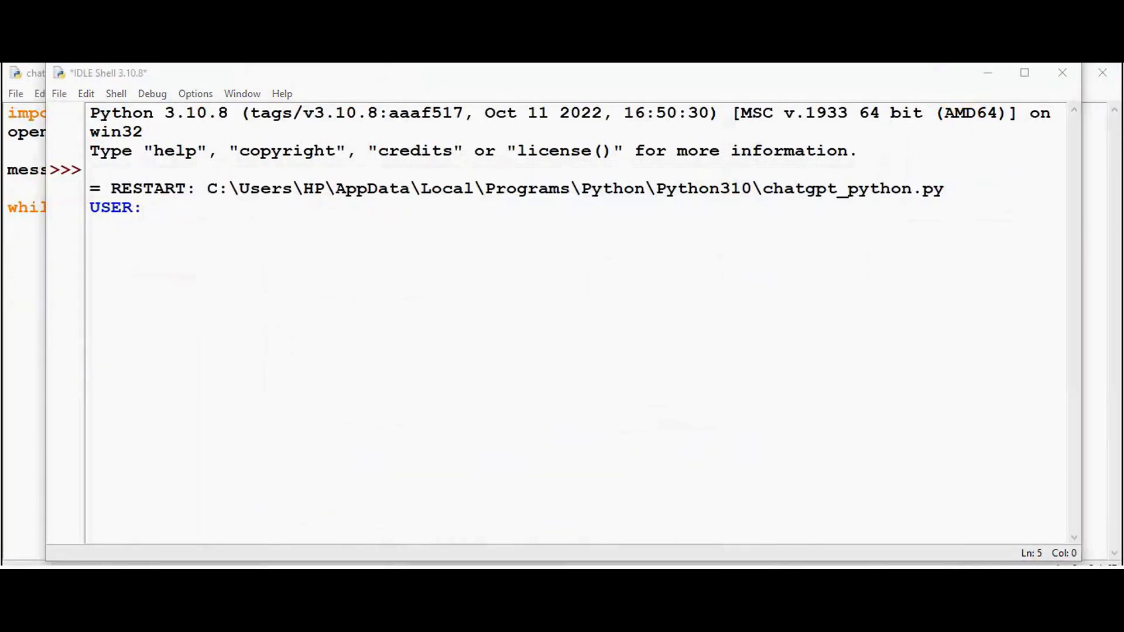
mouse_move(164, 223)
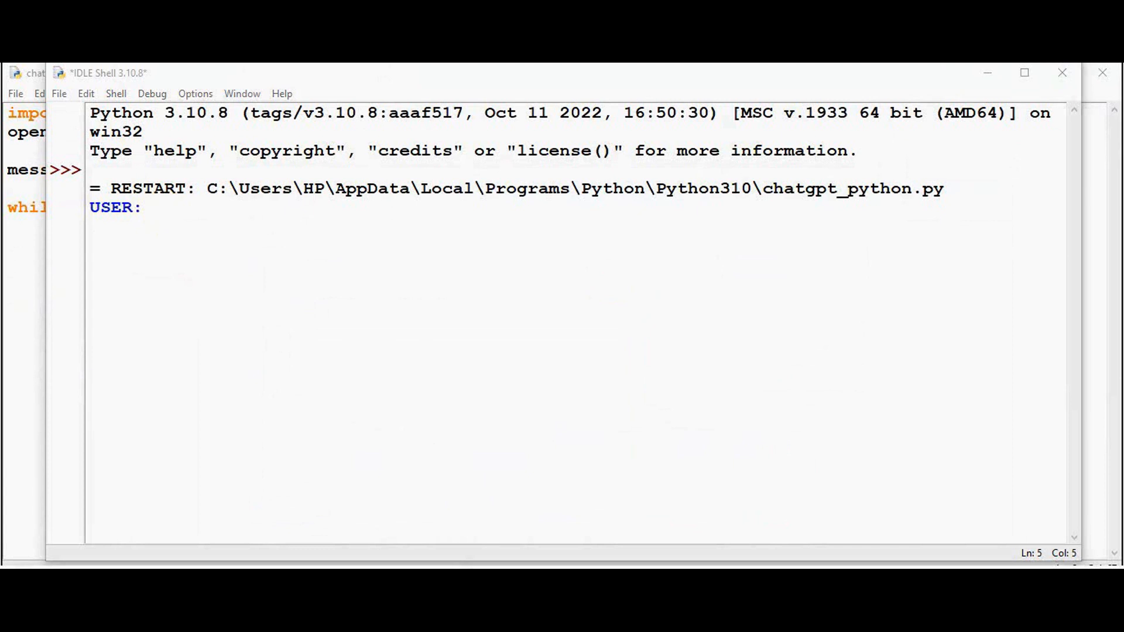
Ask the chatbot to translate "Hi, how are you?" to Tamil, hitting a rate-limit error
type("translate to Ta")
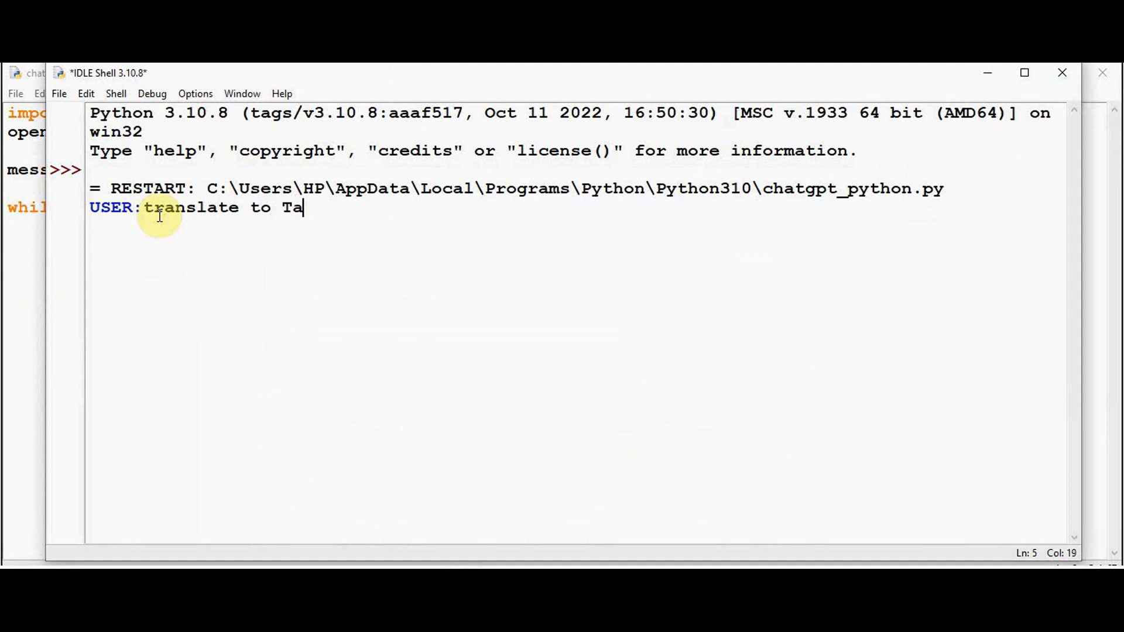
type("mil: Hi,")
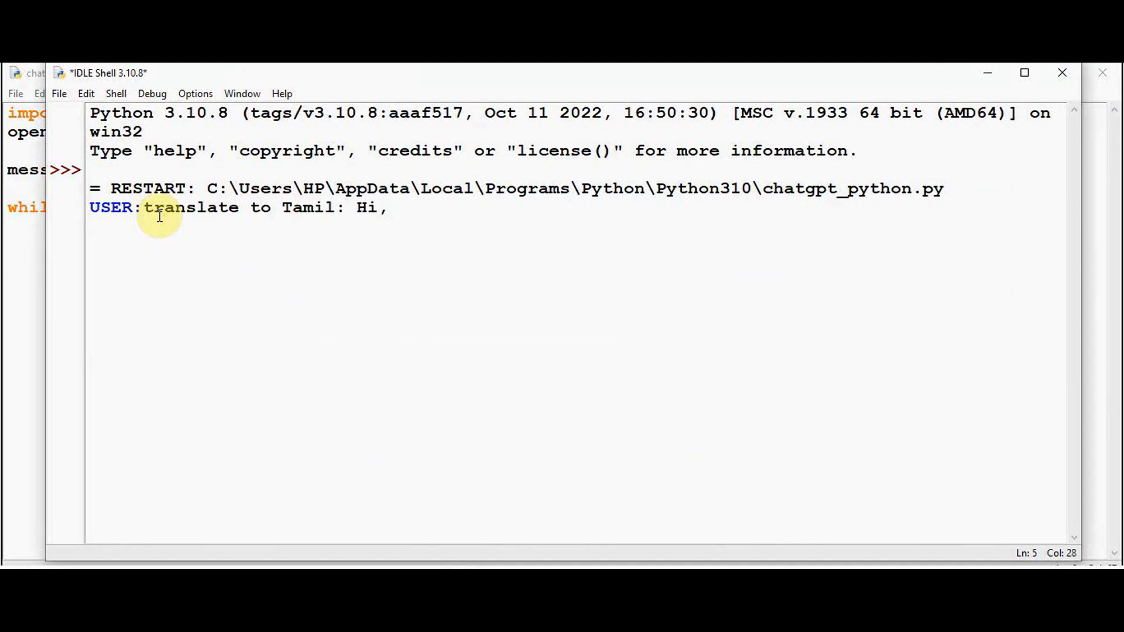
type("how are you?")
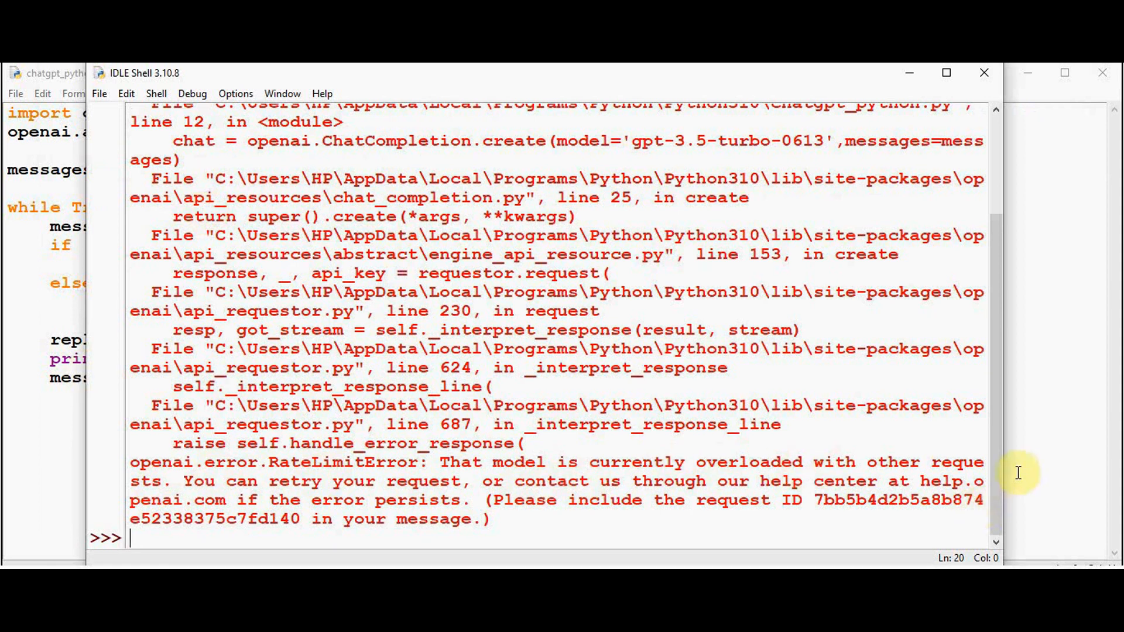
mouse_move(536, 493)
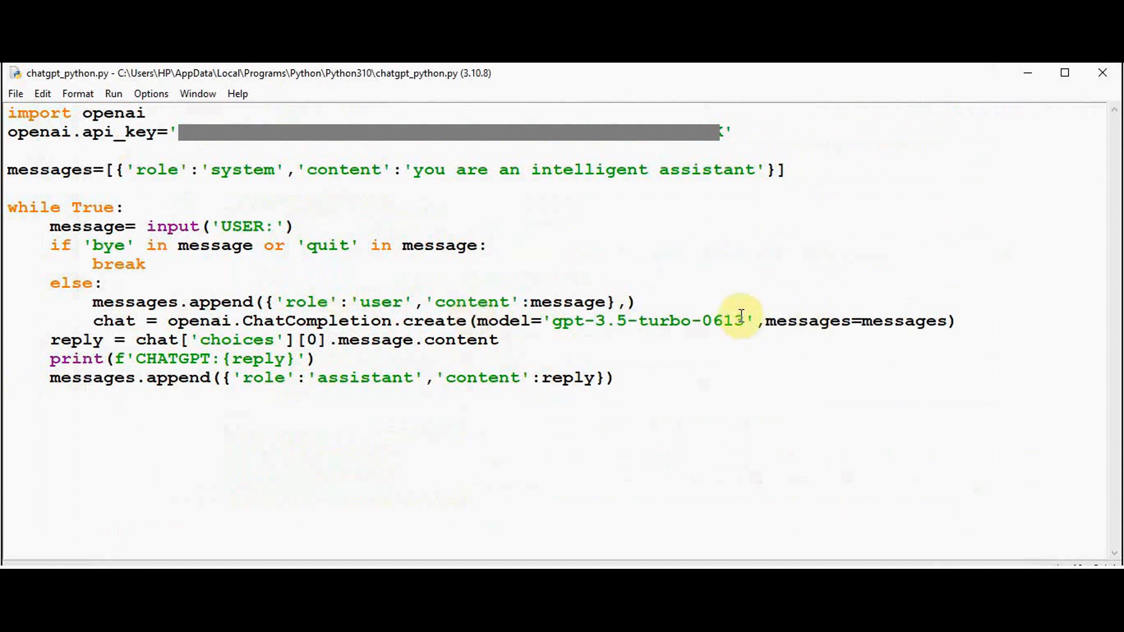
Switch the script's model to gpt-3.5-turbo, rerun, and request Tamil translations of "Hi, how are you?" and "I am learning python"
key("Backspace")
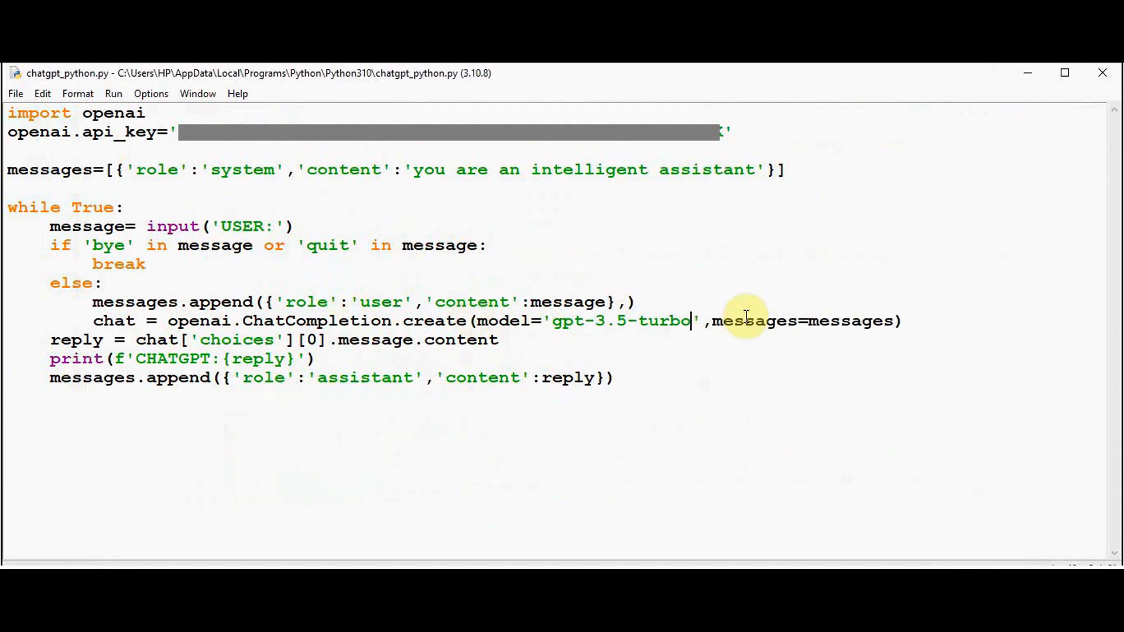
left_click(113, 93)
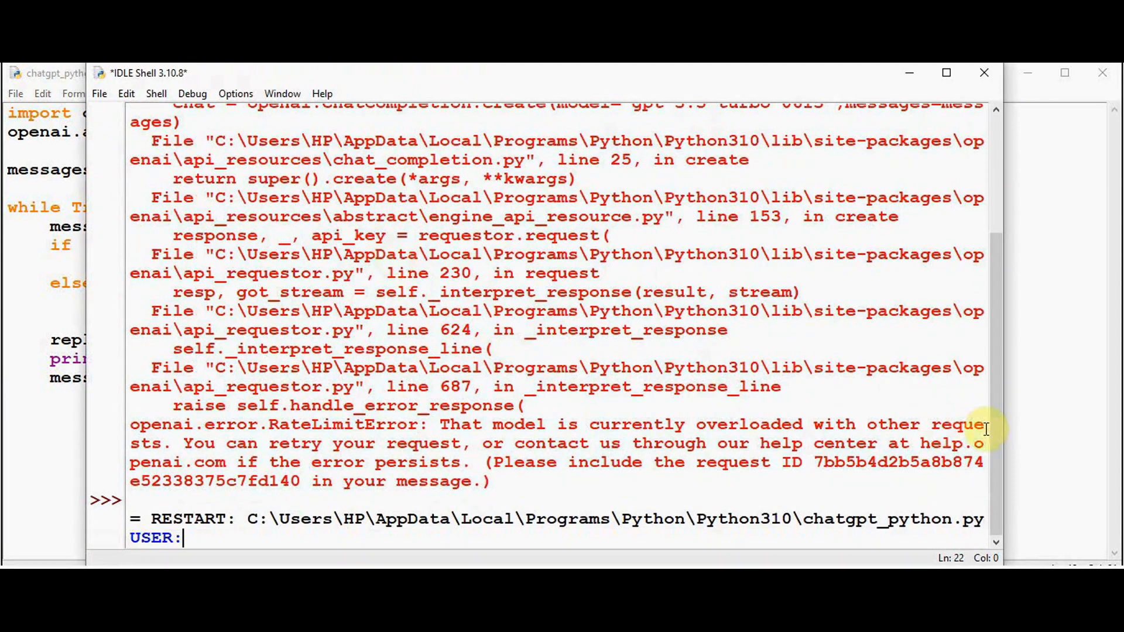
type("translate to Tamil:Hi,how are you?")
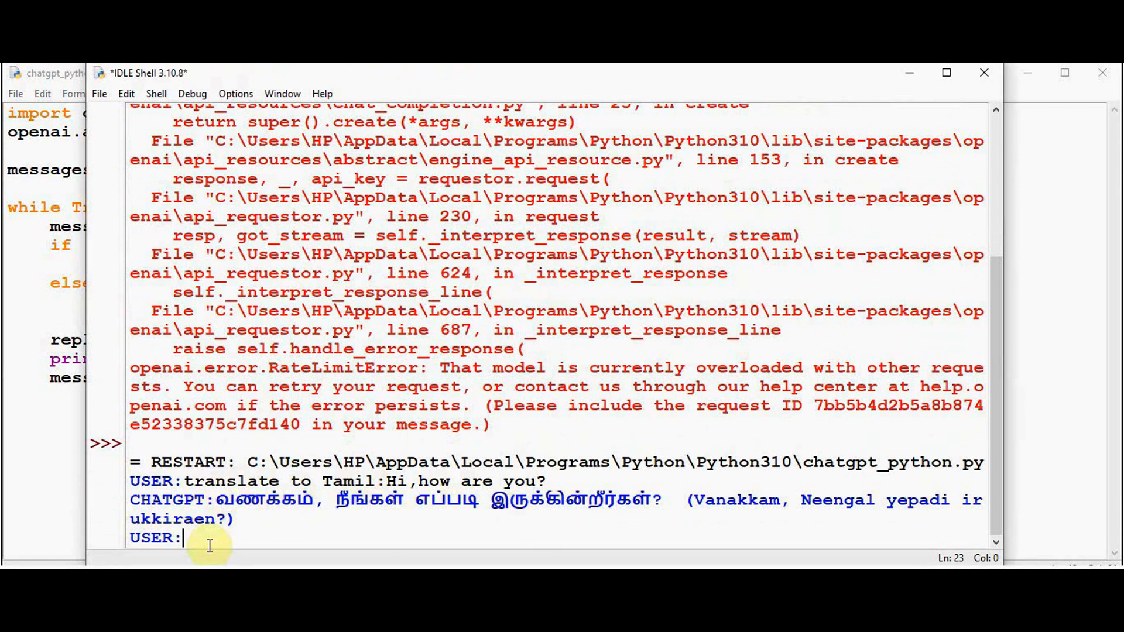
type("I am learni")
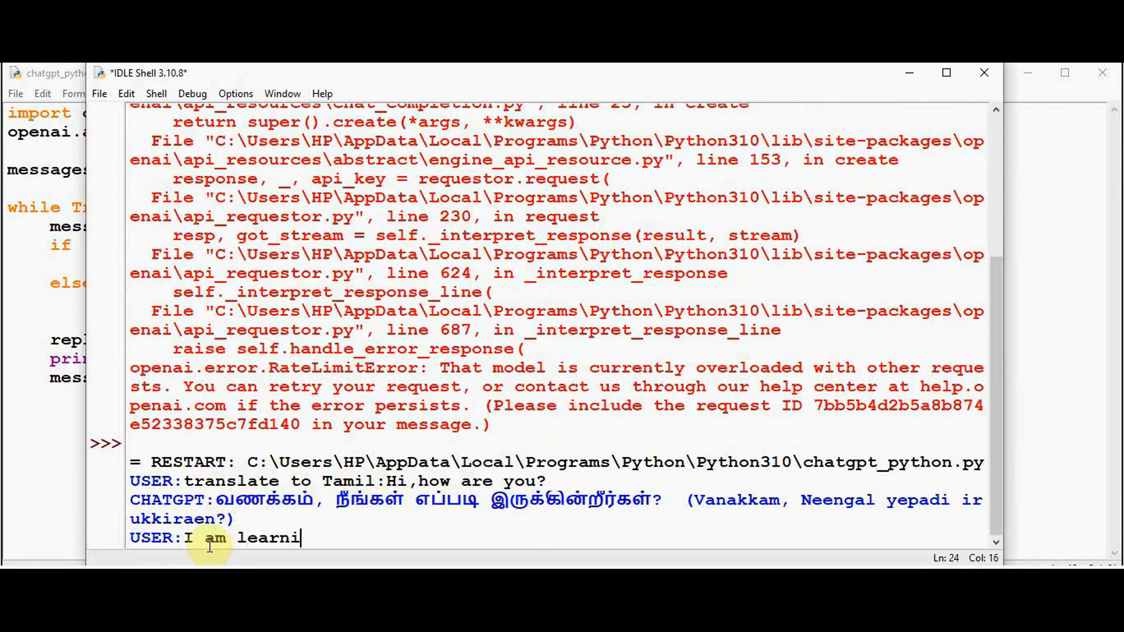
type("ng python")
type("do sentiment a")
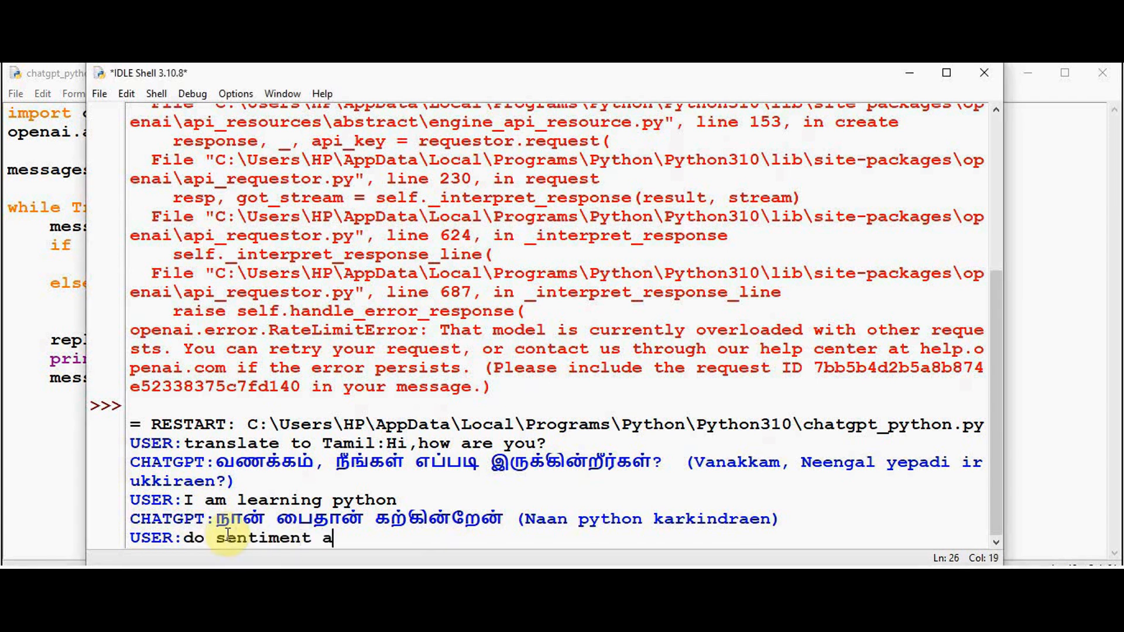
Request sentiment analysis of the laptop sentence and "I am not sure if I like the new design"
type("nalysis:")
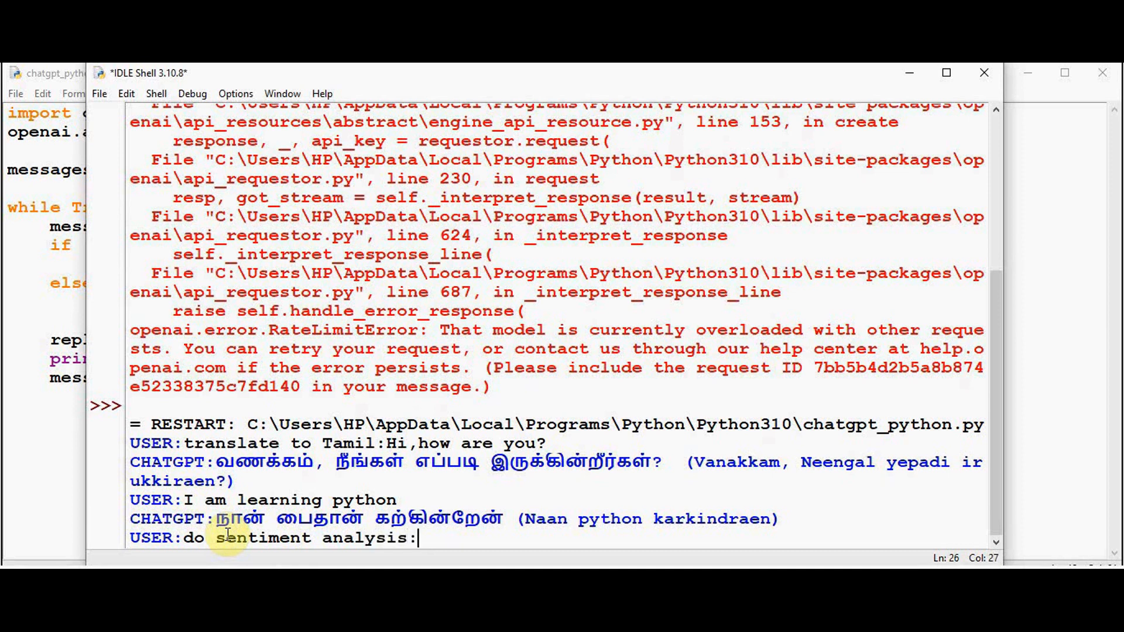
type("My laptop makes my day a lot easier")
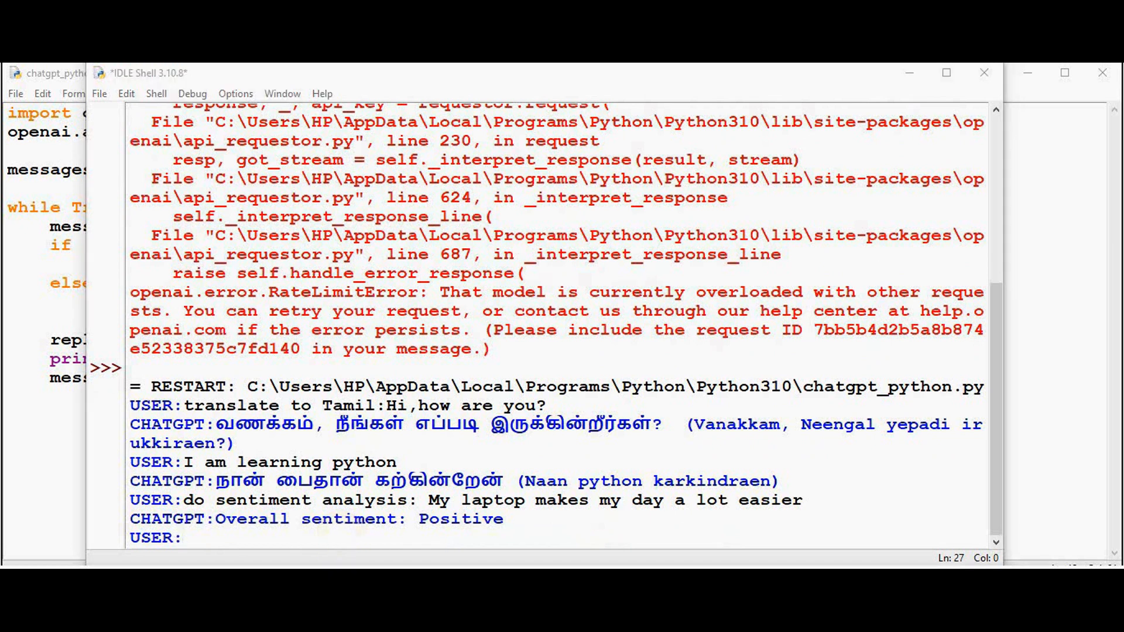
type("I am not sure if I like the new design")
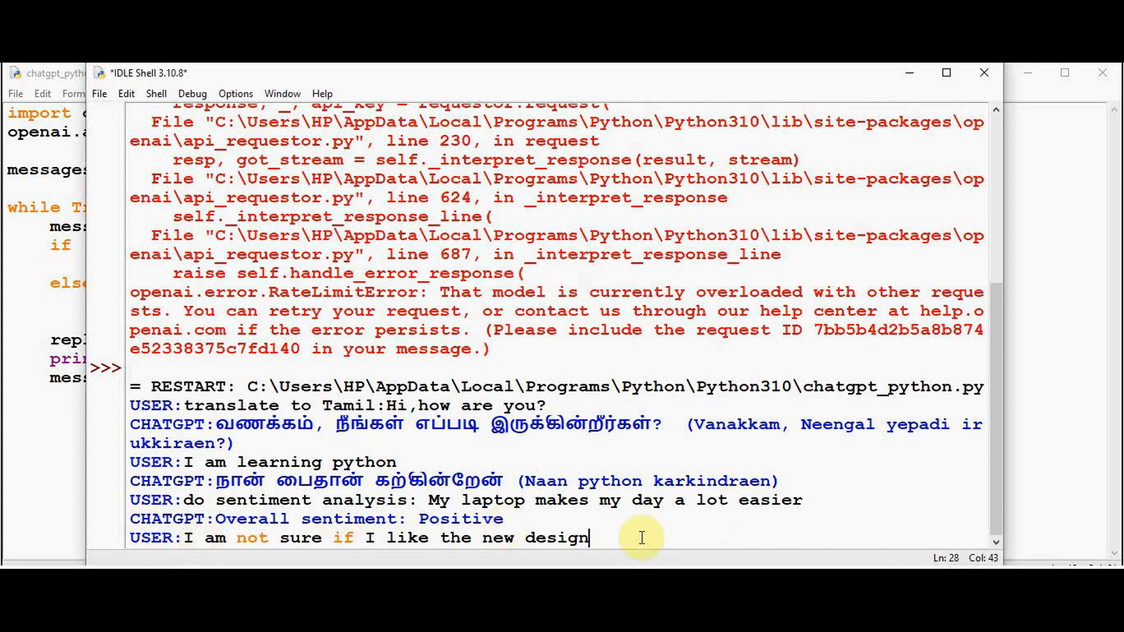
key("enter")
type("ok. write a")
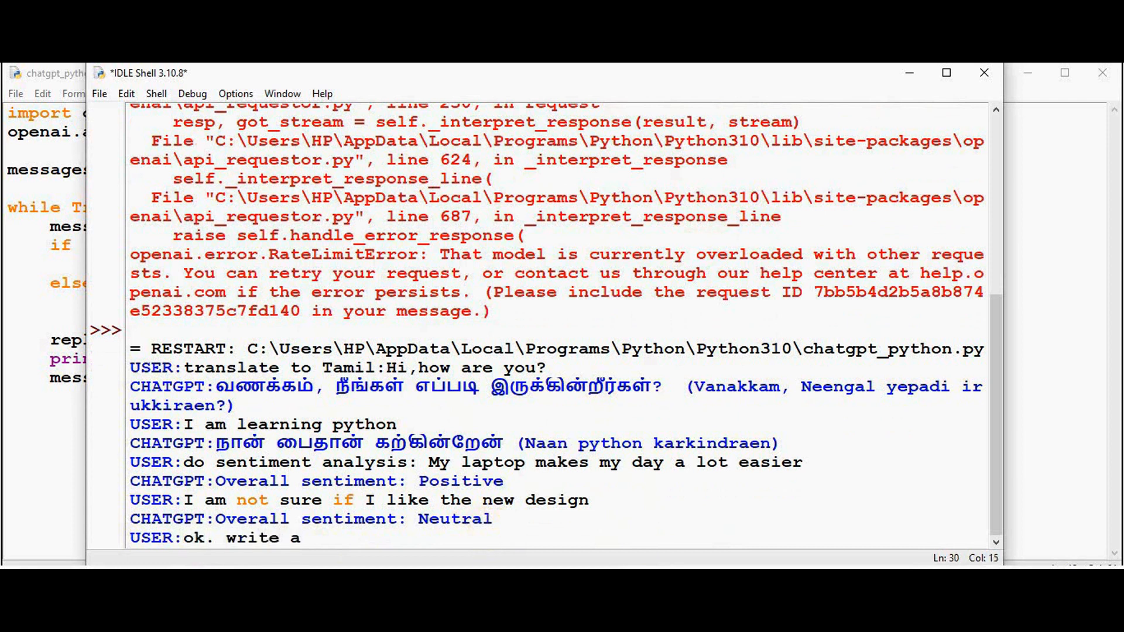
Ask for Python code to sort a list of numbers, then again without using the built-in sort
type("python code t")
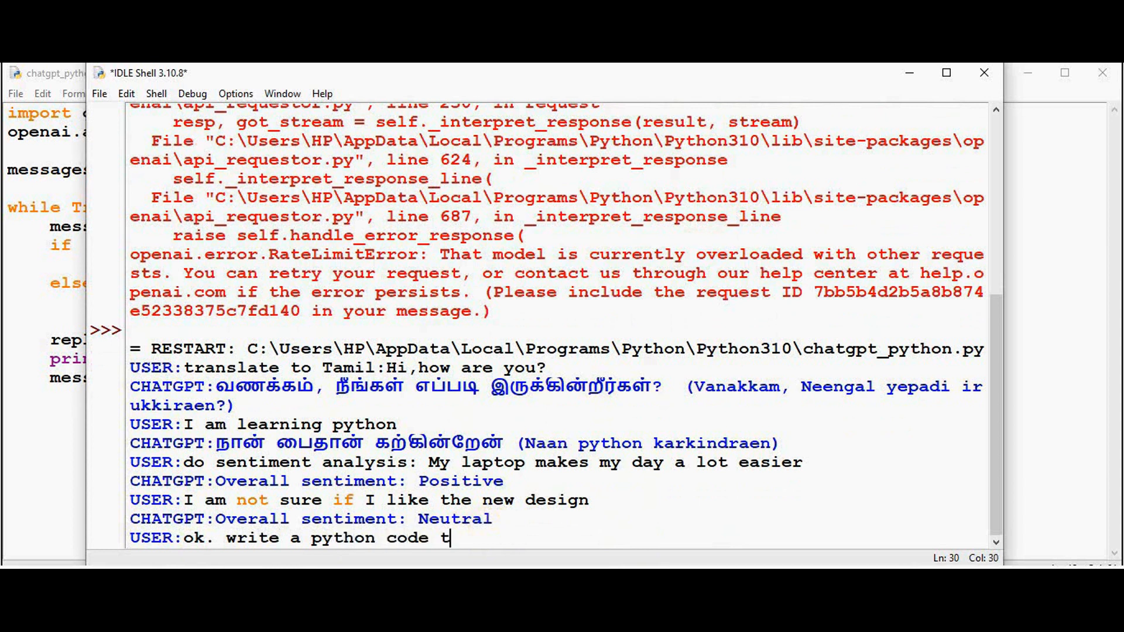
type("o sort a list of numbers")
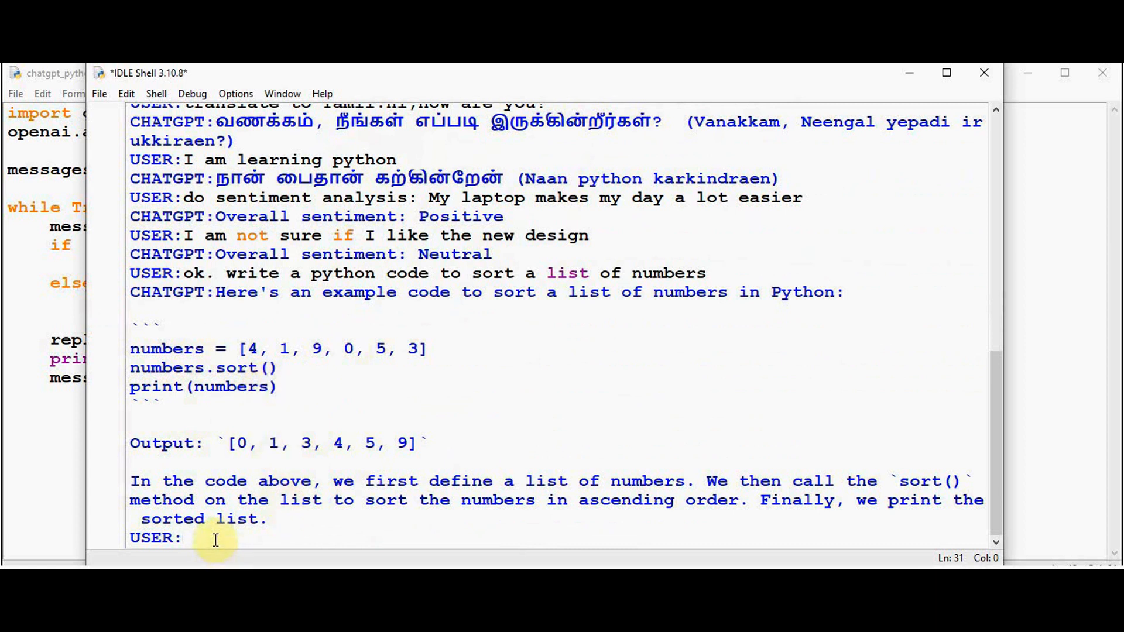
type("without usi")
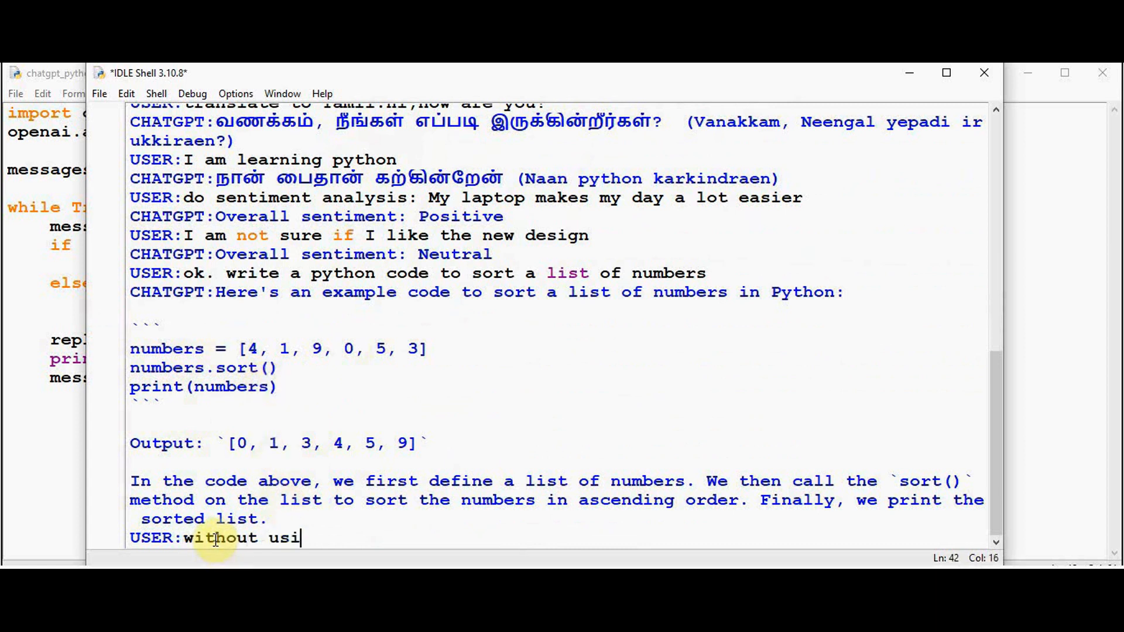
type("ng built i")
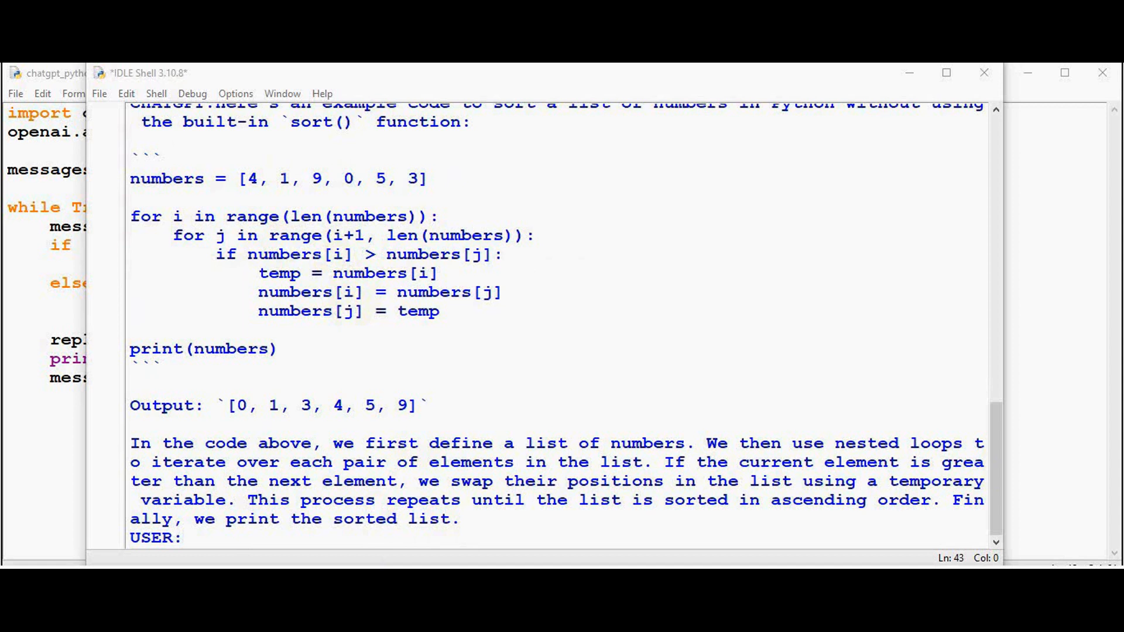
type("I am")
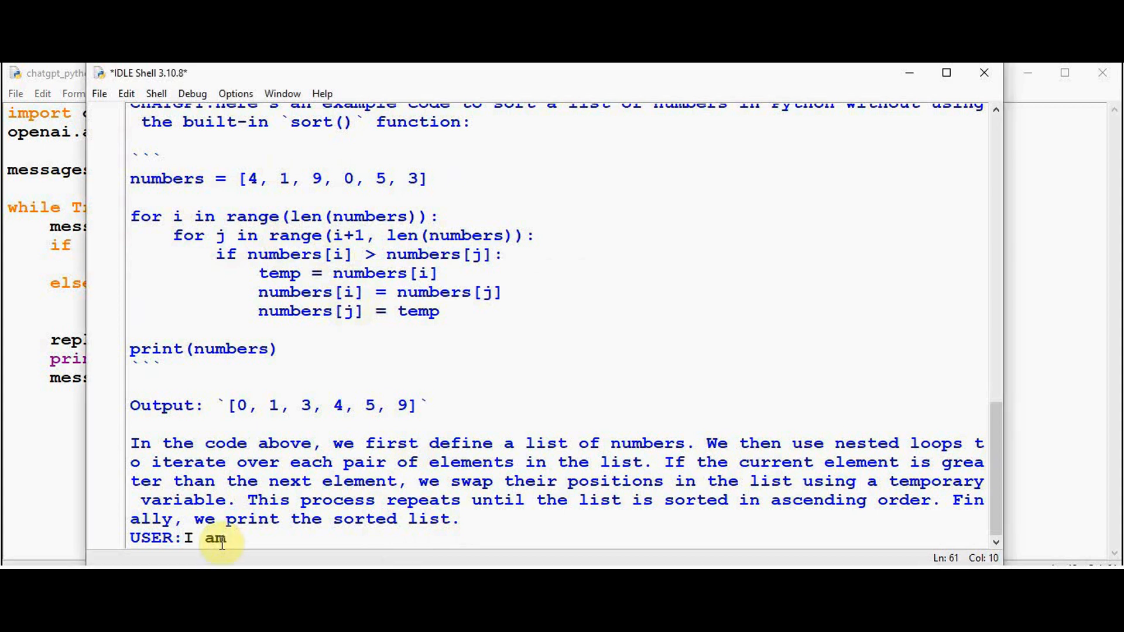
type("Christobel Dia")
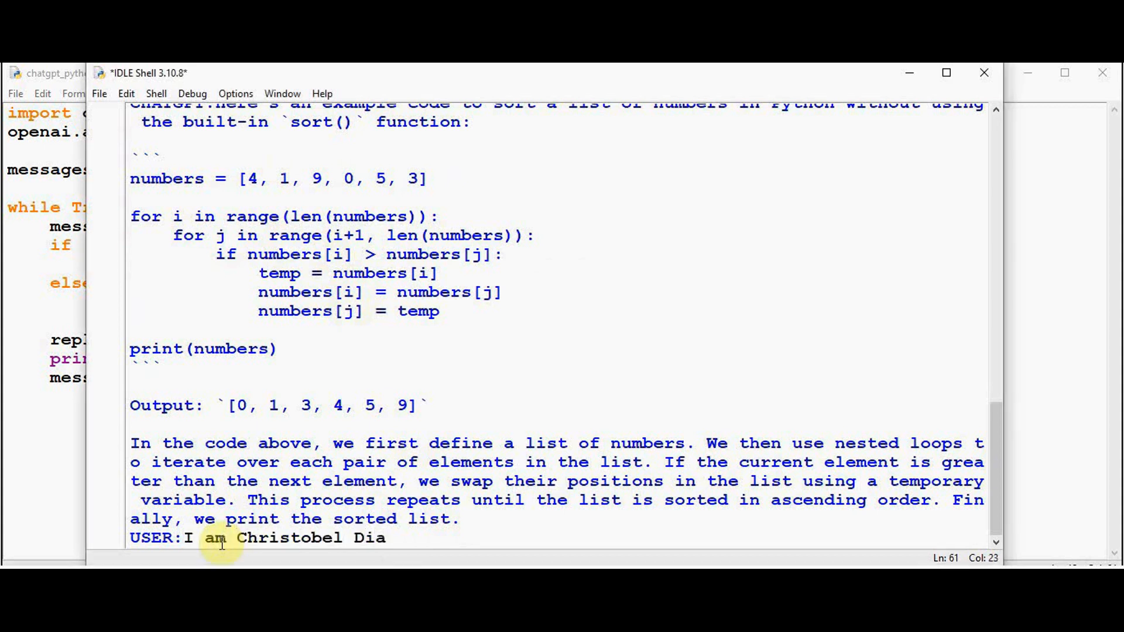
type("na.I live in Then")
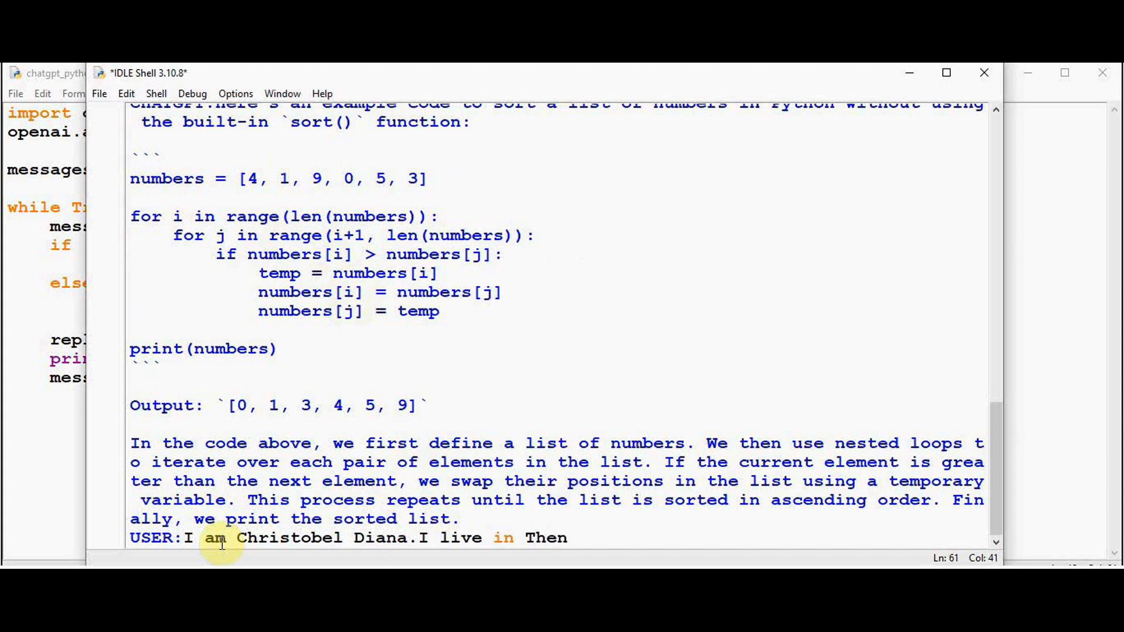
type("i.My elde")
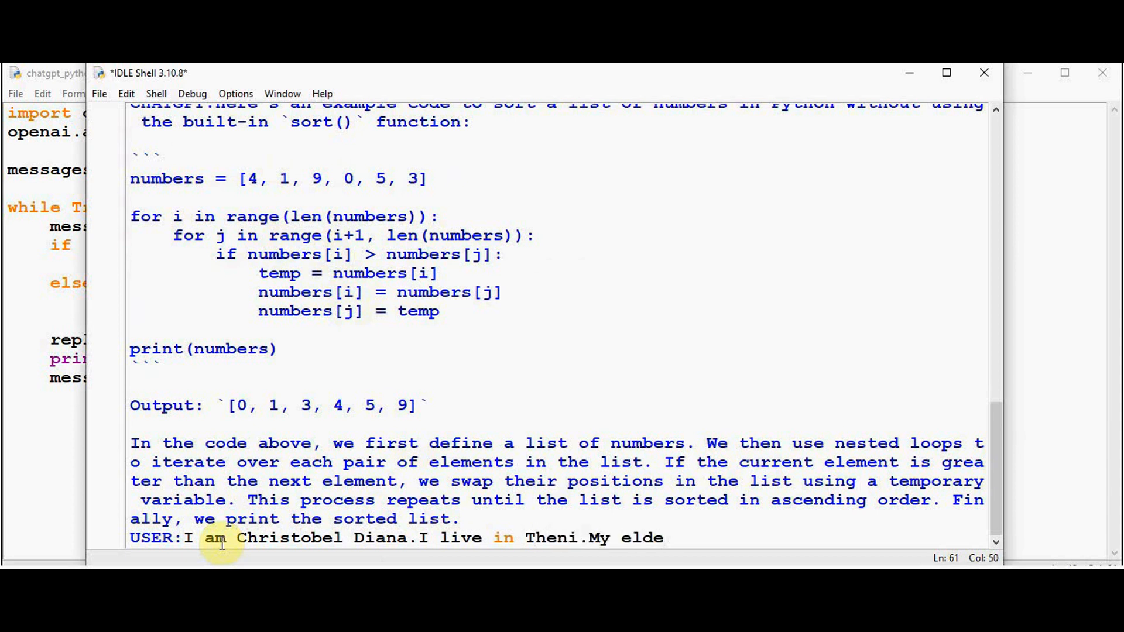
type("r sister is in USA")
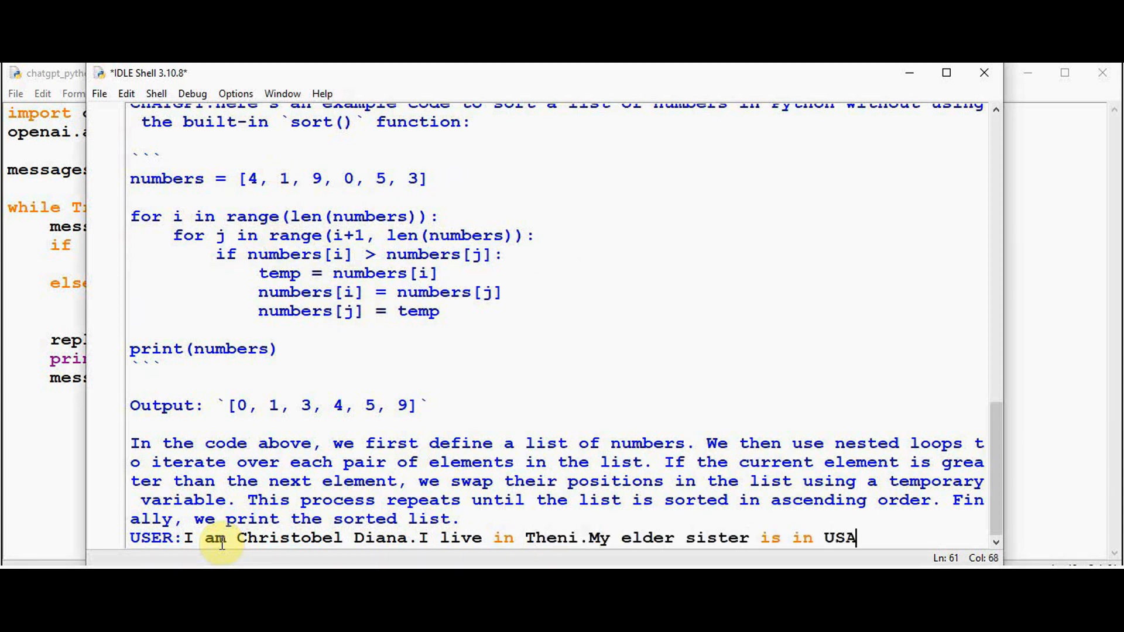
type(",younger in")
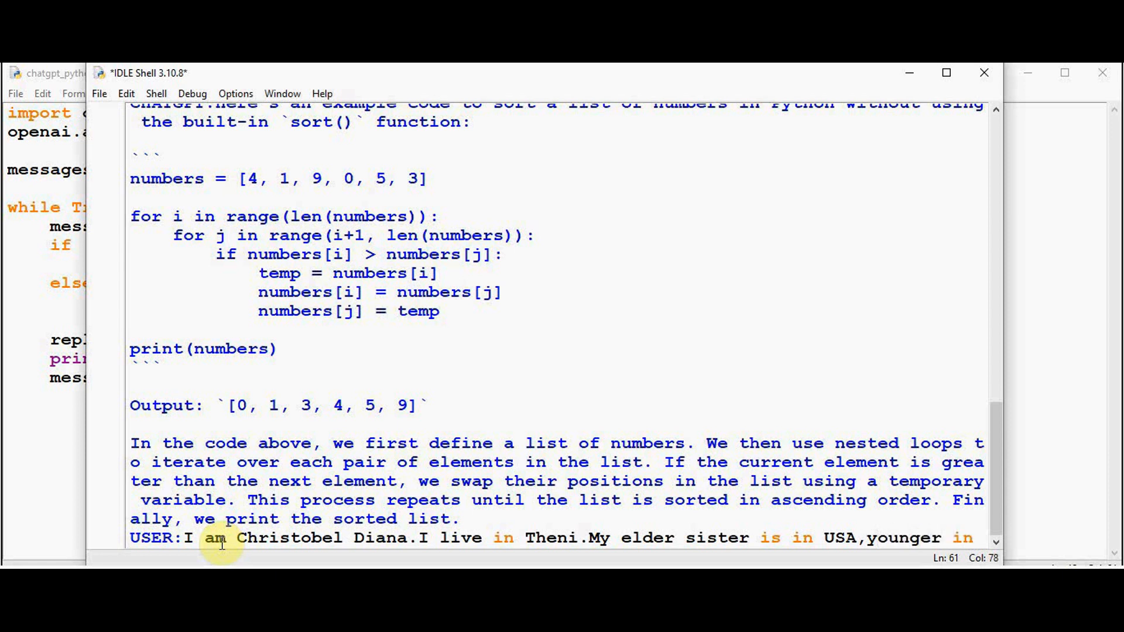
type("chennai and m")
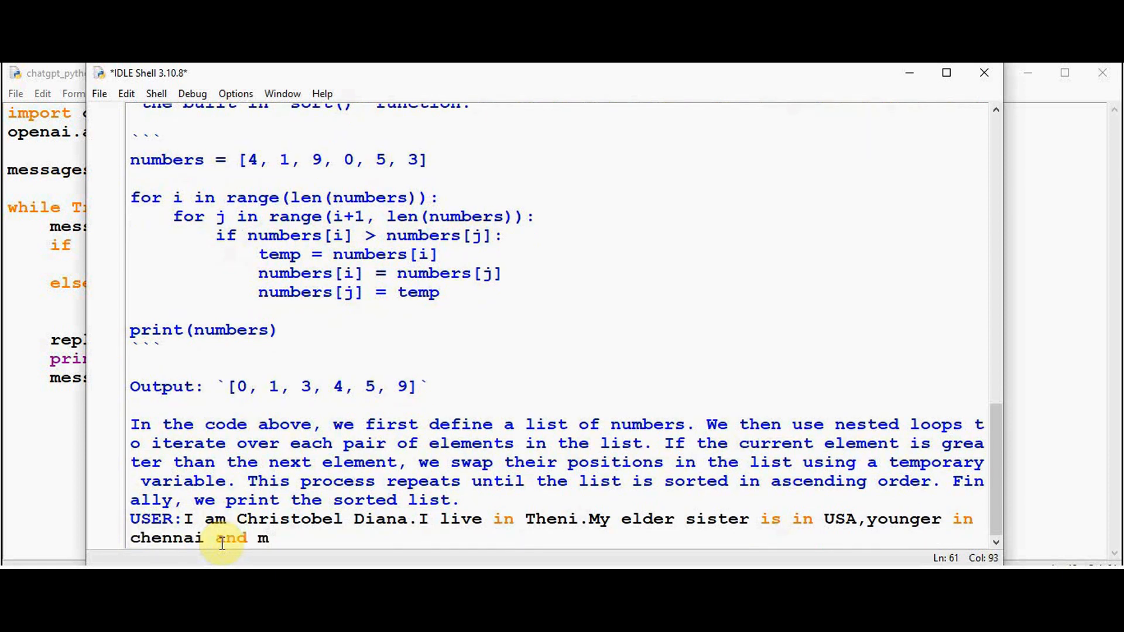
type("y brother is in Madurai.")
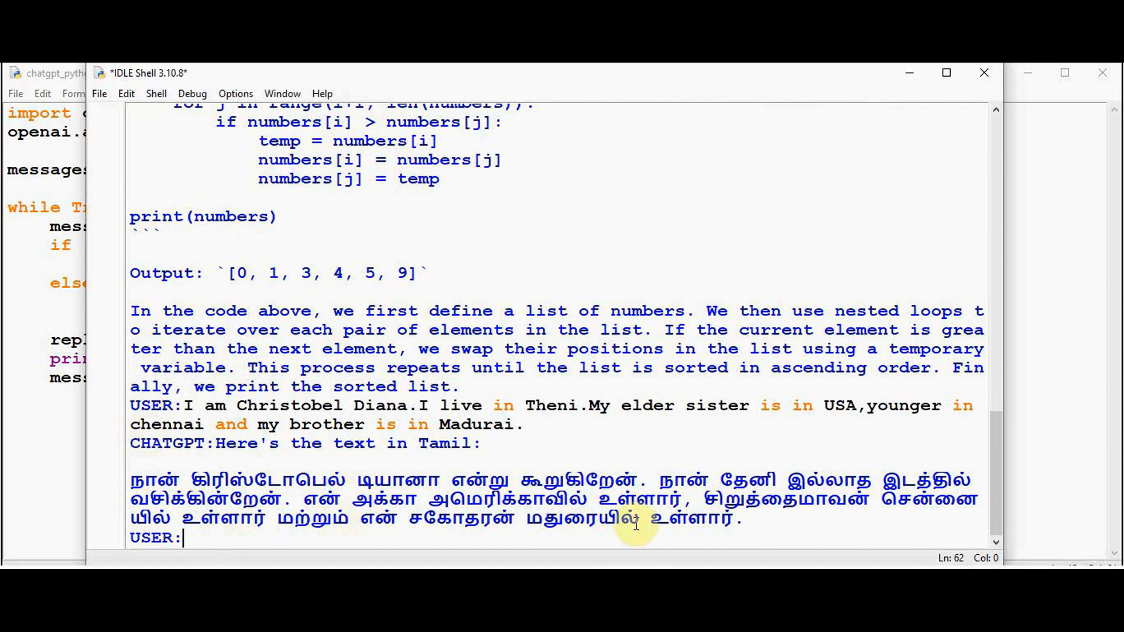
Ask the chatbot "how many siblings do I have?"
type("how man")
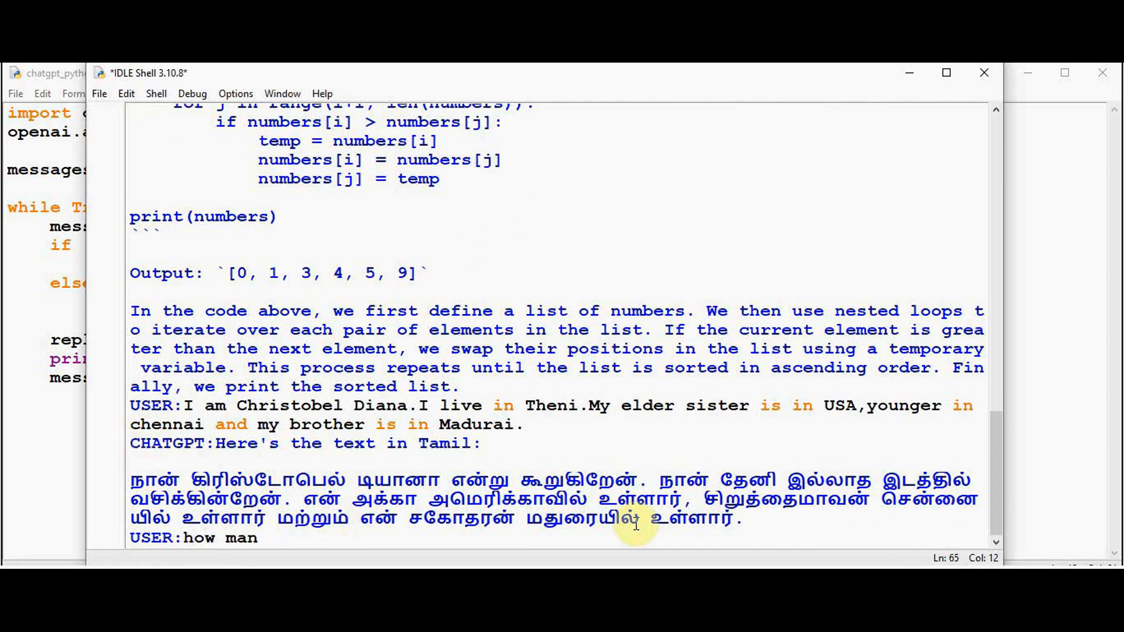
type("y sibling")
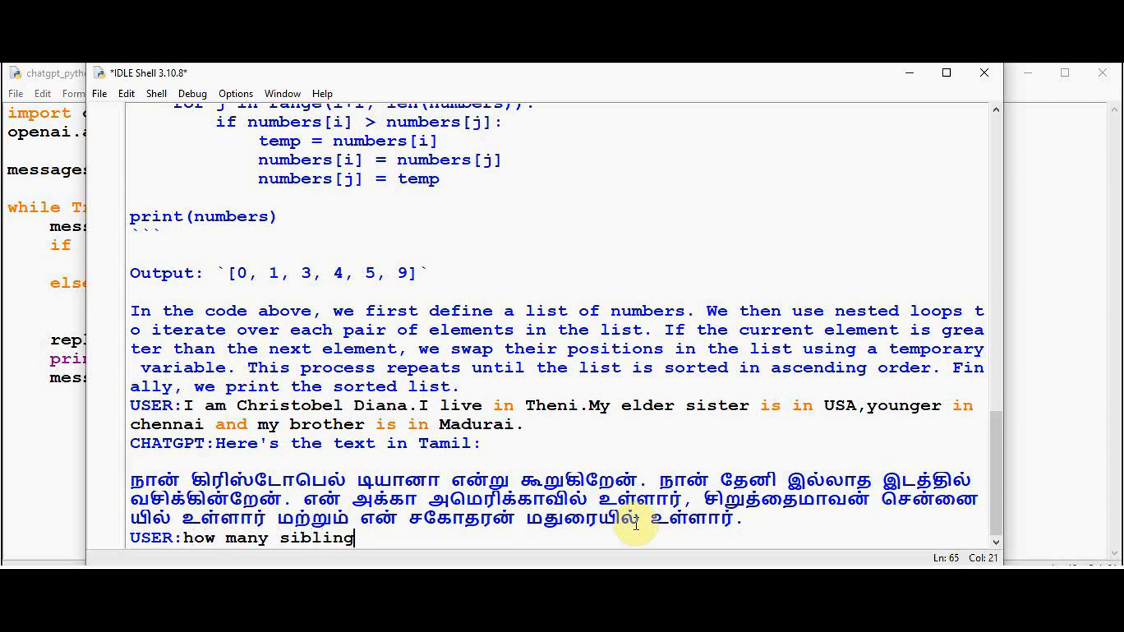
type("s do I hav")
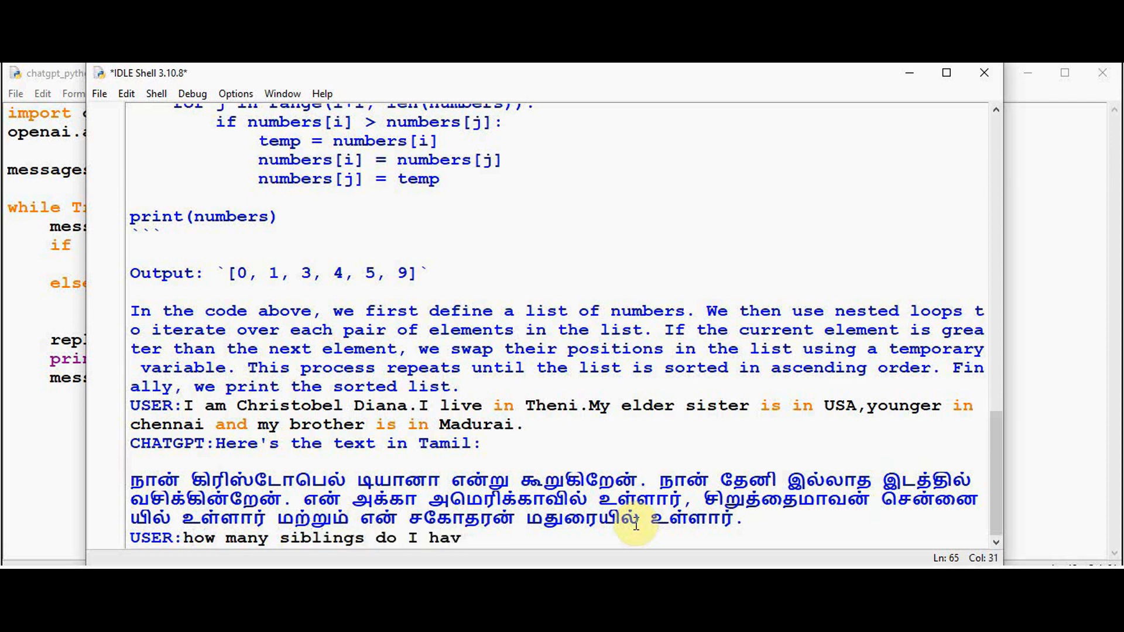
type("e?")
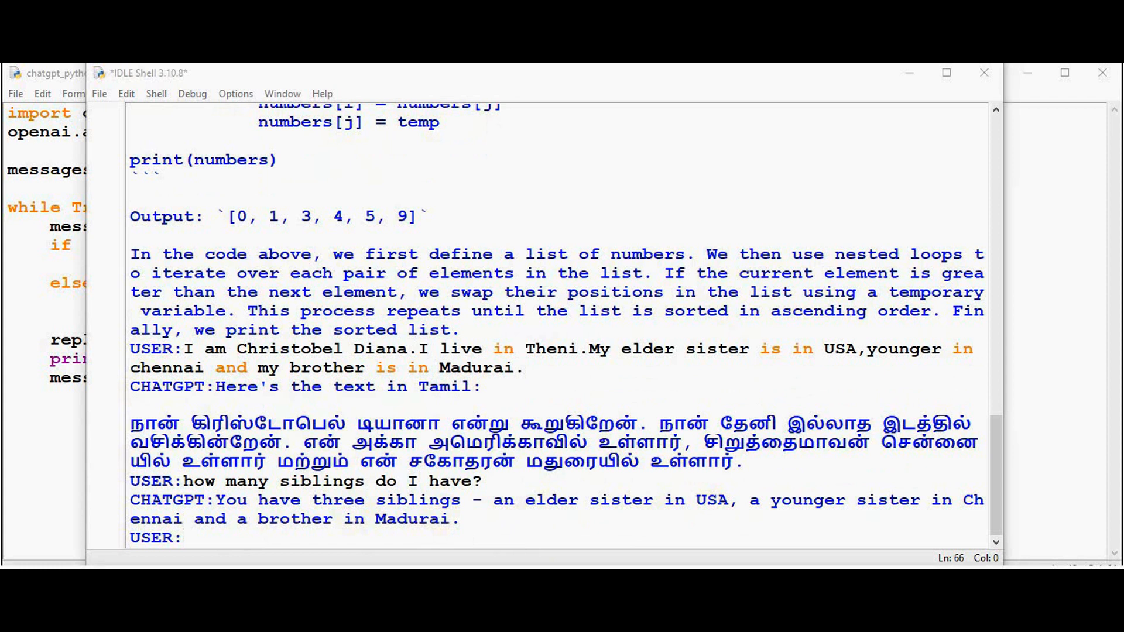
Request grammar correction of the sentence about the number of mails arriving
type("cor")
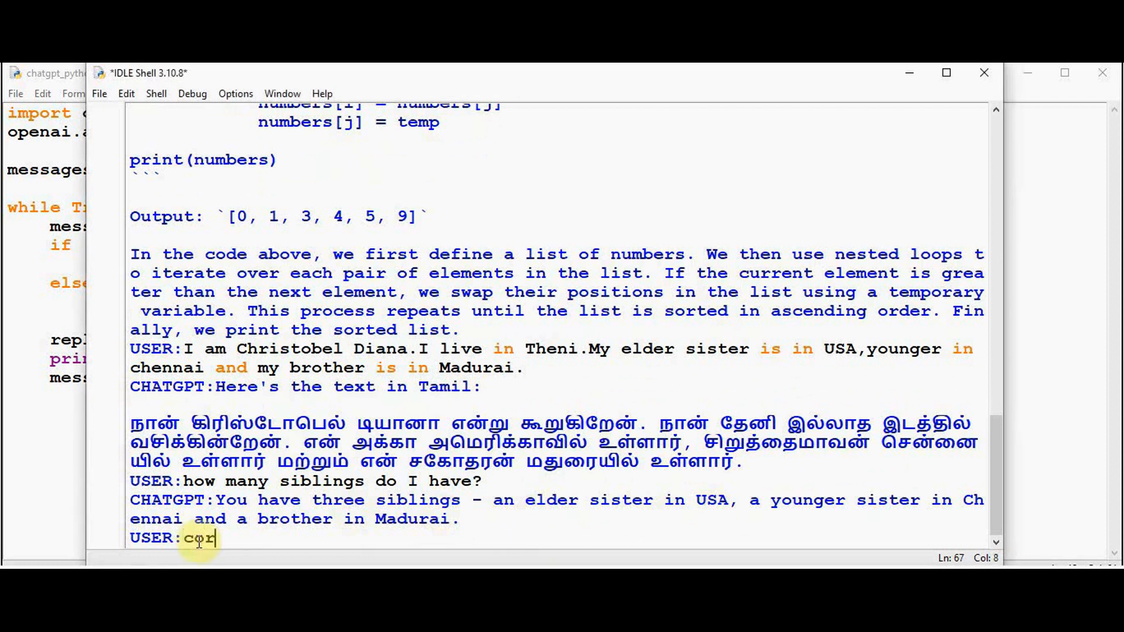
type("rect gramm")
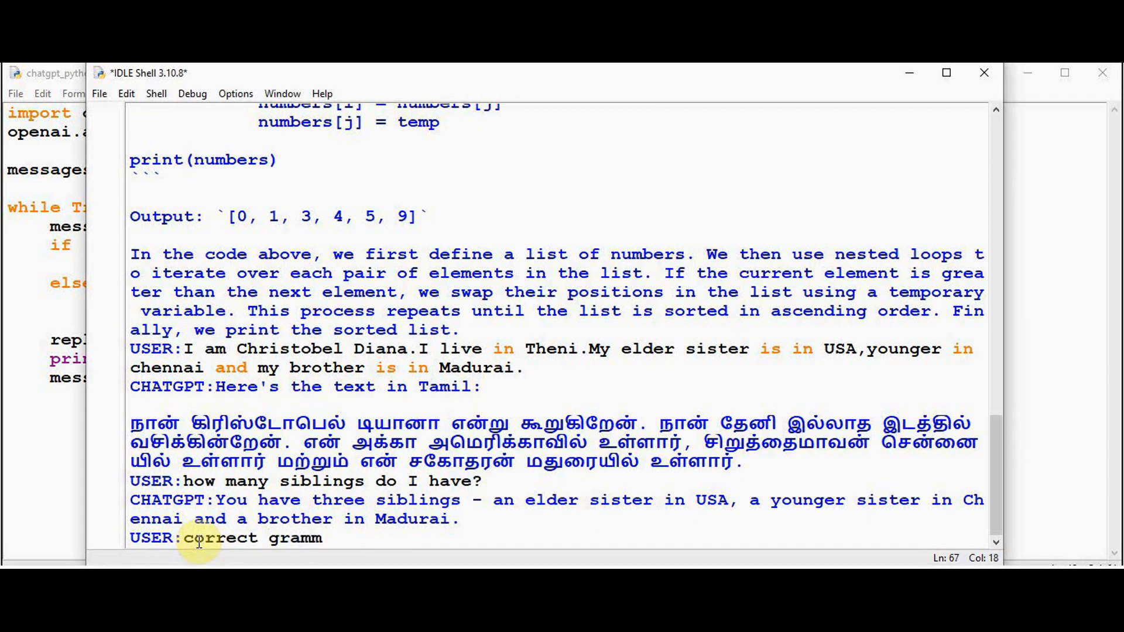
type("ar:")
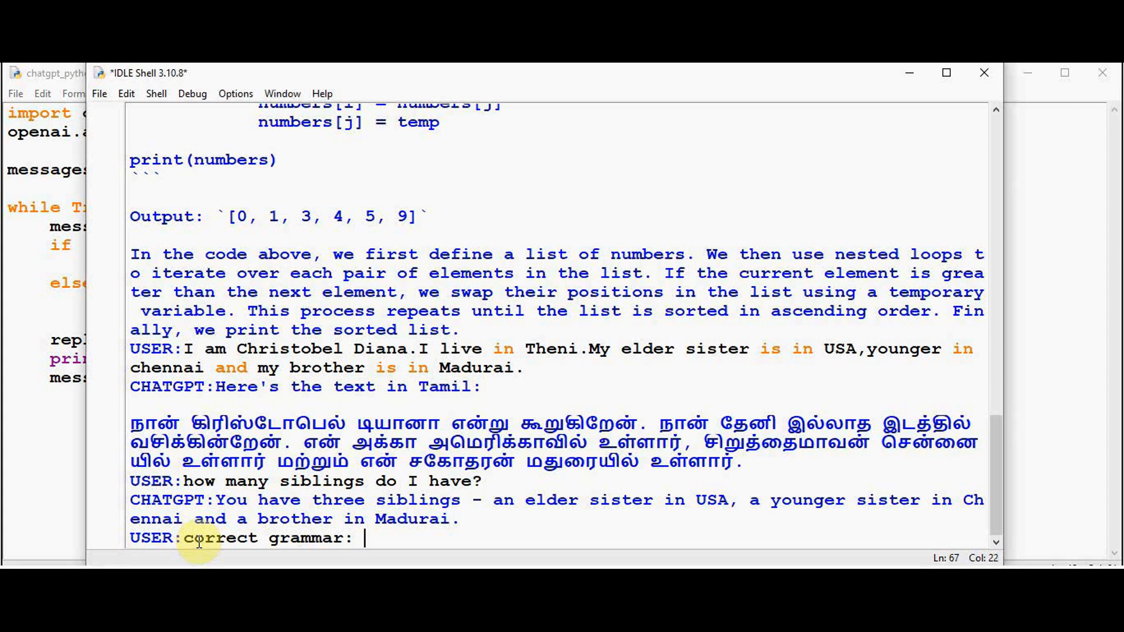
type("The numeb")
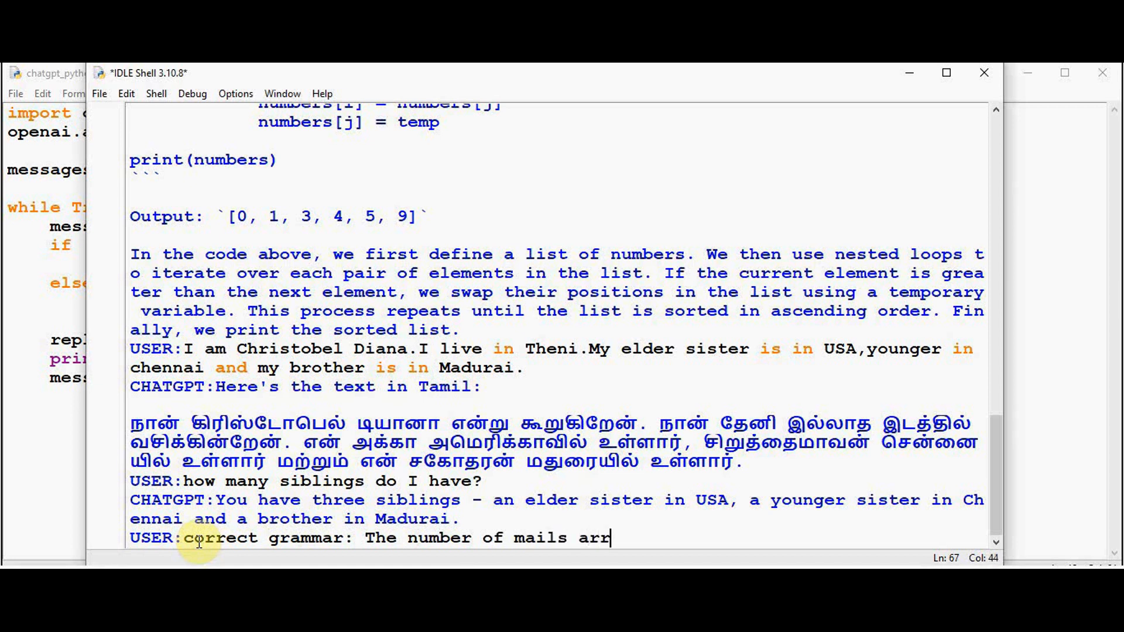
type("iving are overwhelming")
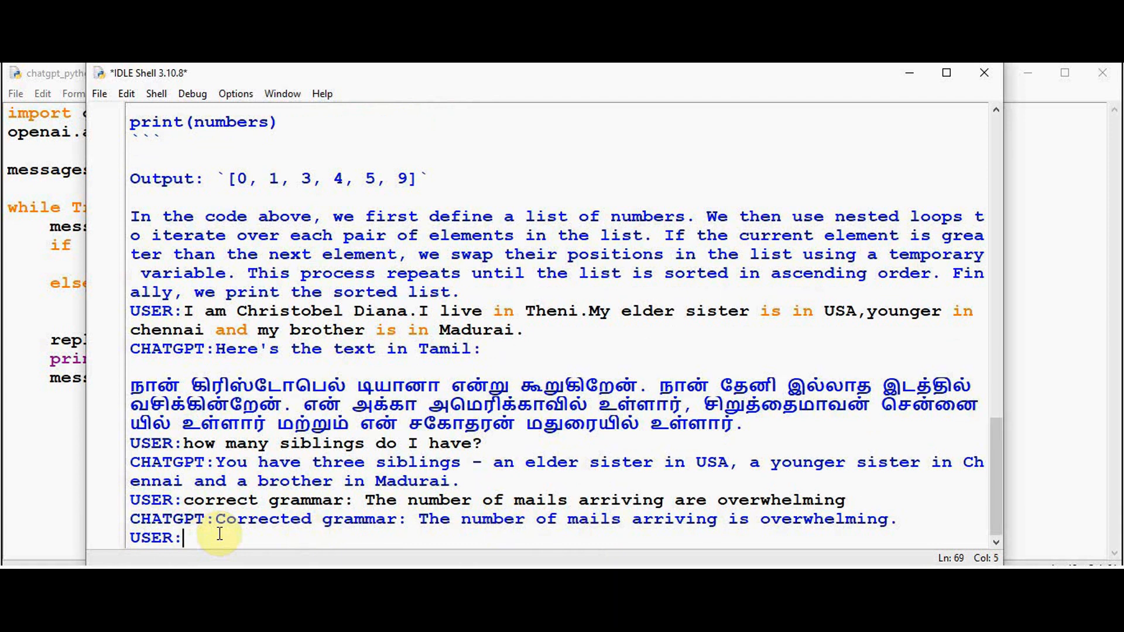
End the chat session by sending "ok.bye"
type("ok.bye")
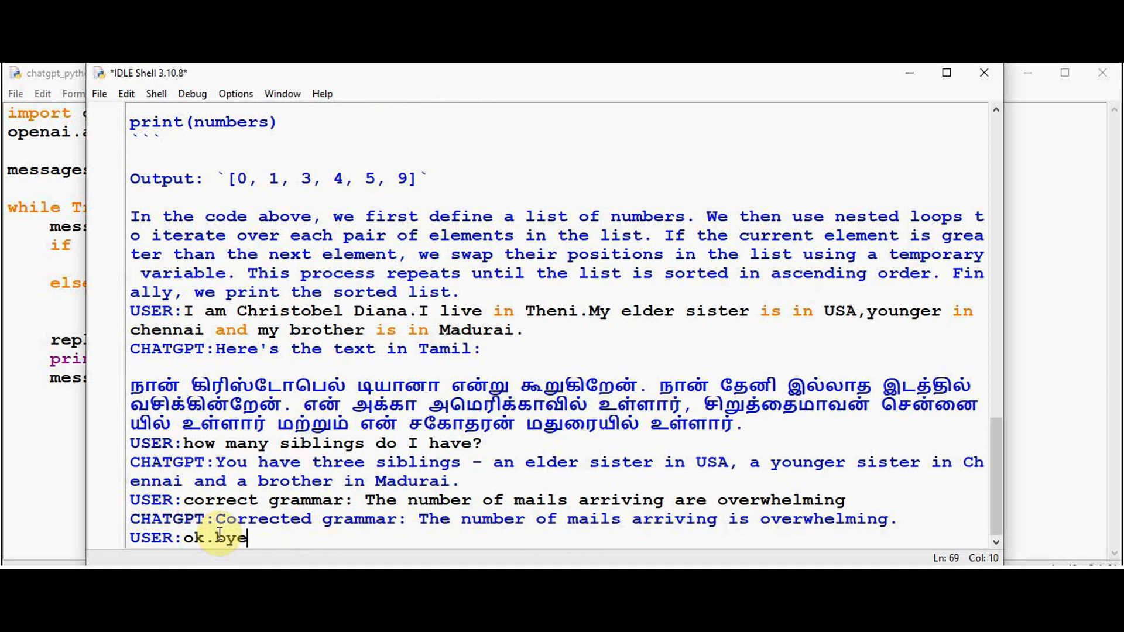
key("enter")
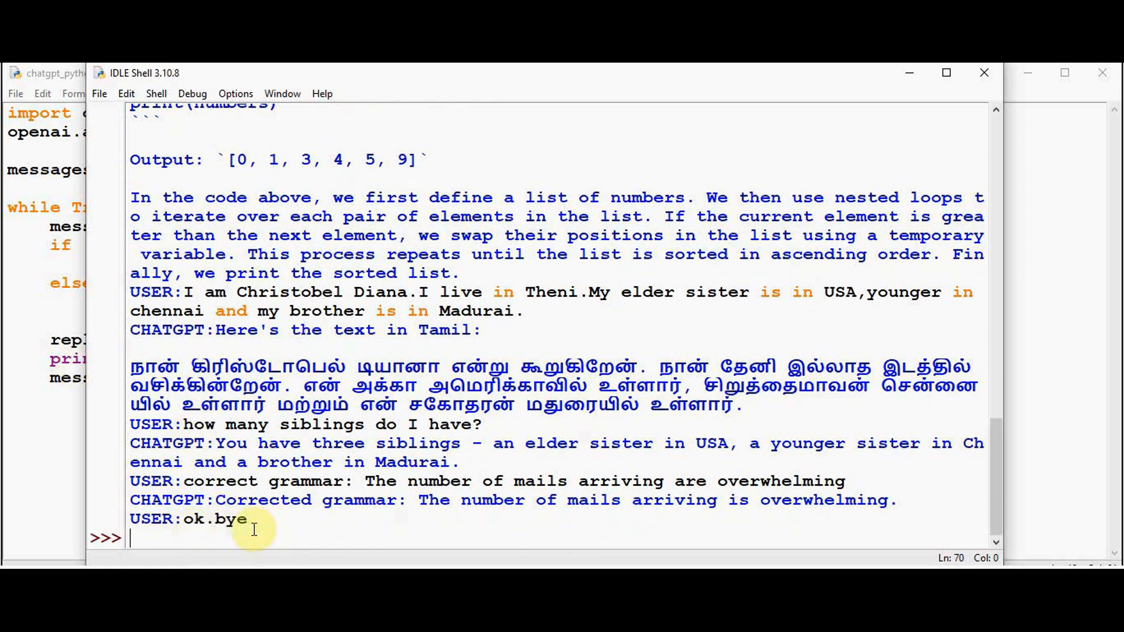